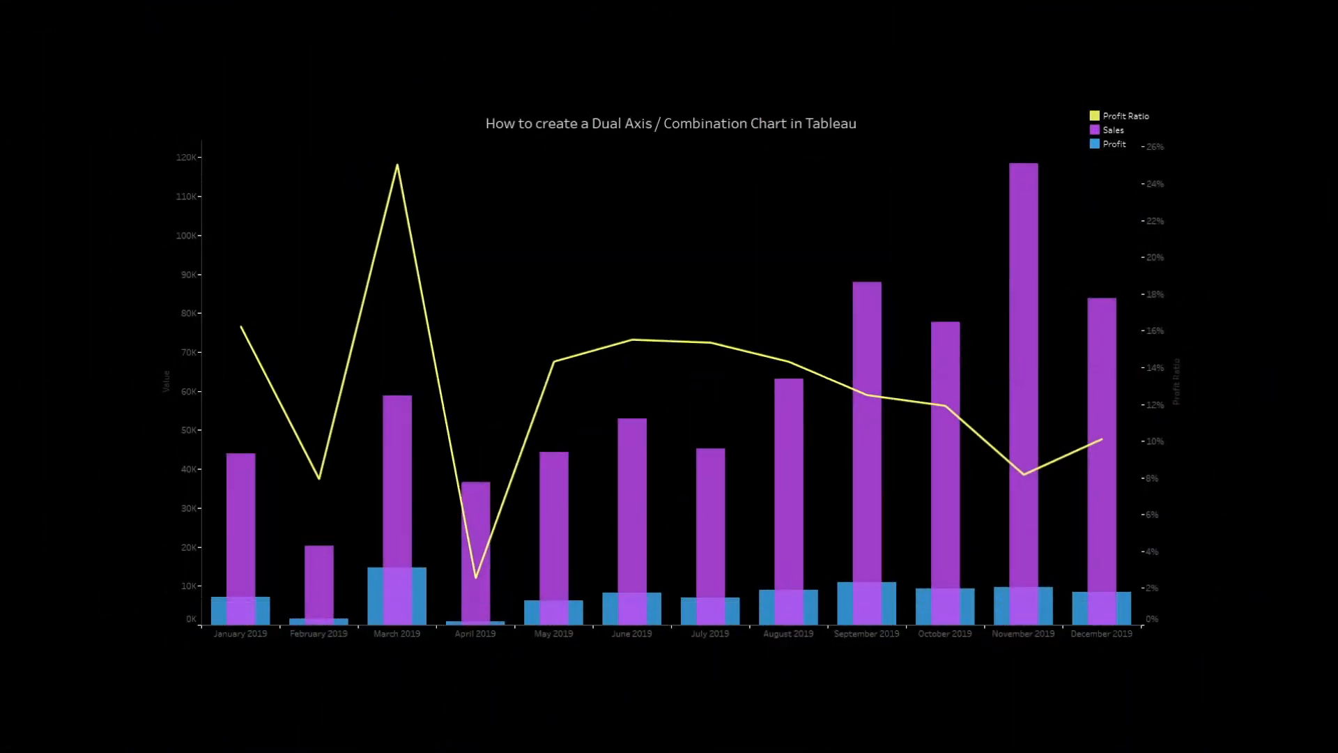
mouse_move(1090, 203)
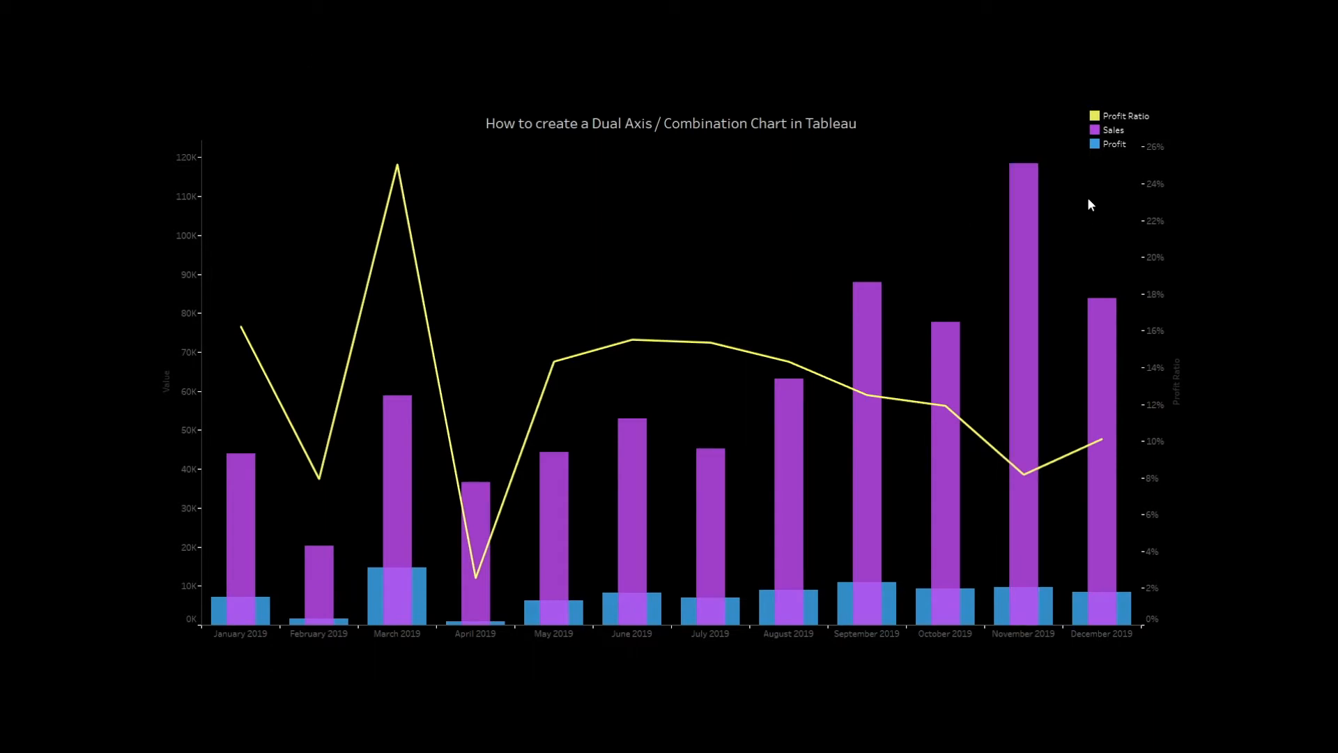
mouse_move(1140, 127)
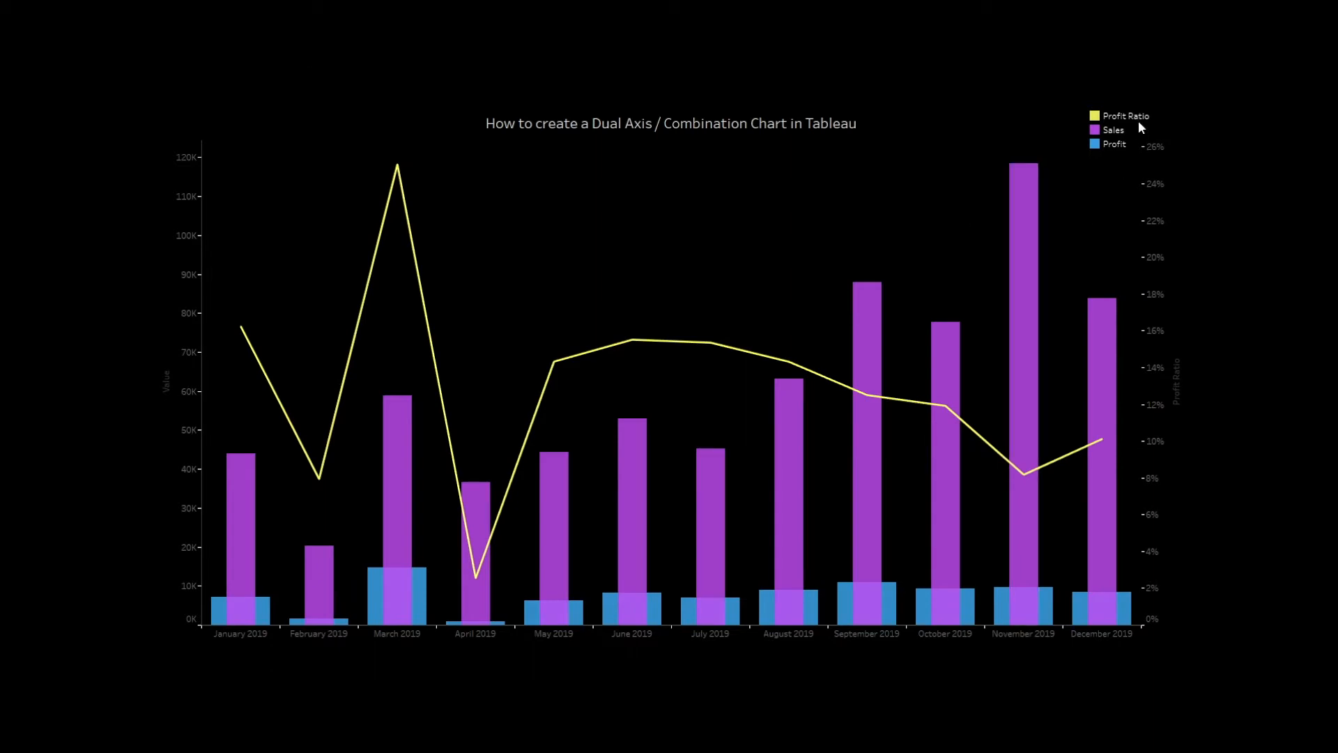
mouse_move(1112, 154)
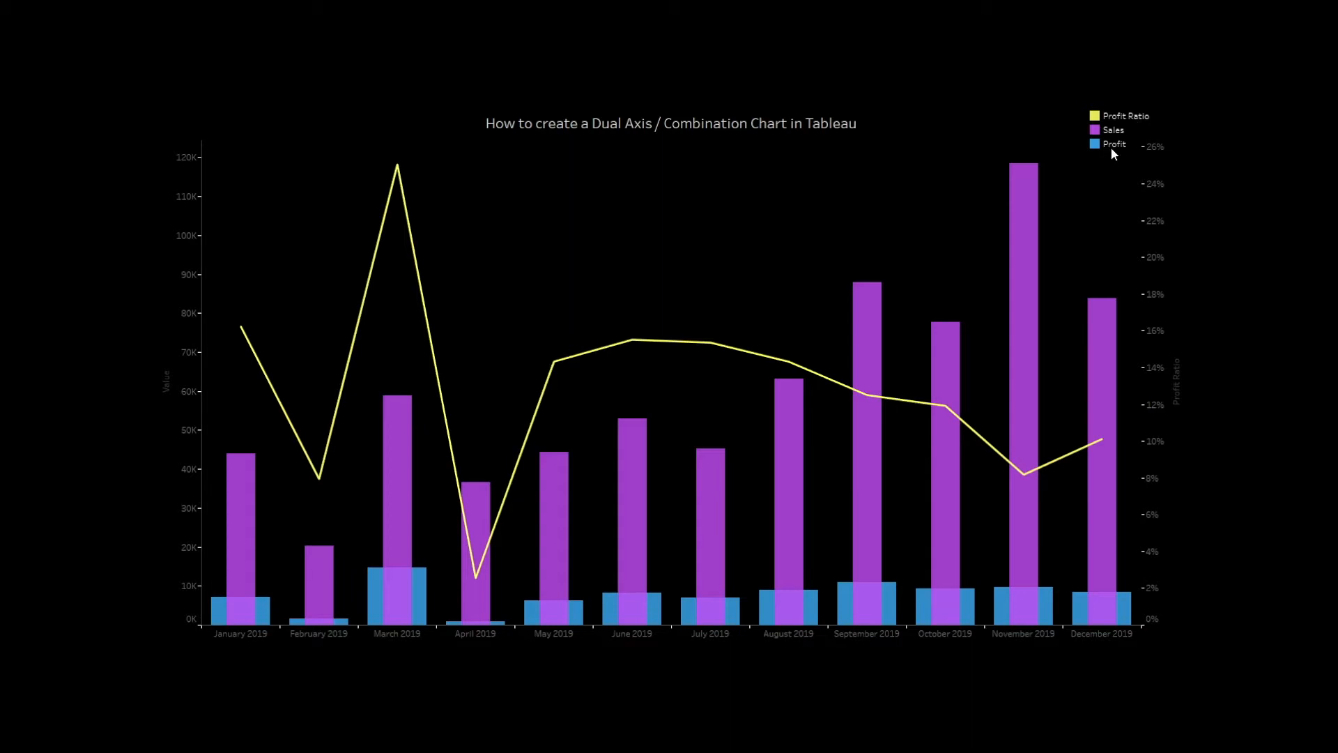
mouse_move(1121, 156)
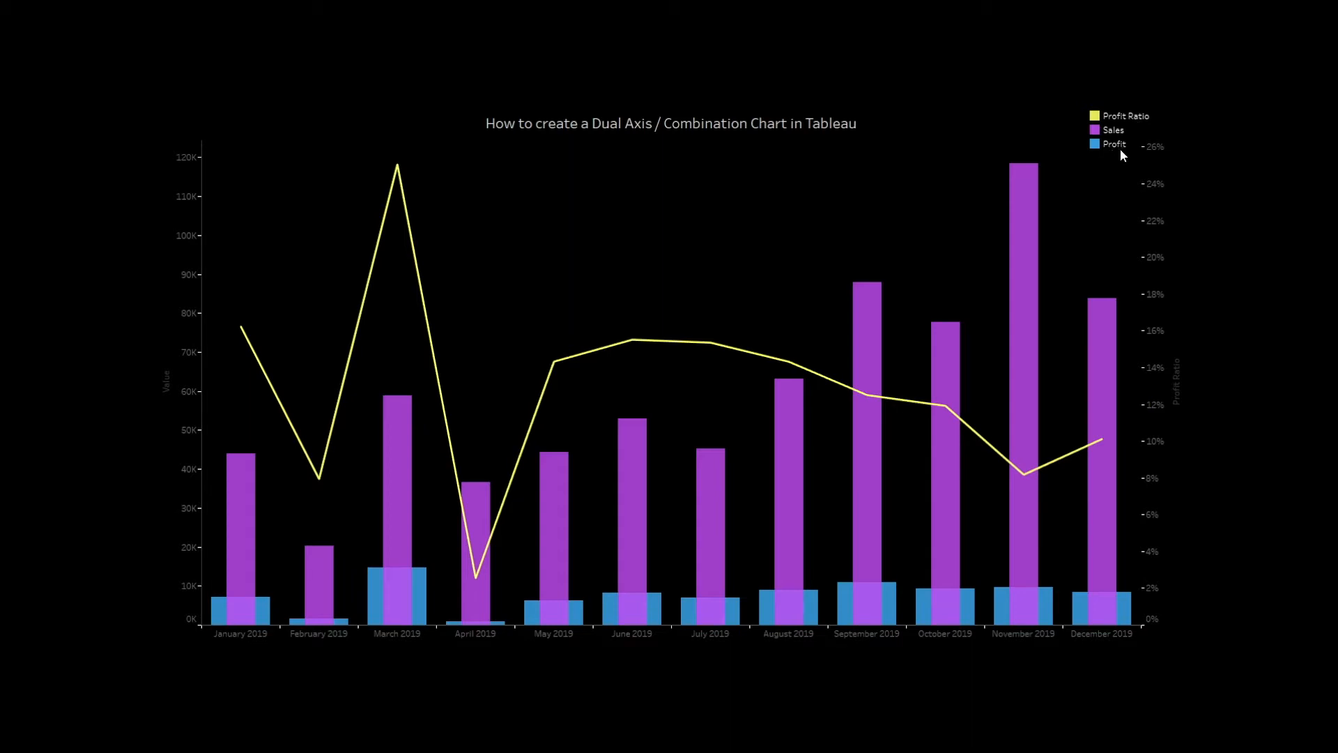
mouse_move(166, 297)
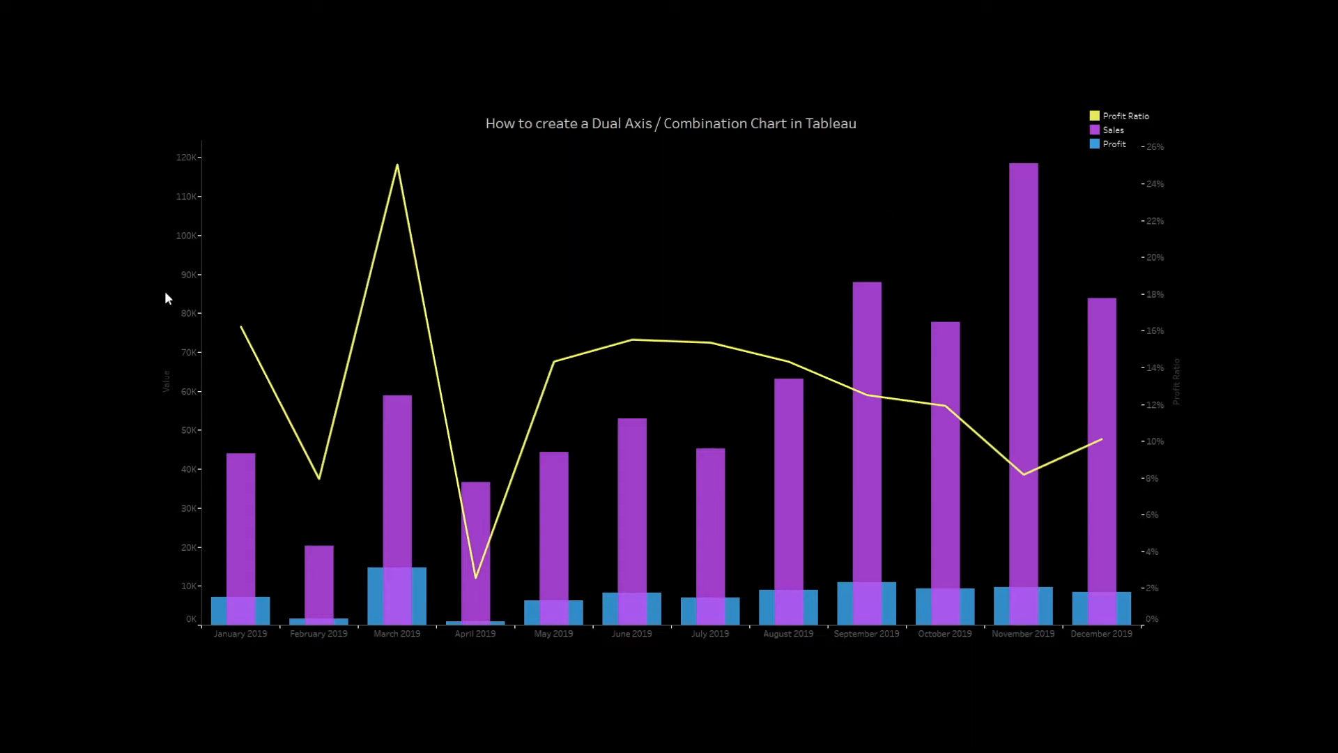
mouse_move(1151, 278)
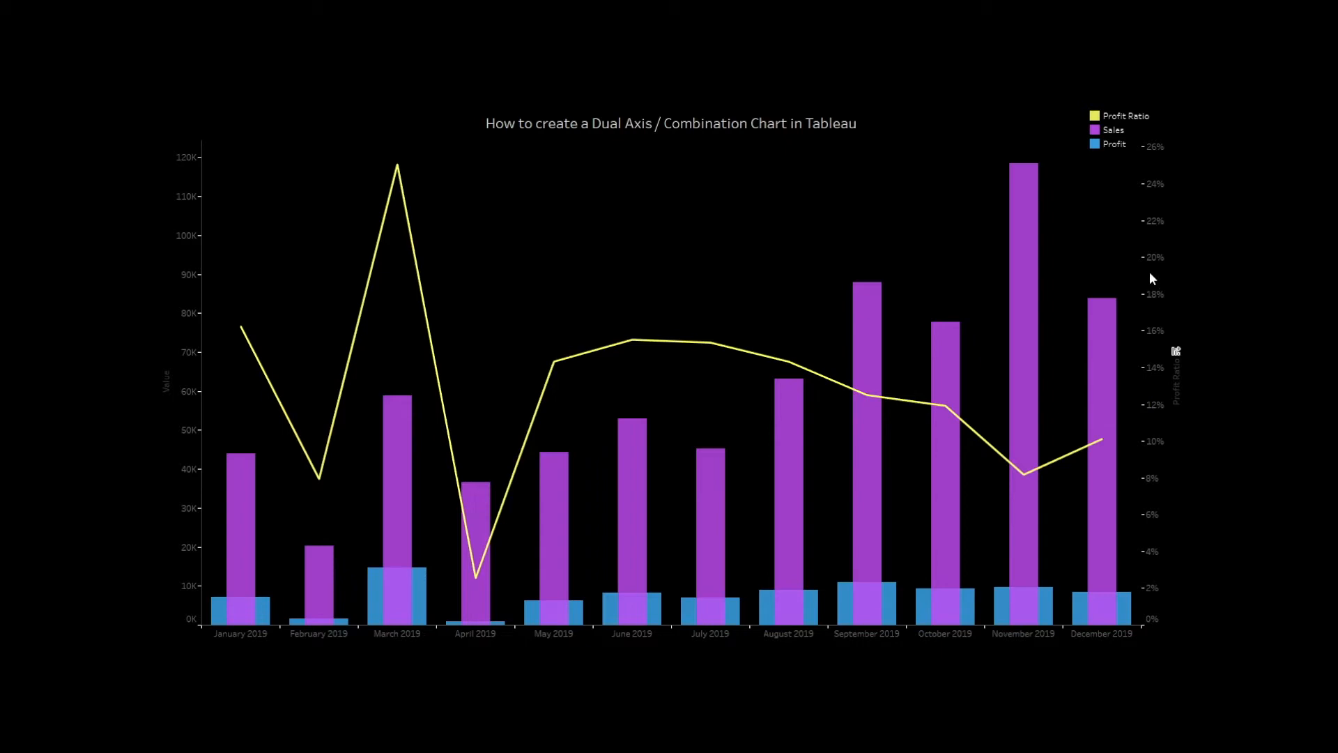
mouse_move(184, 223)
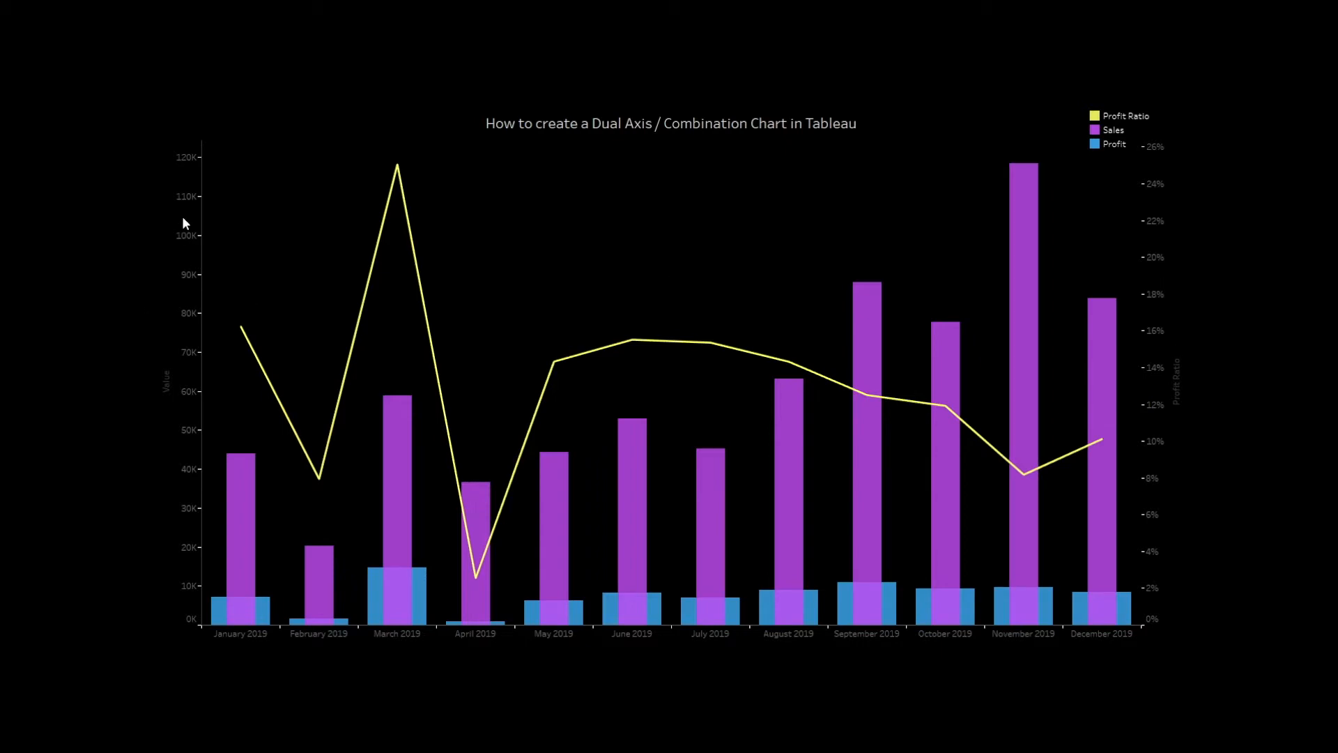
mouse_move(177, 397)
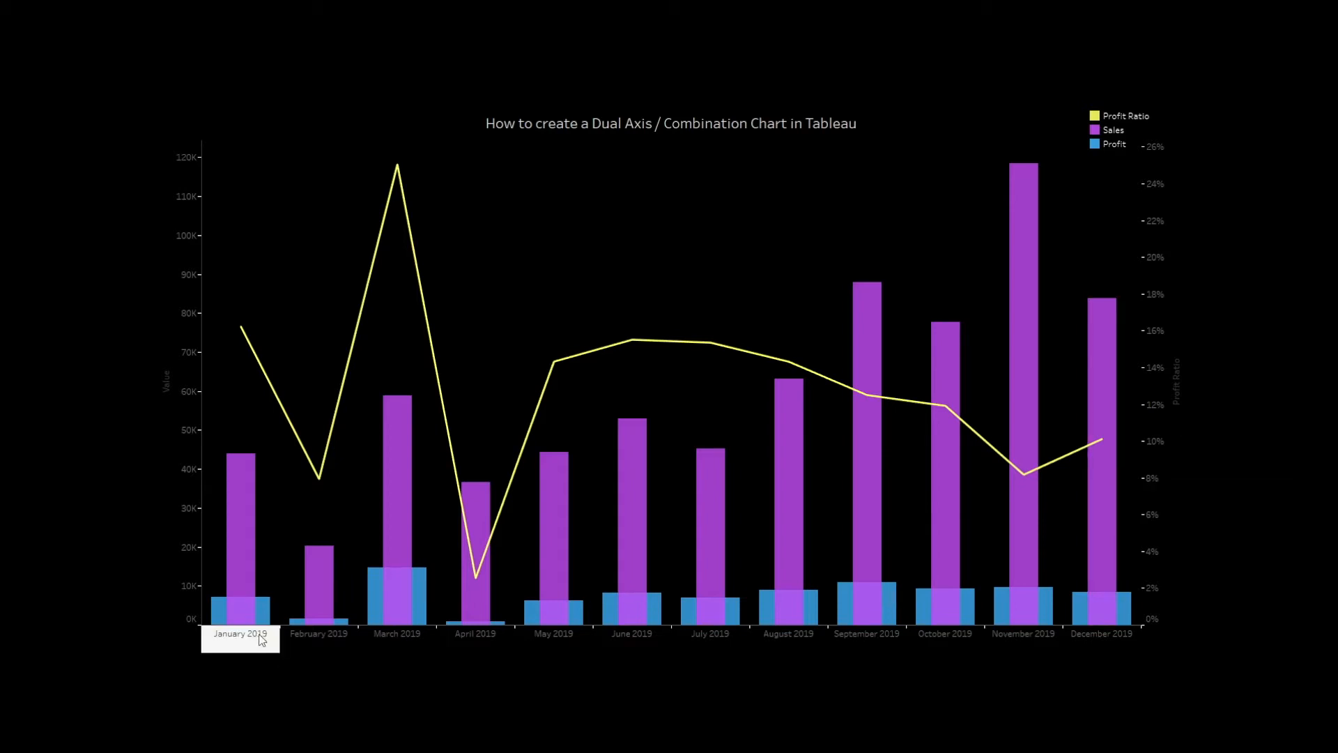
mouse_move(253, 645)
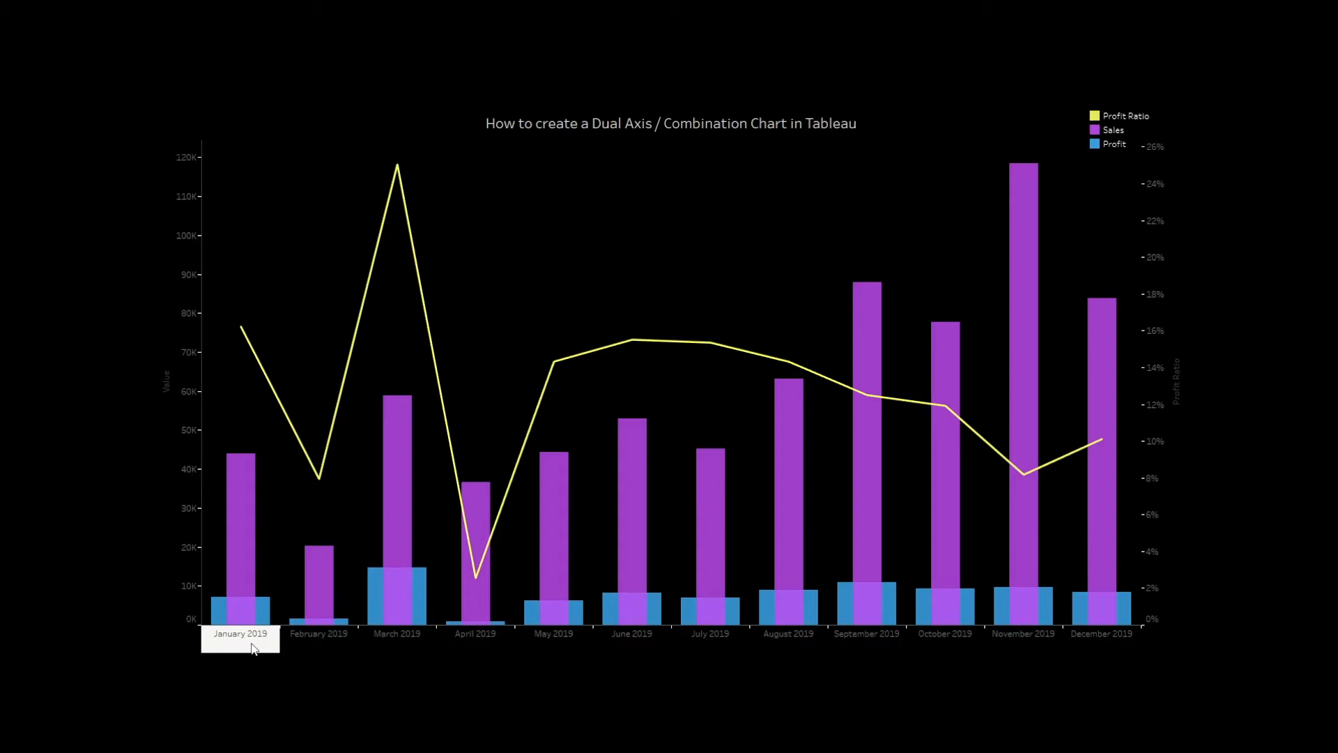
mouse_move(246, 511)
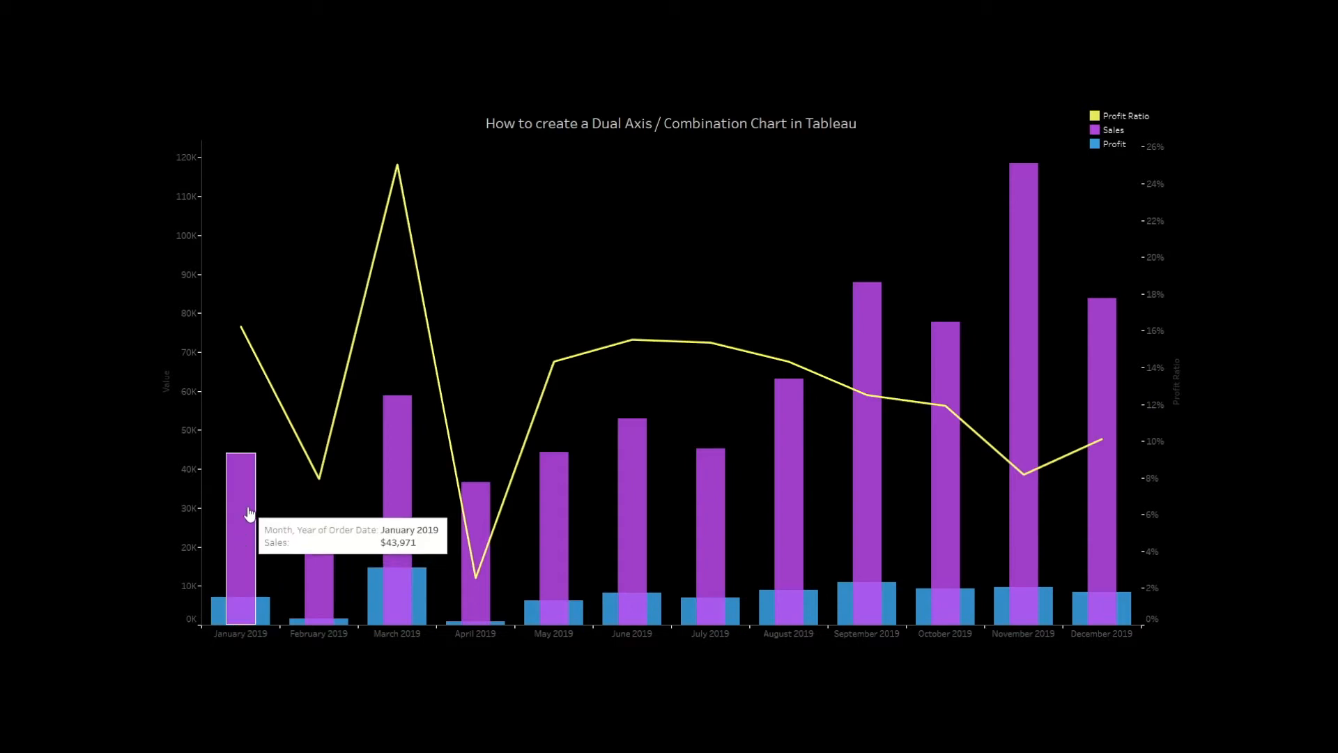
mouse_move(262, 611)
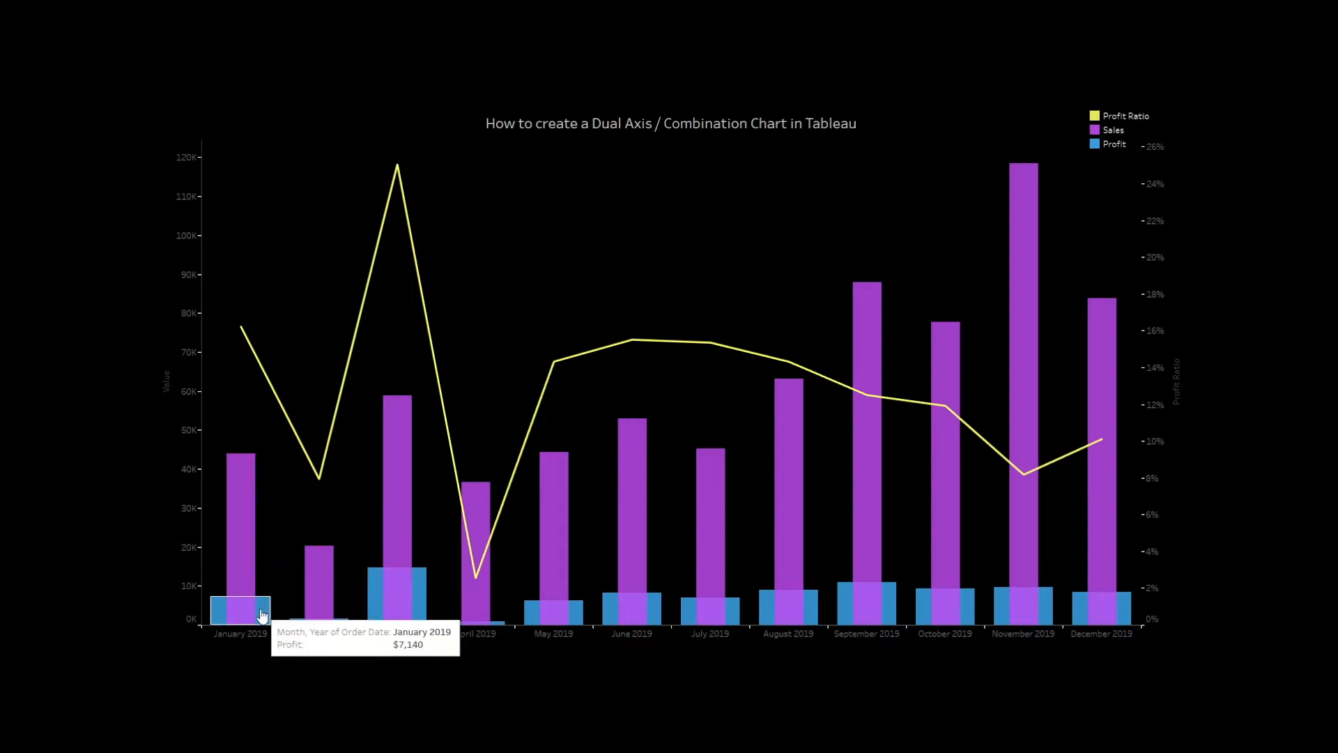
mouse_move(263, 342)
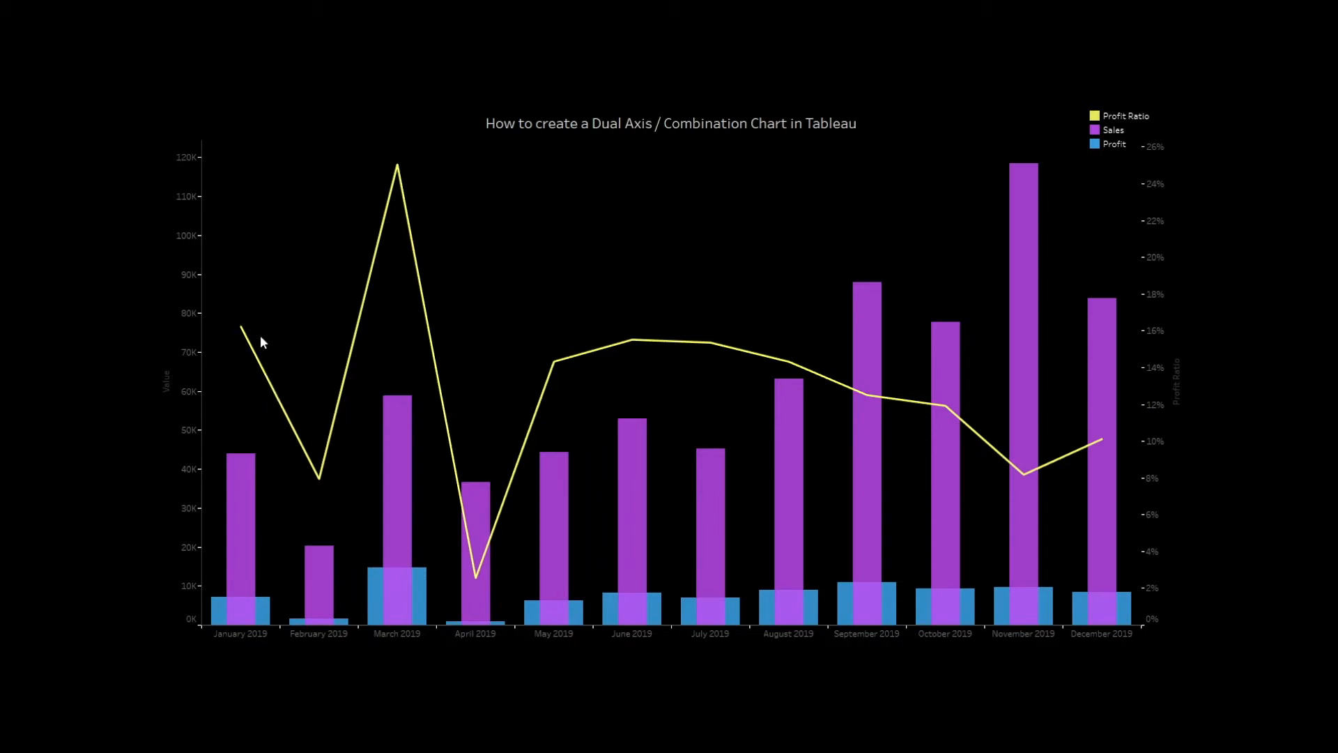
mouse_move(888, 431)
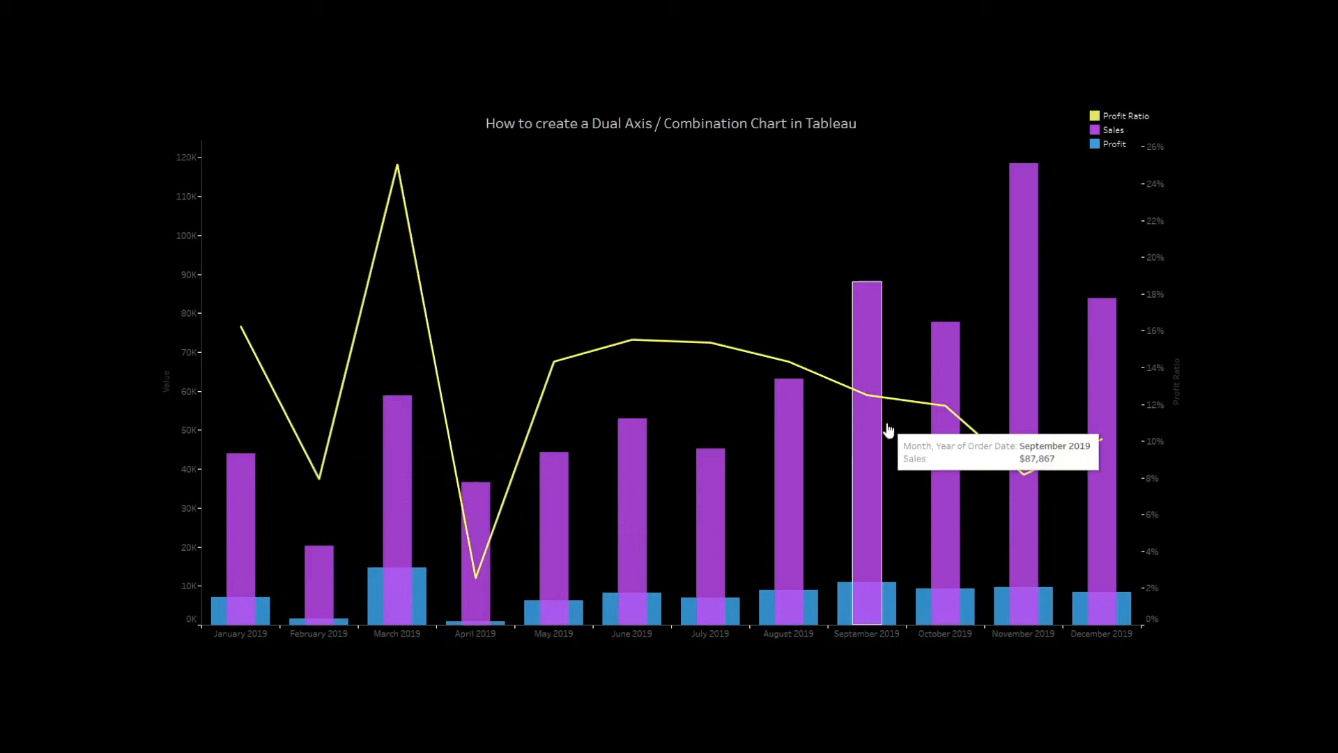
mouse_move(7, 717)
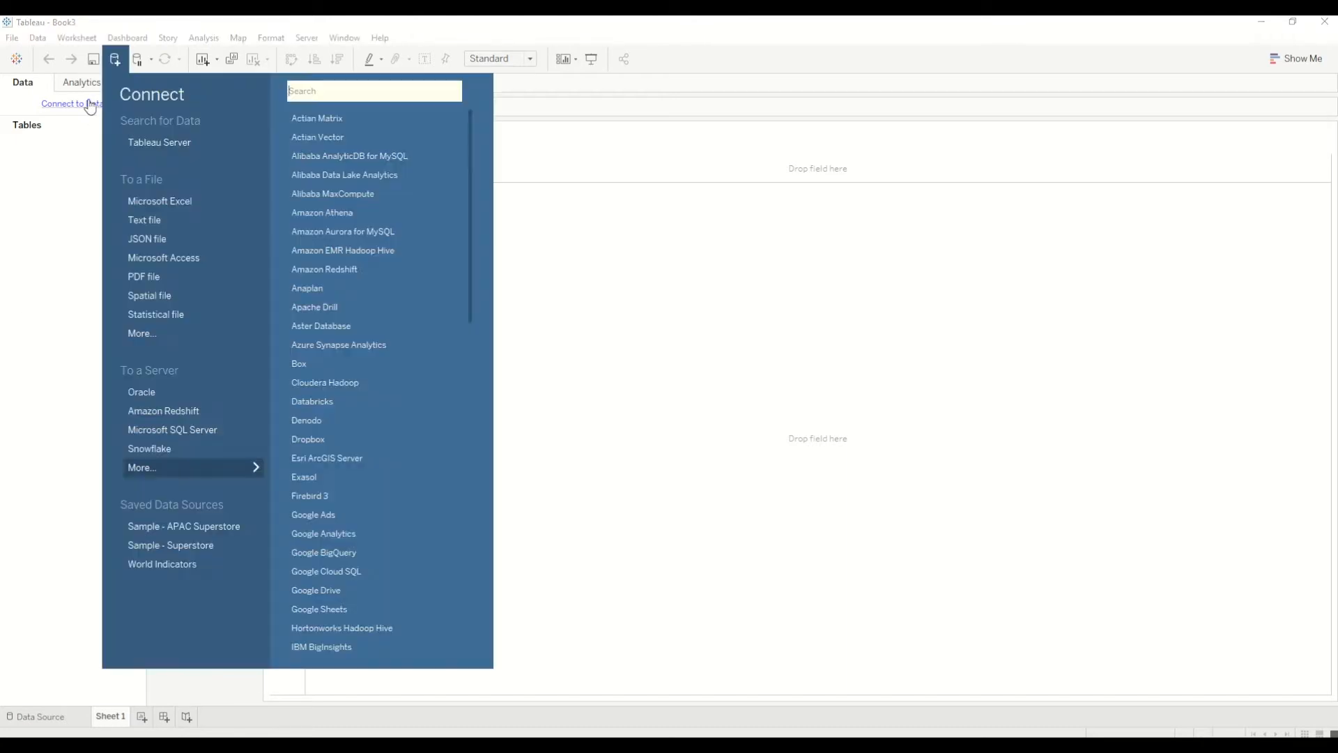
mouse_move(190, 551)
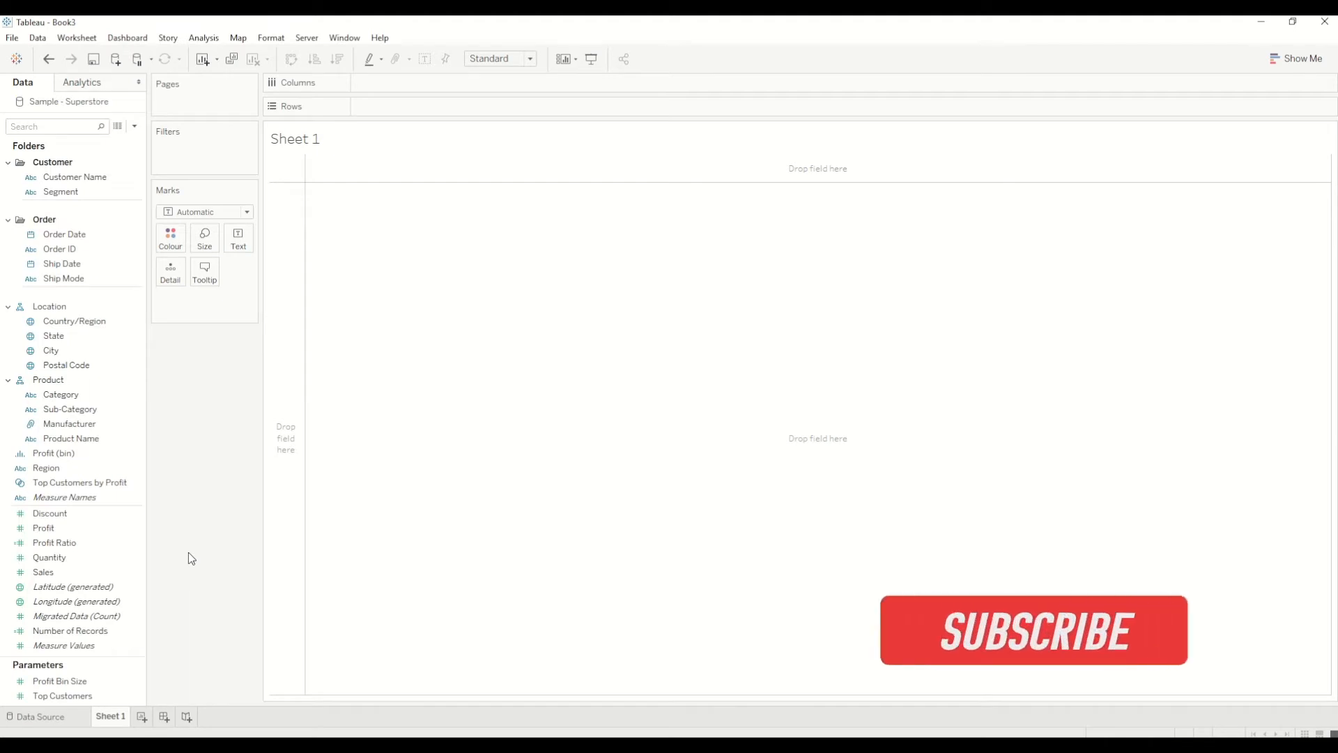
Connect a new workbook to the Sample - Superstore saved data source.
click(1033, 629)
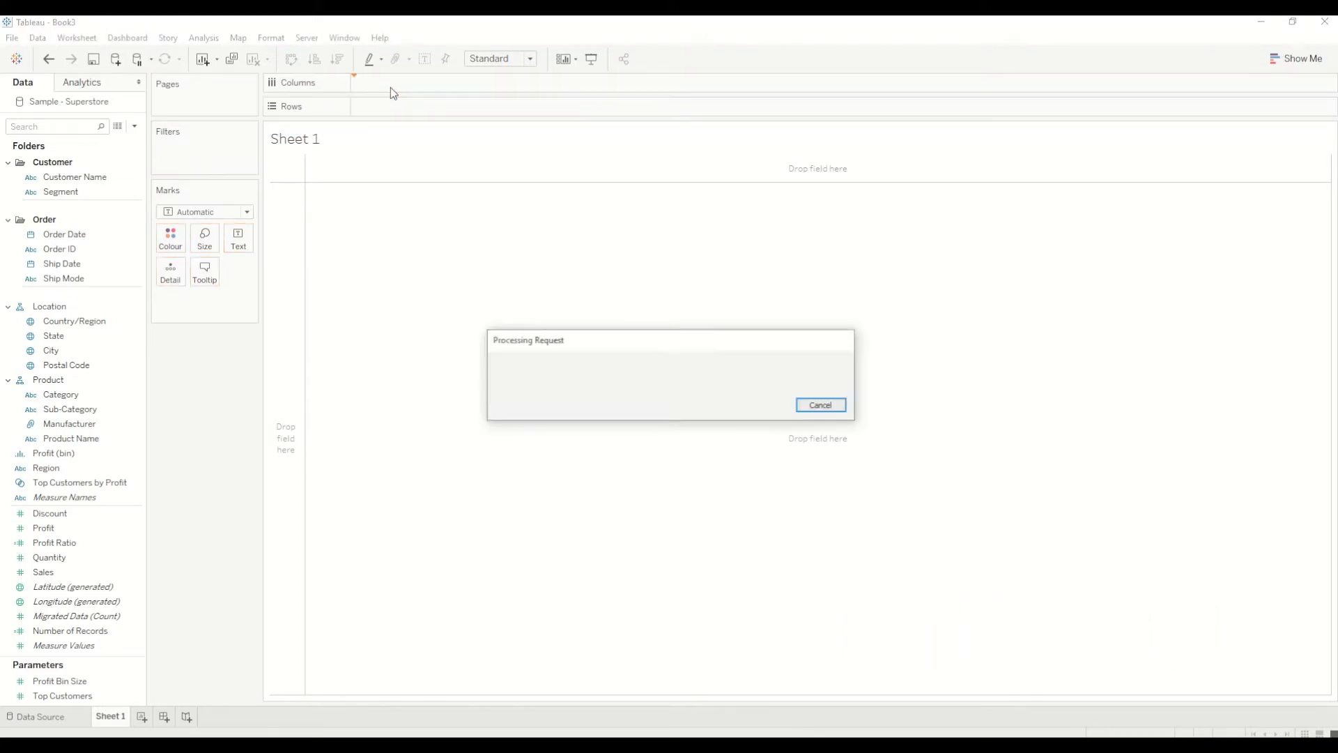
click(818, 404)
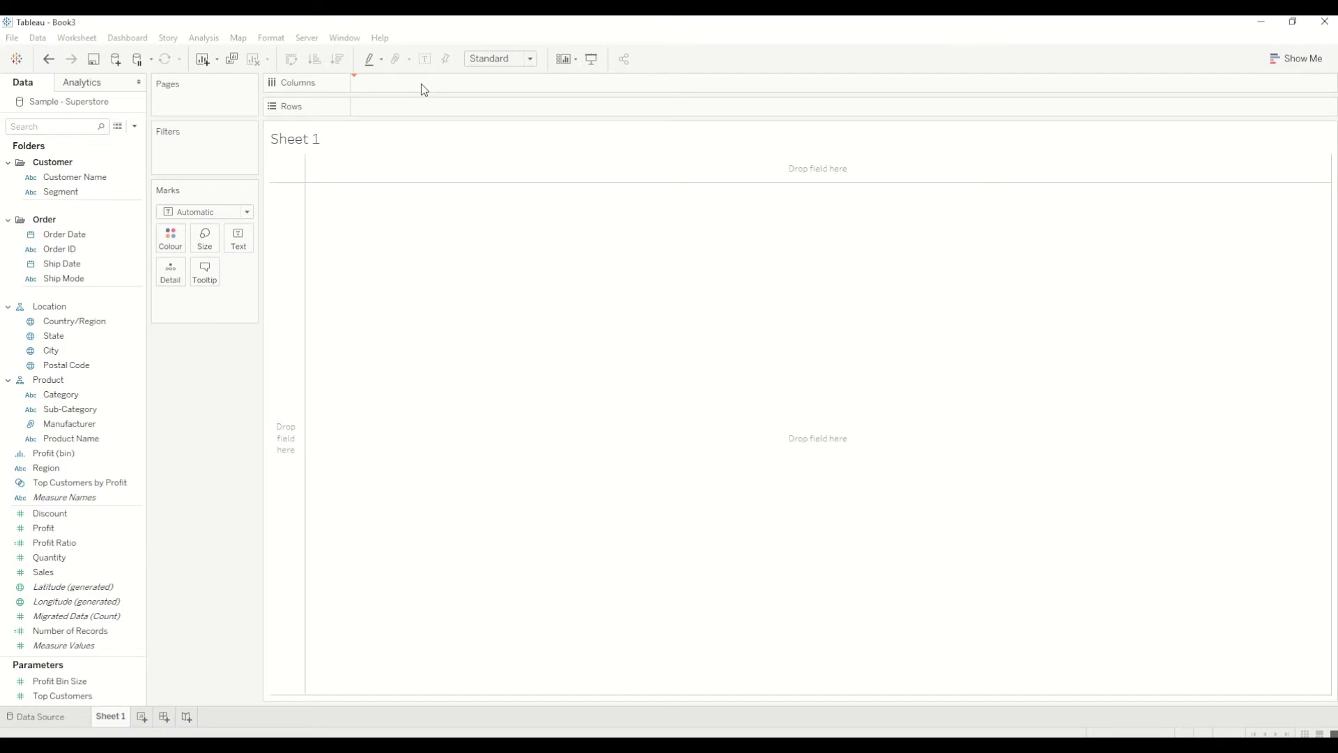
Place Order Date on Columns as a continuous monthly timeline.
drag(64, 234, 401, 82)
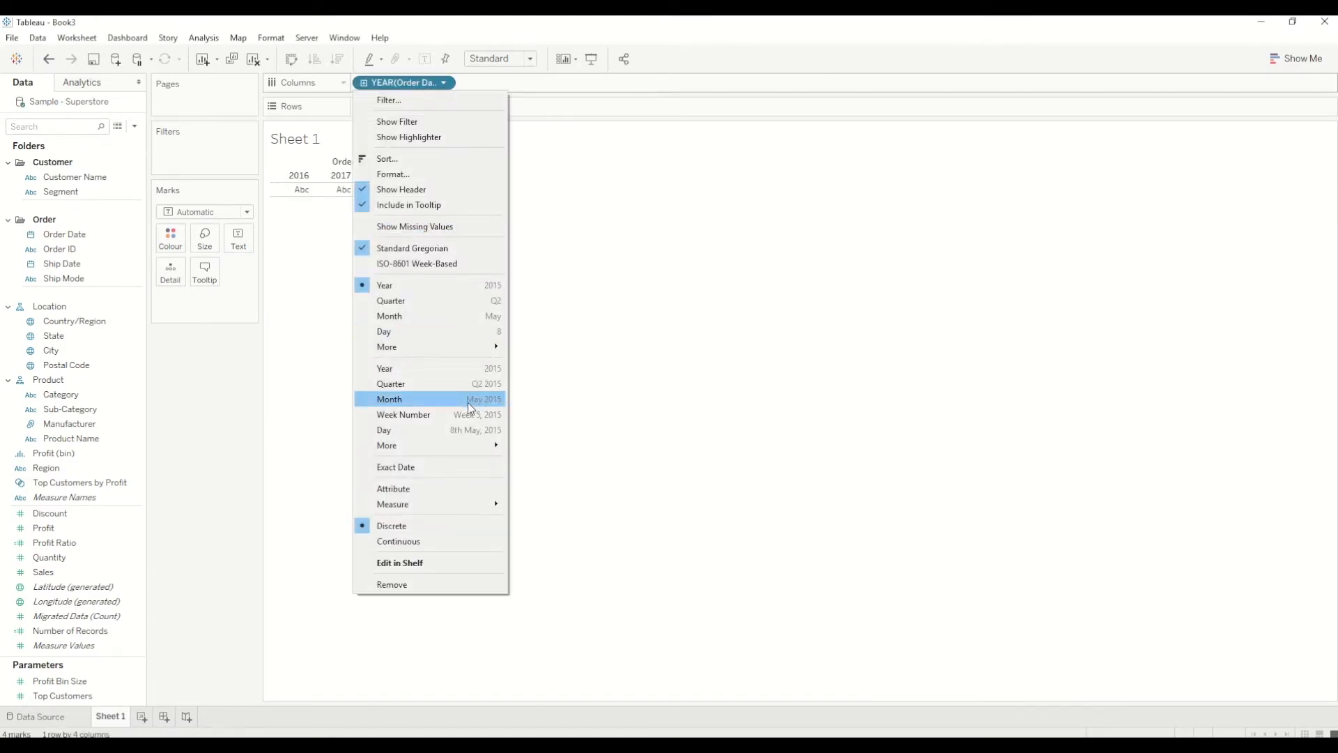
click(389, 398)
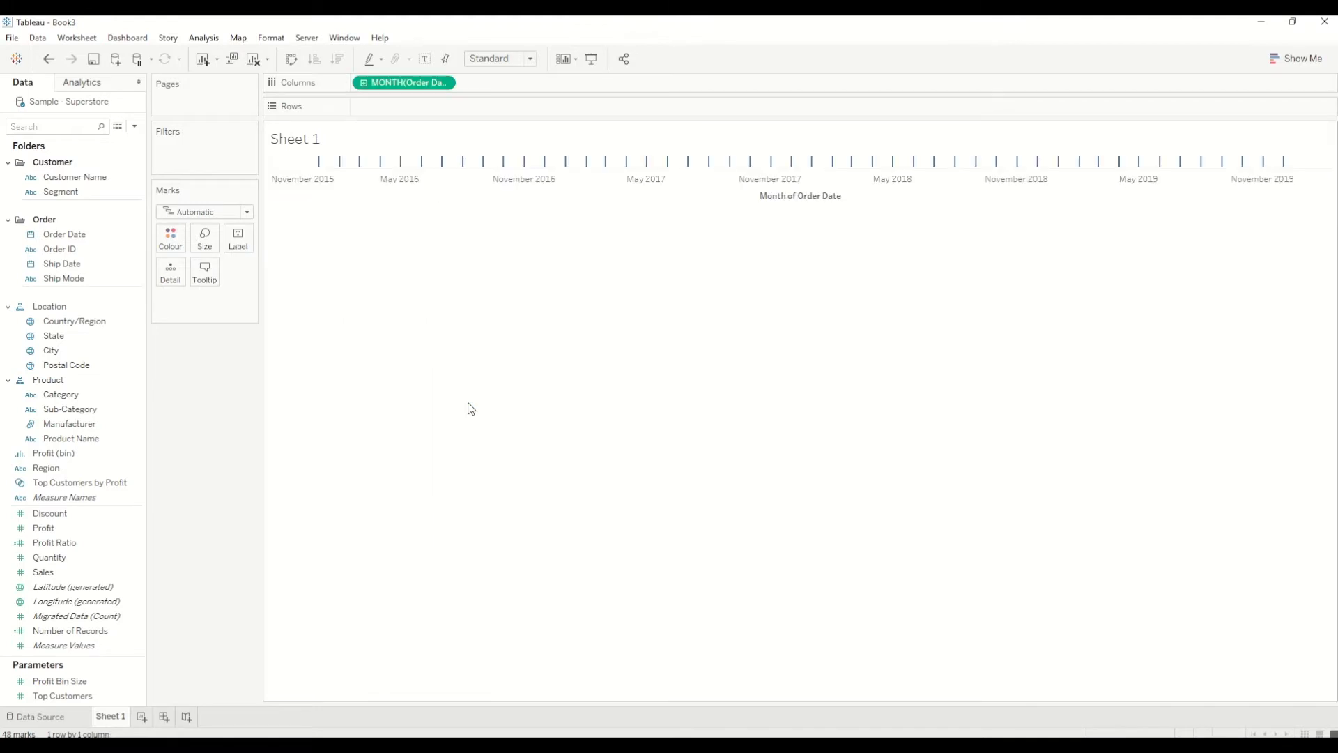
mouse_move(439, 82)
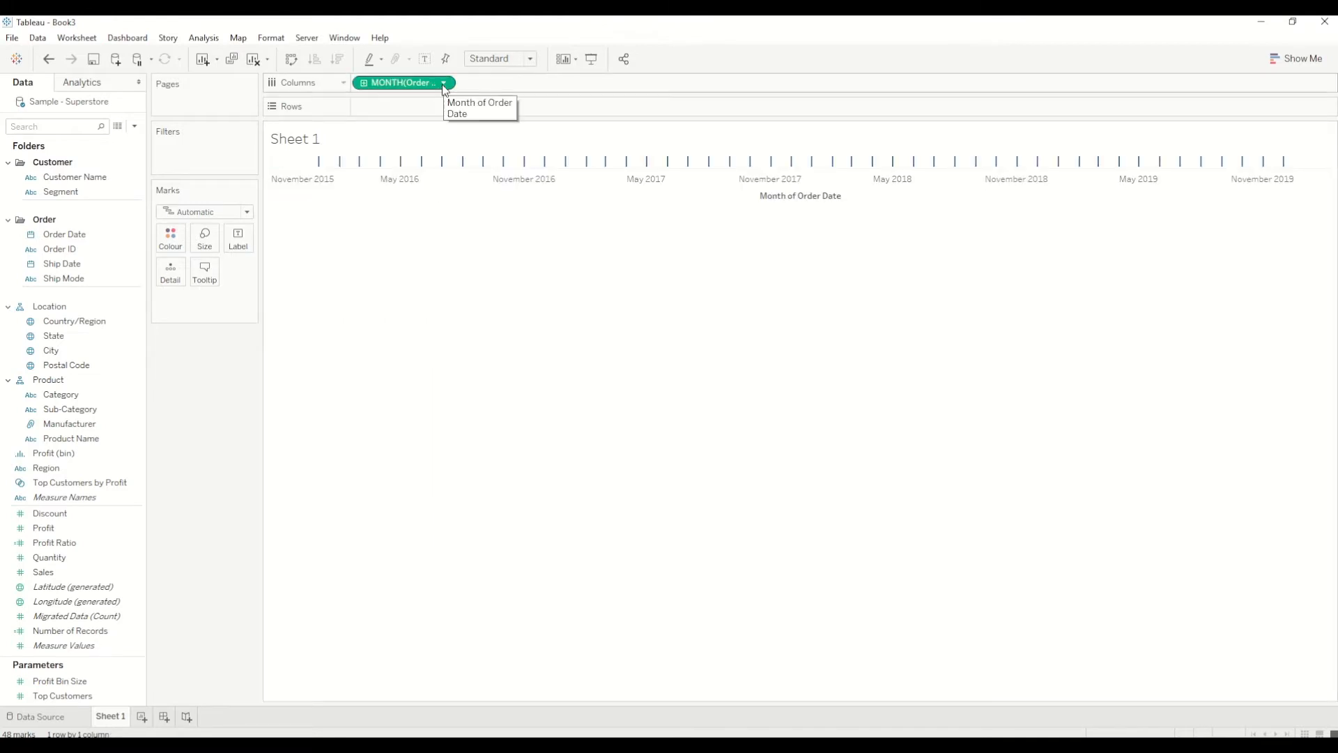
click(442, 82)
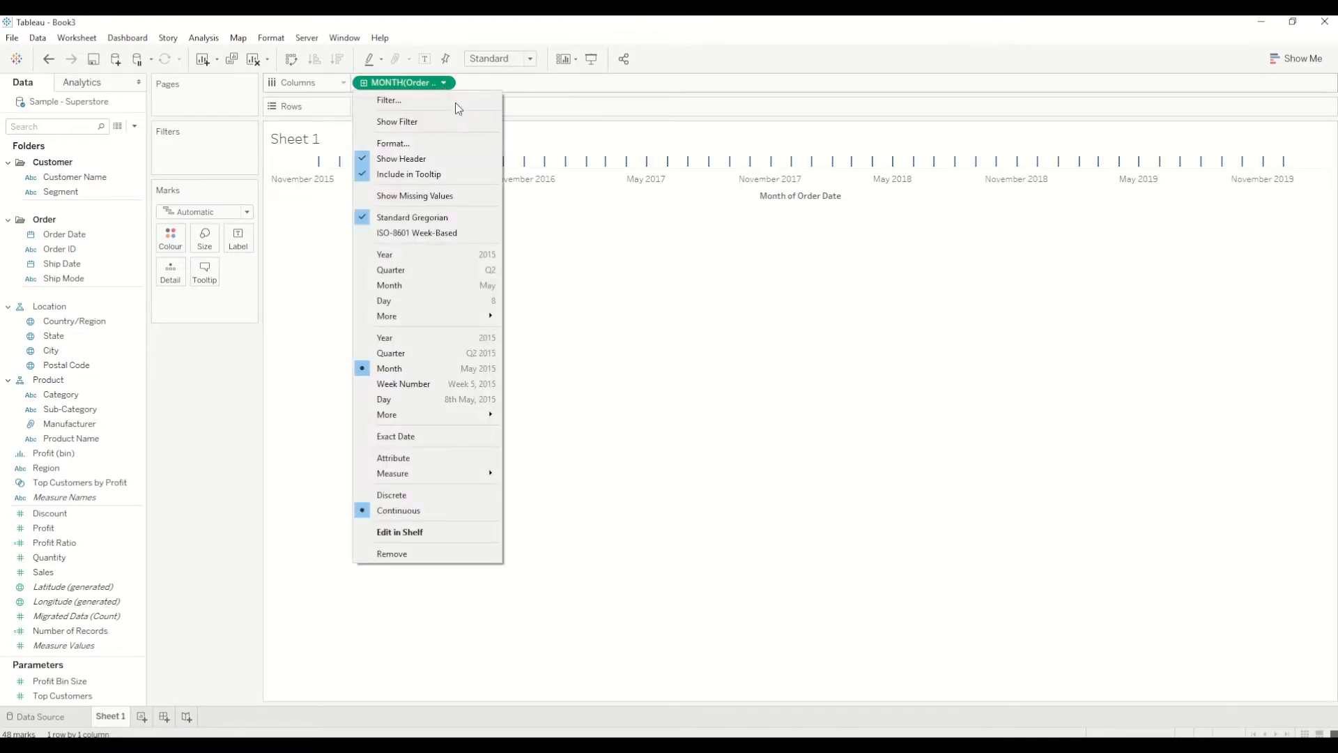
click(205, 408)
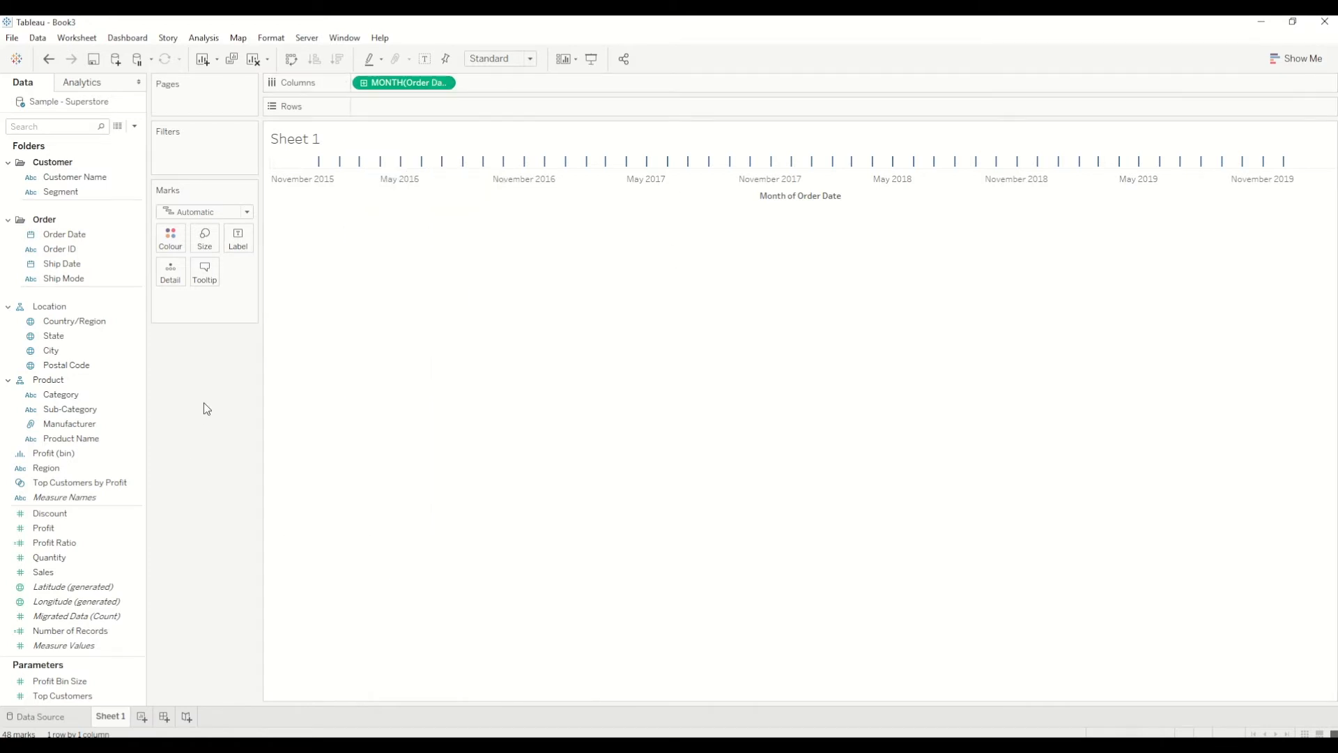
Plot Measure Values on Rows so Sales and Profit appear as monthly lines.
click(50, 557)
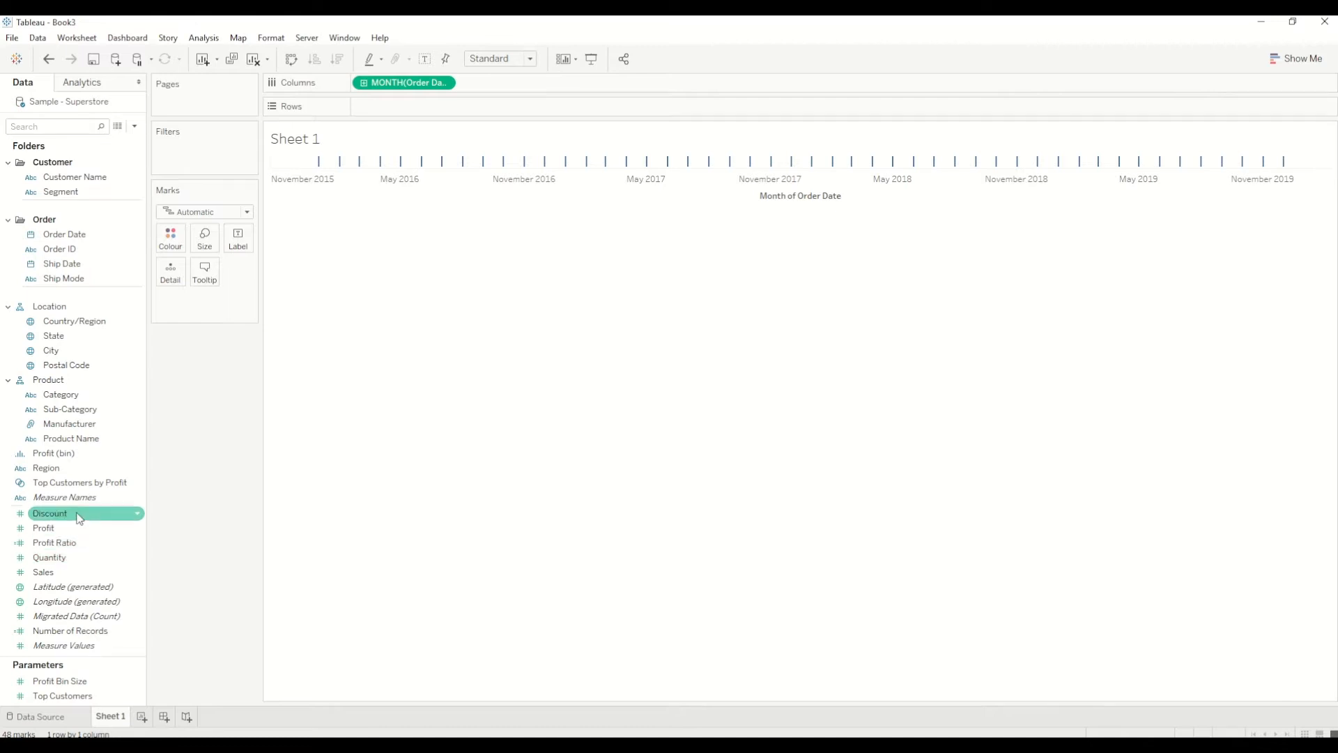
click(63, 645)
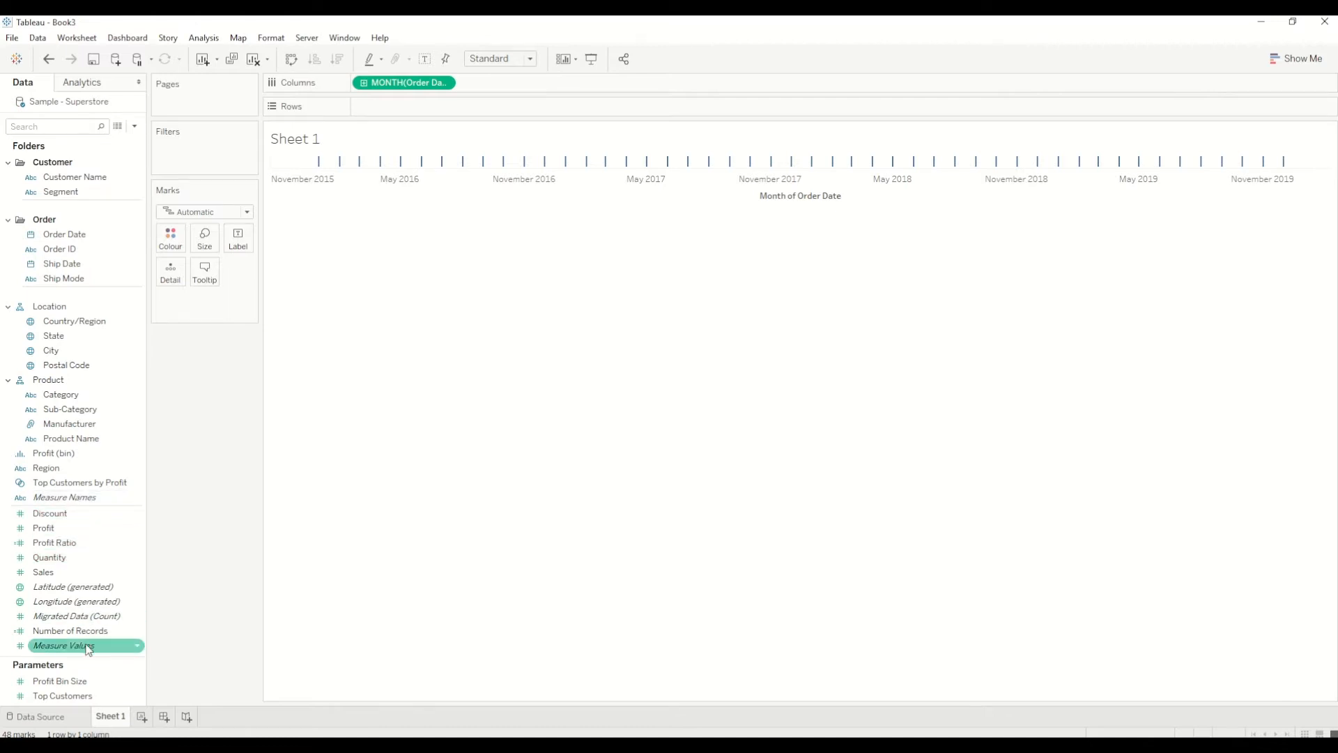
drag(85, 645, 415, 108)
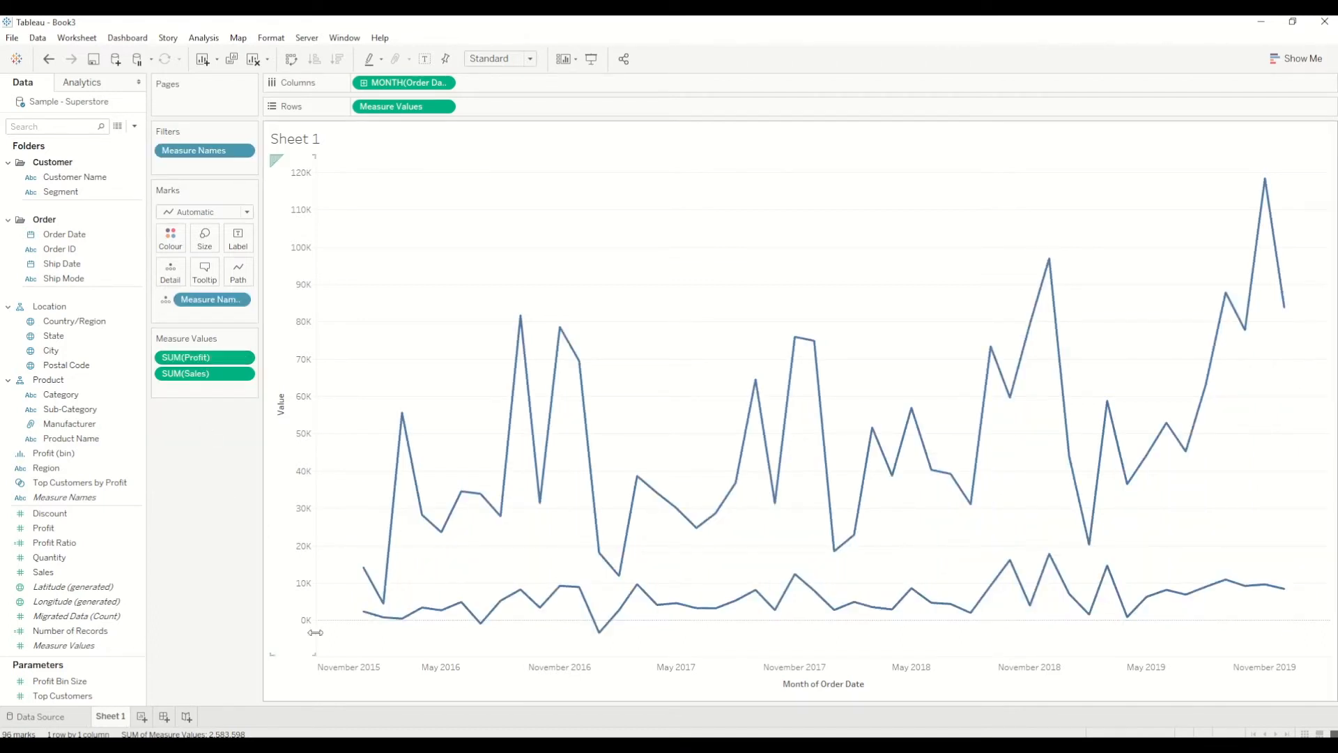
mouse_move(544, 691)
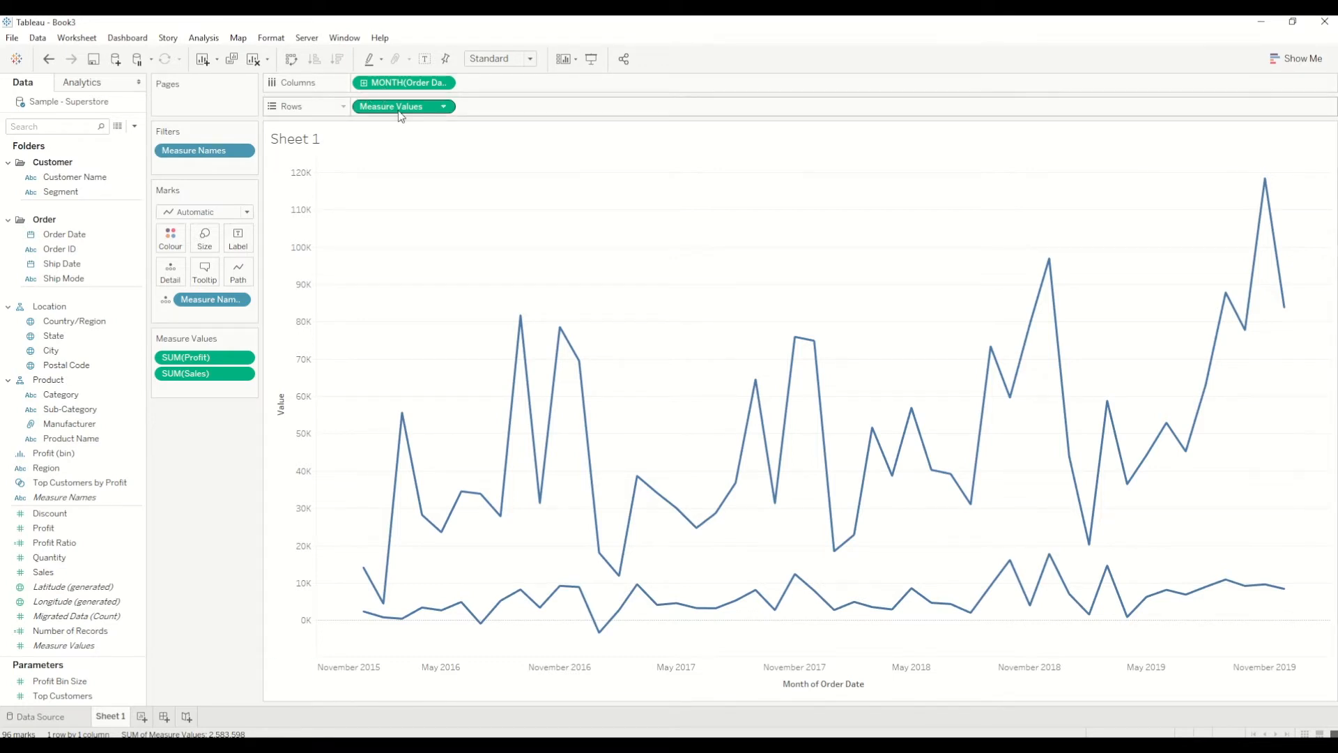
Add Profit Ratio to Rows as a second line chart beneath Sales and Profit.
click(43, 526)
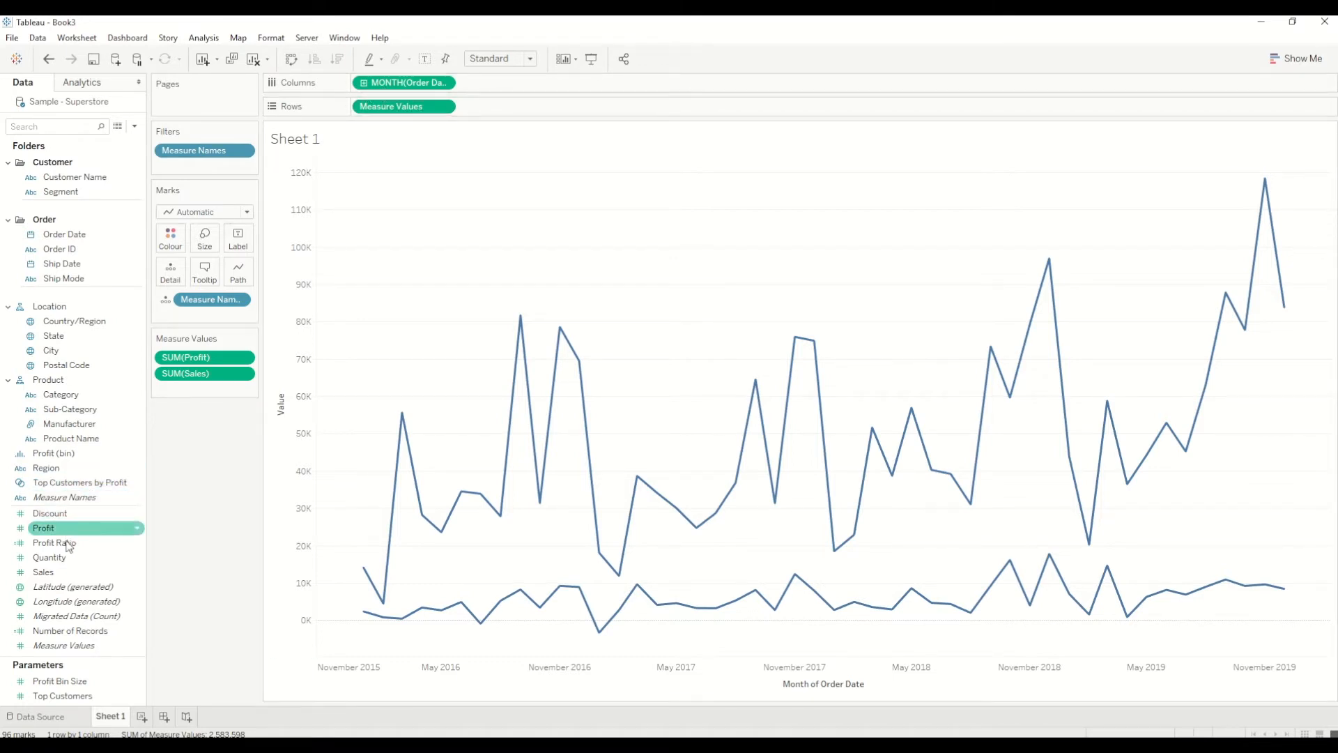
click(54, 542)
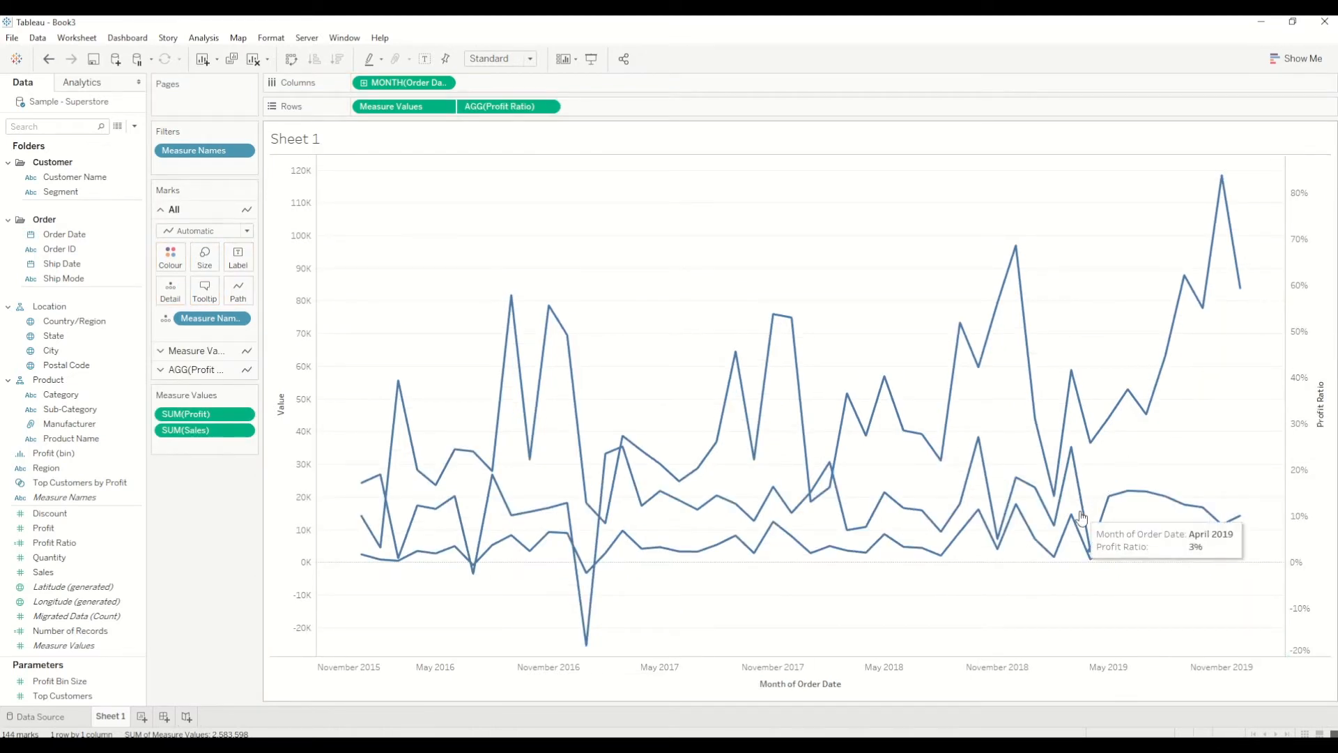
mouse_move(1086, 527)
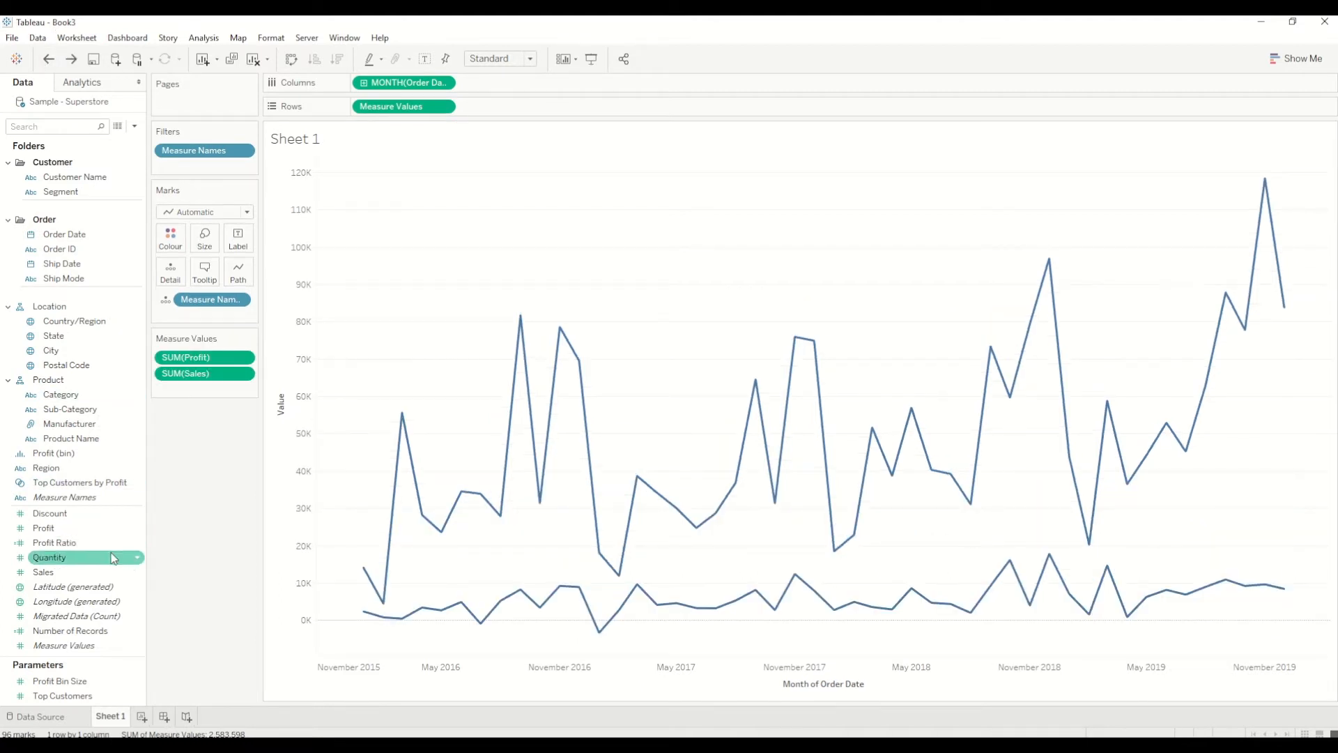
drag(54, 542, 508, 107)
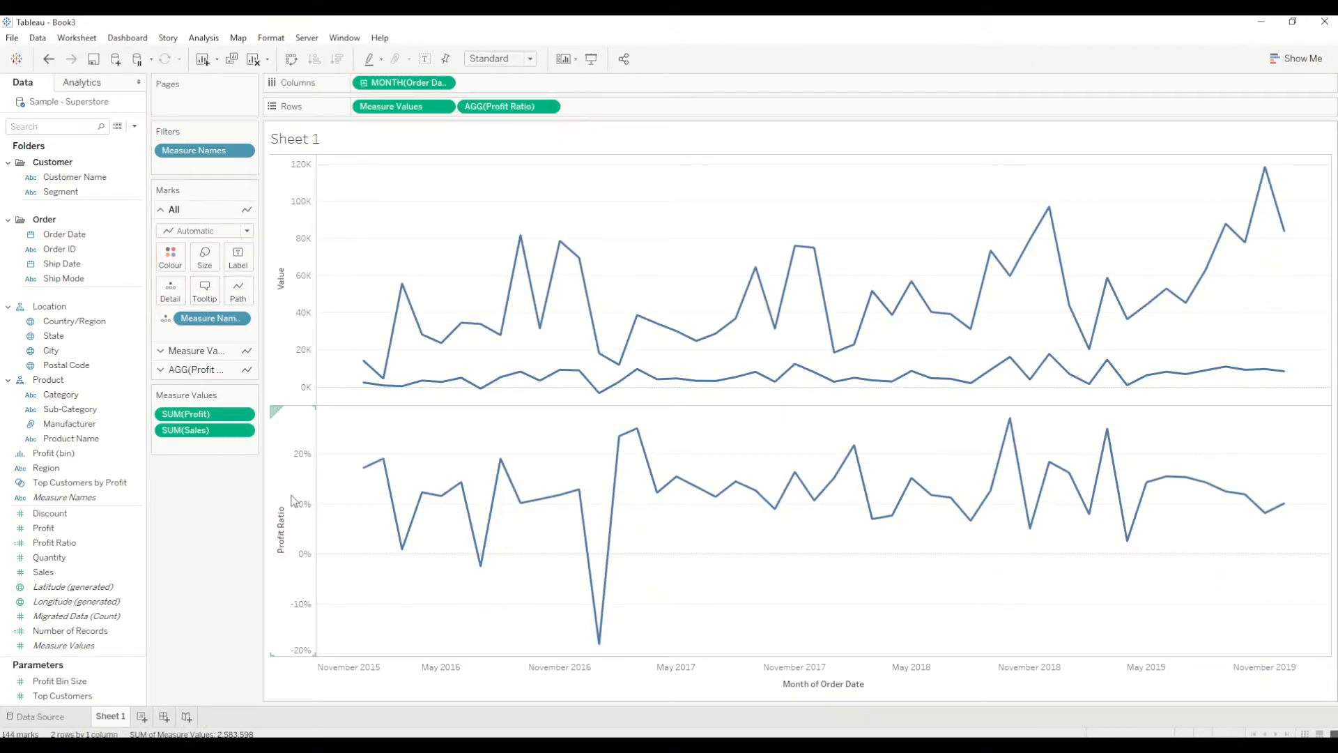
mouse_move(1215, 496)
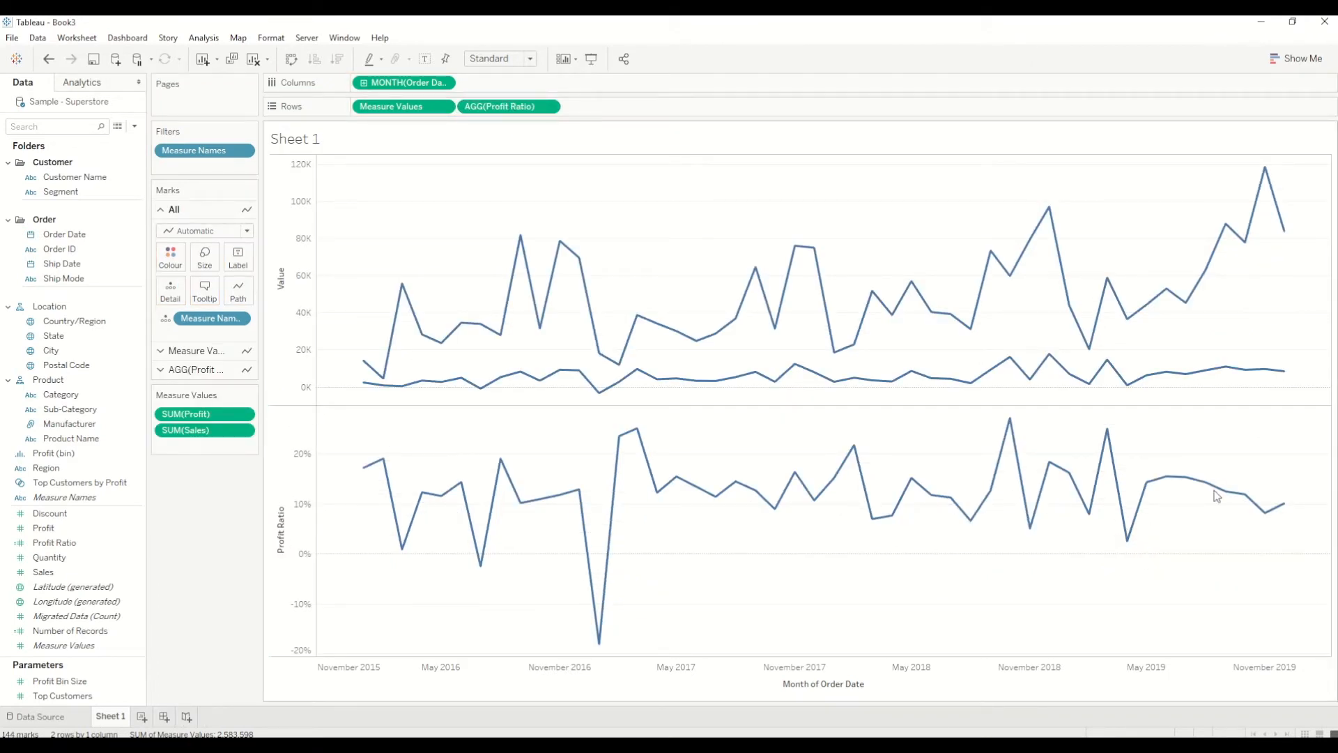
mouse_move(423, 333)
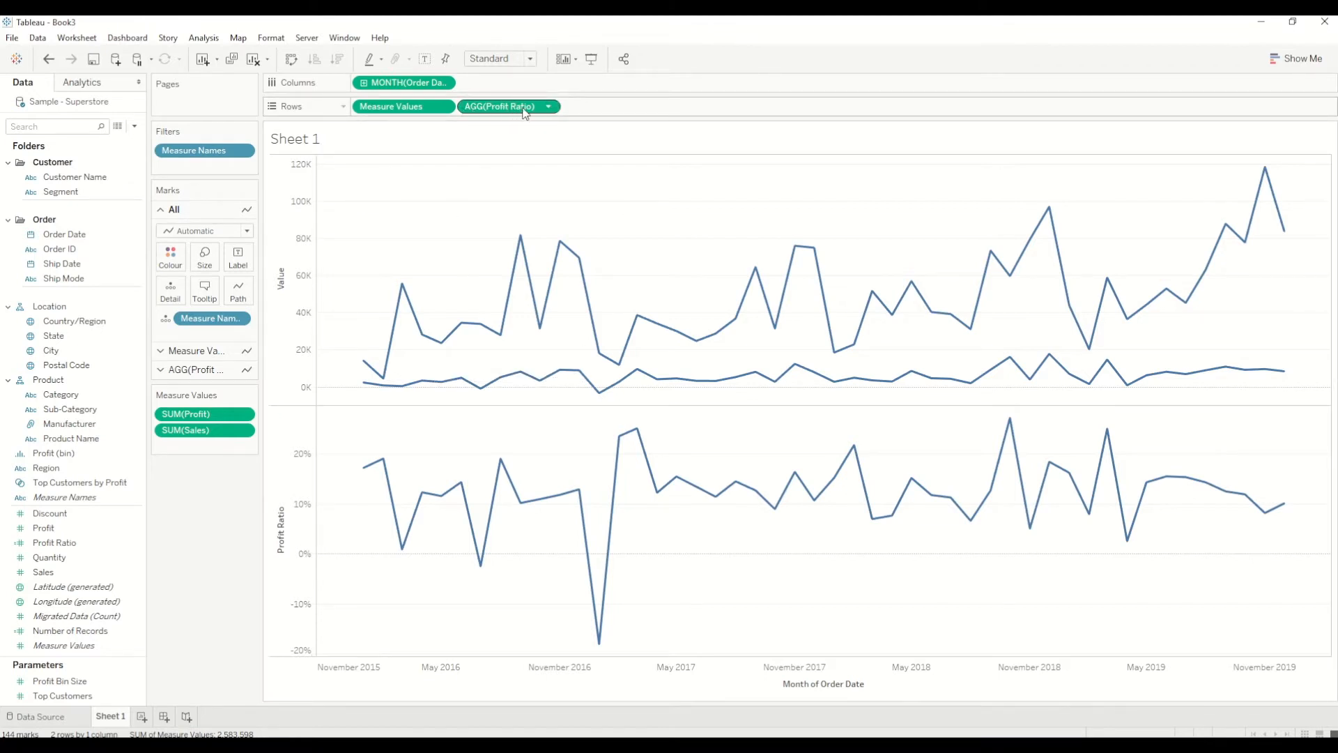
Set AGG(Profit Ratio) to Dual Axis so it overlays the value lines with its own axis.
click(548, 106)
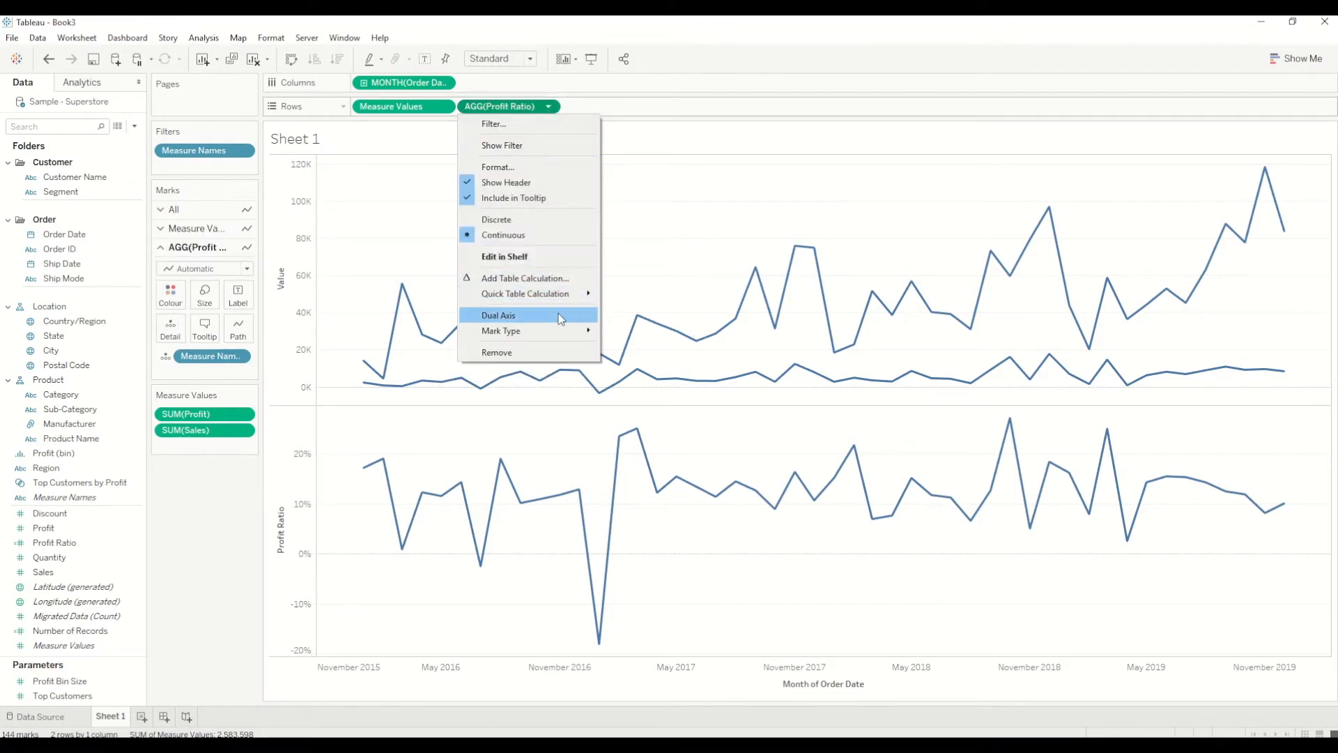
click(497, 315)
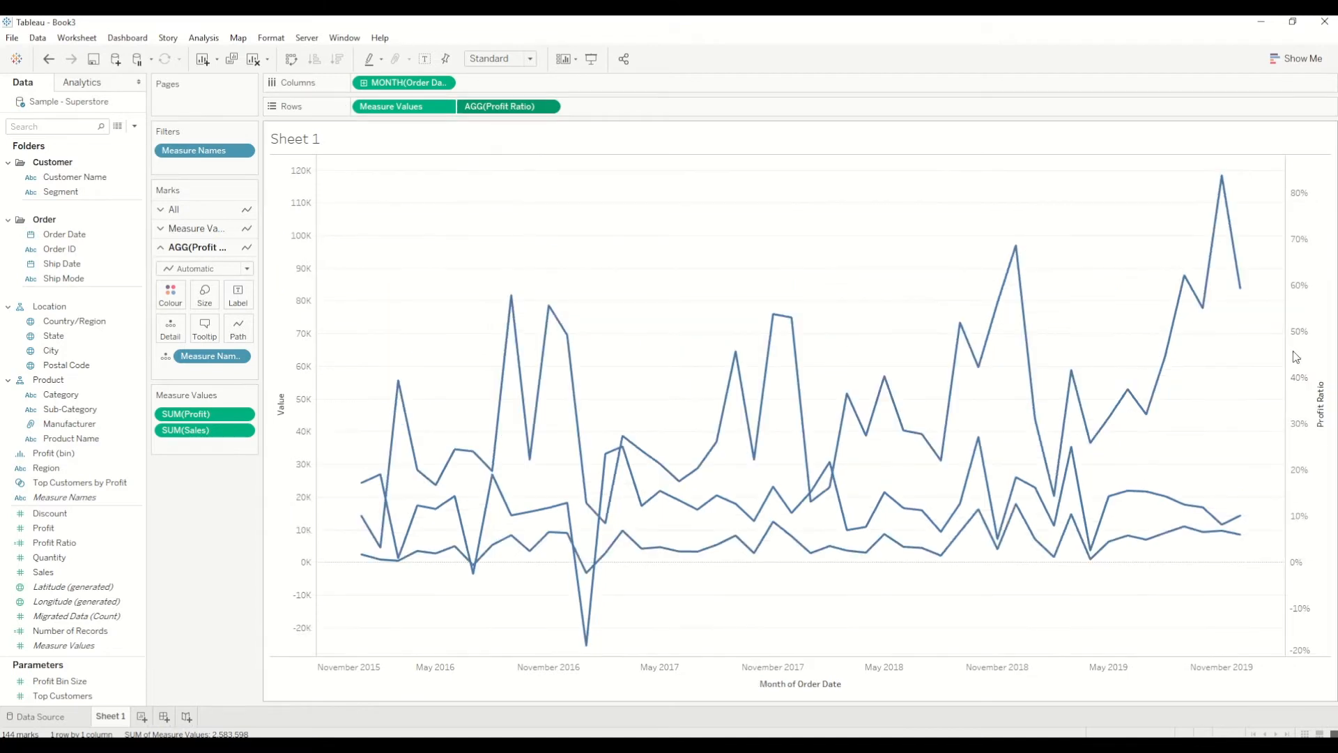
mouse_move(827, 295)
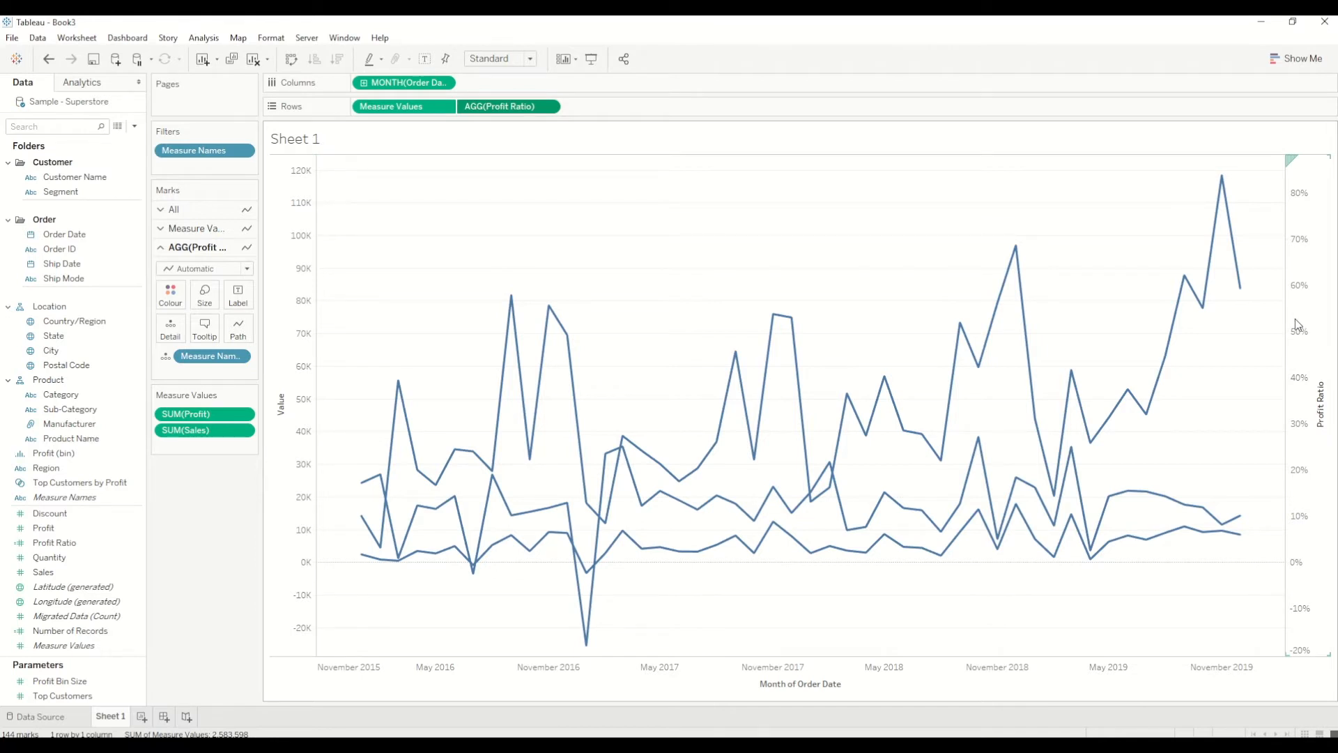
mouse_move(1307, 365)
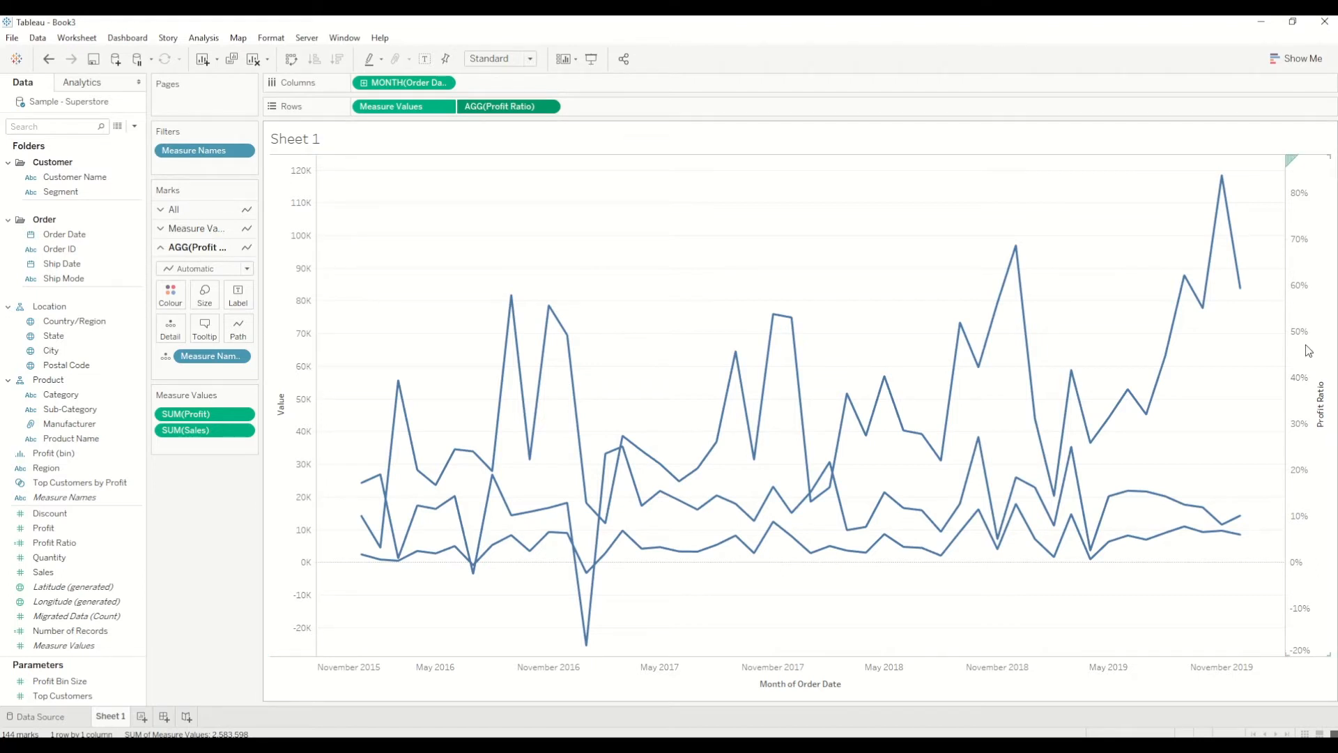
mouse_move(378, 311)
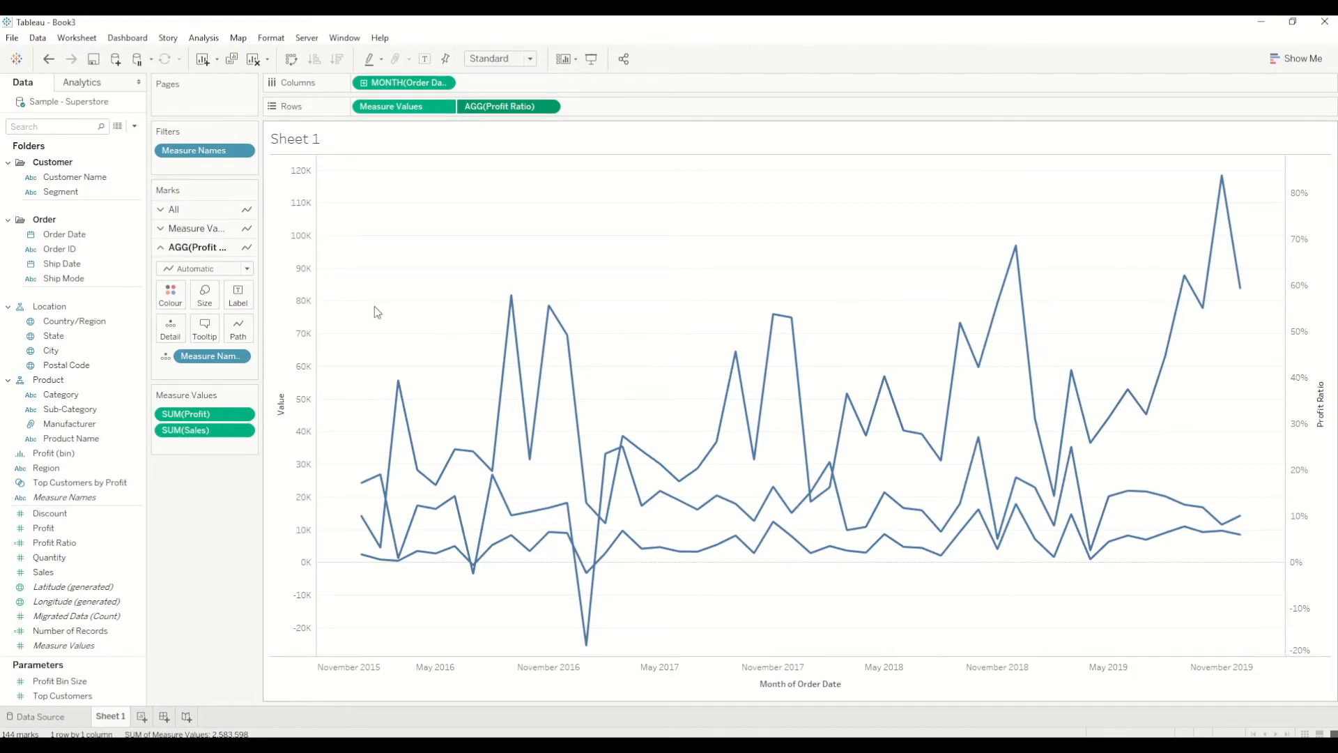
mouse_move(509, 547)
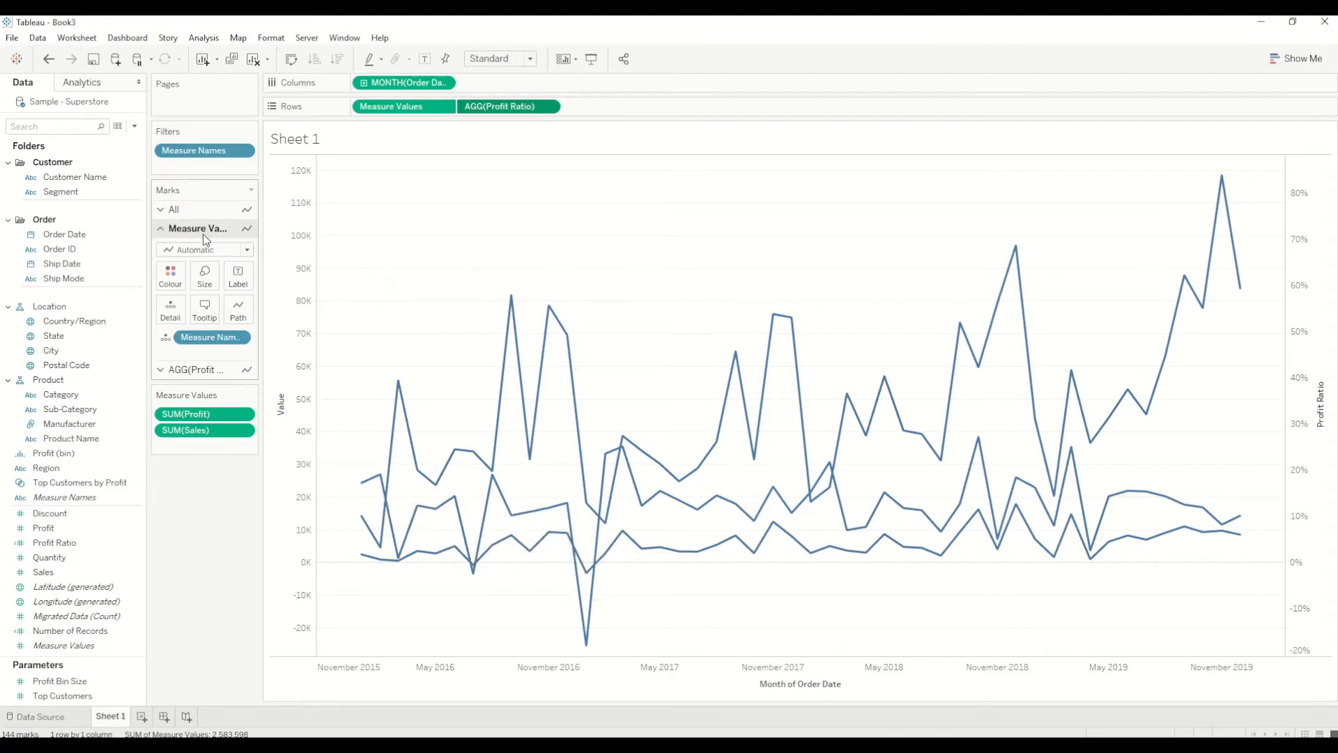
mouse_move(224, 243)
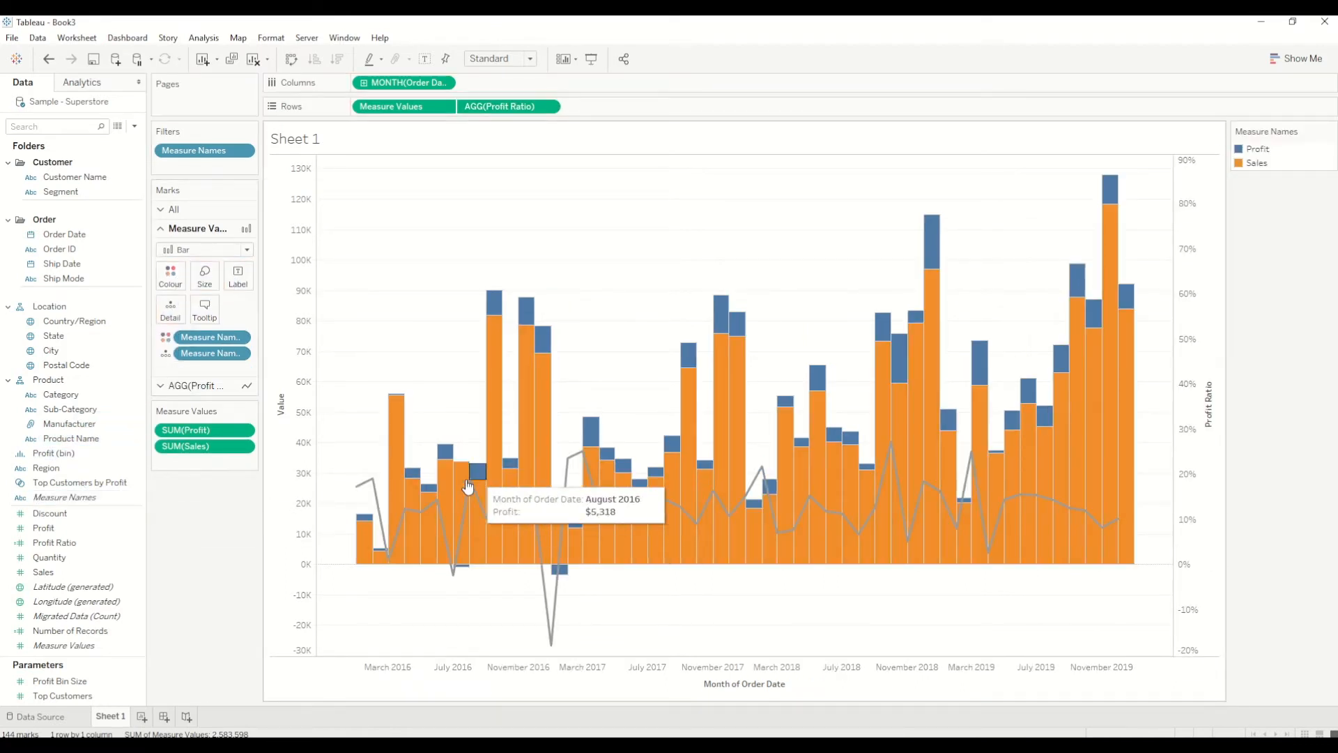
mouse_move(430, 494)
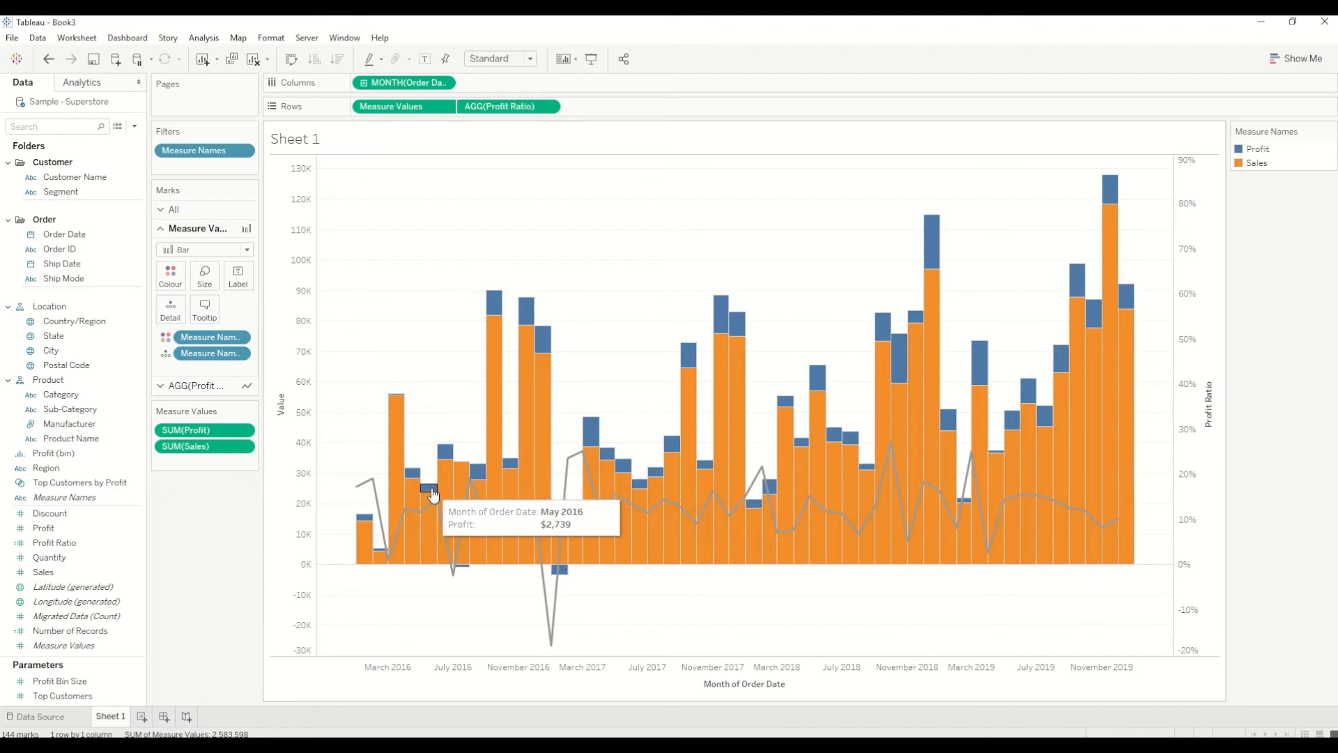
mouse_move(445, 481)
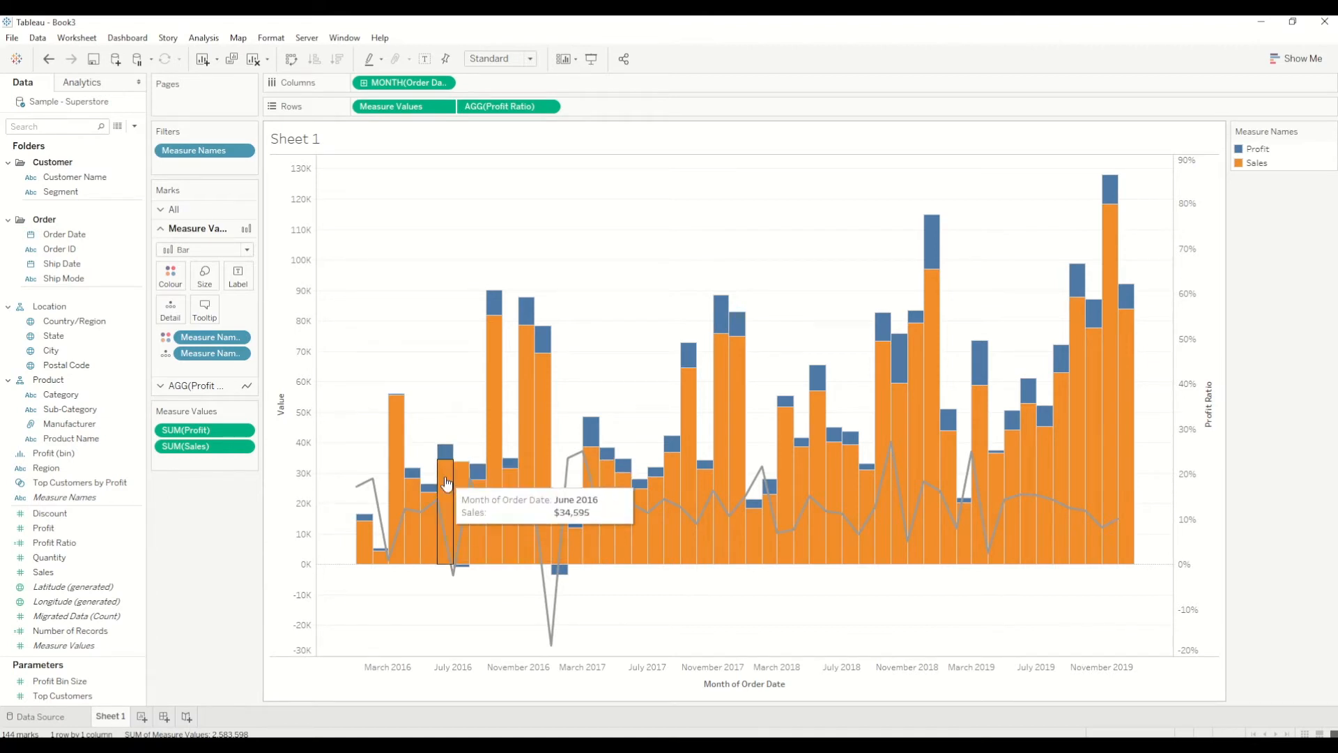
mouse_move(458, 502)
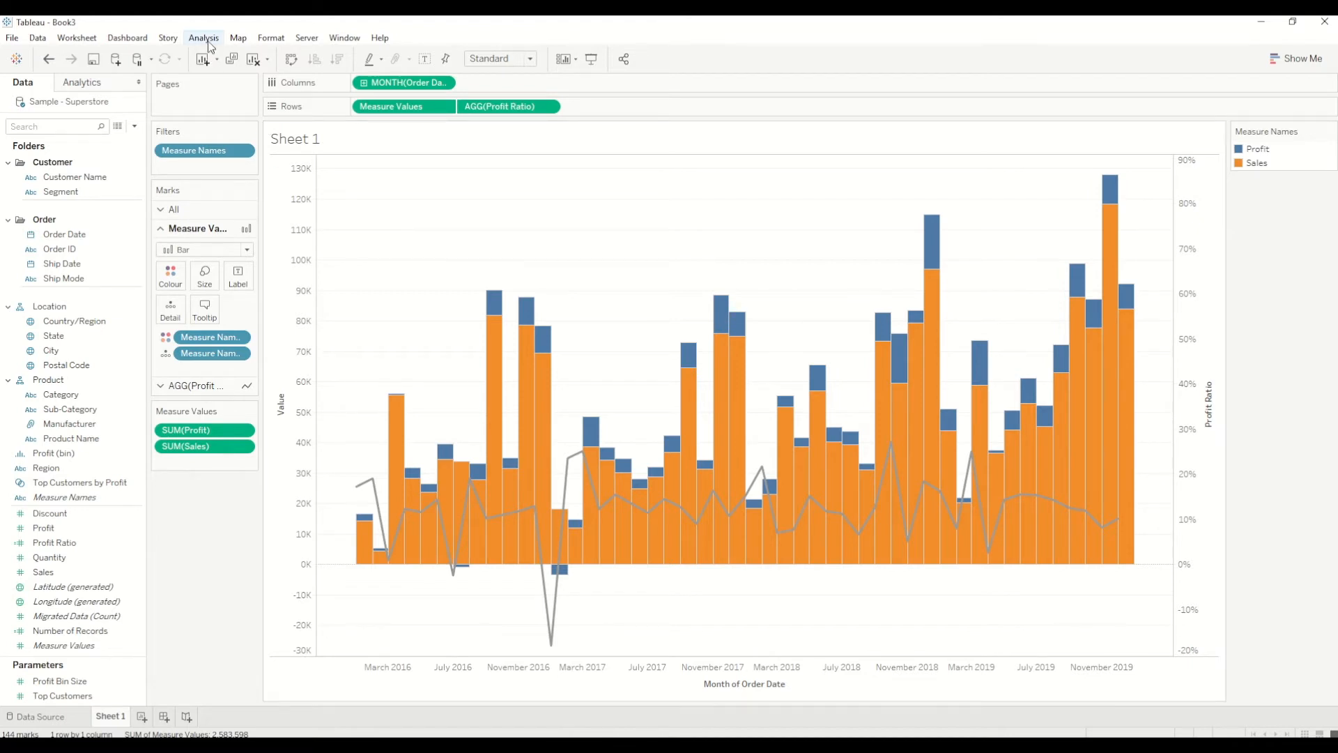
Turn Stack Marks off via the Analysis menu so both bars rise from zero.
click(204, 38)
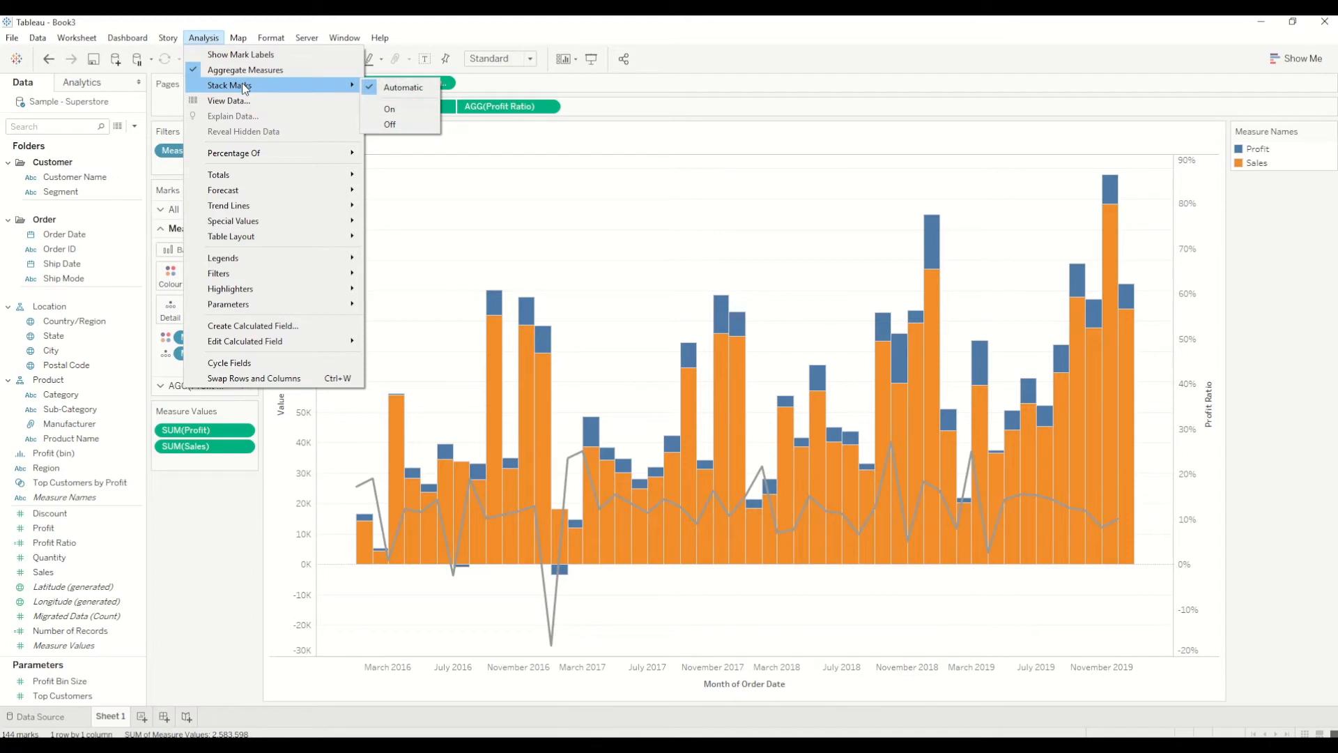
mouse_move(389, 124)
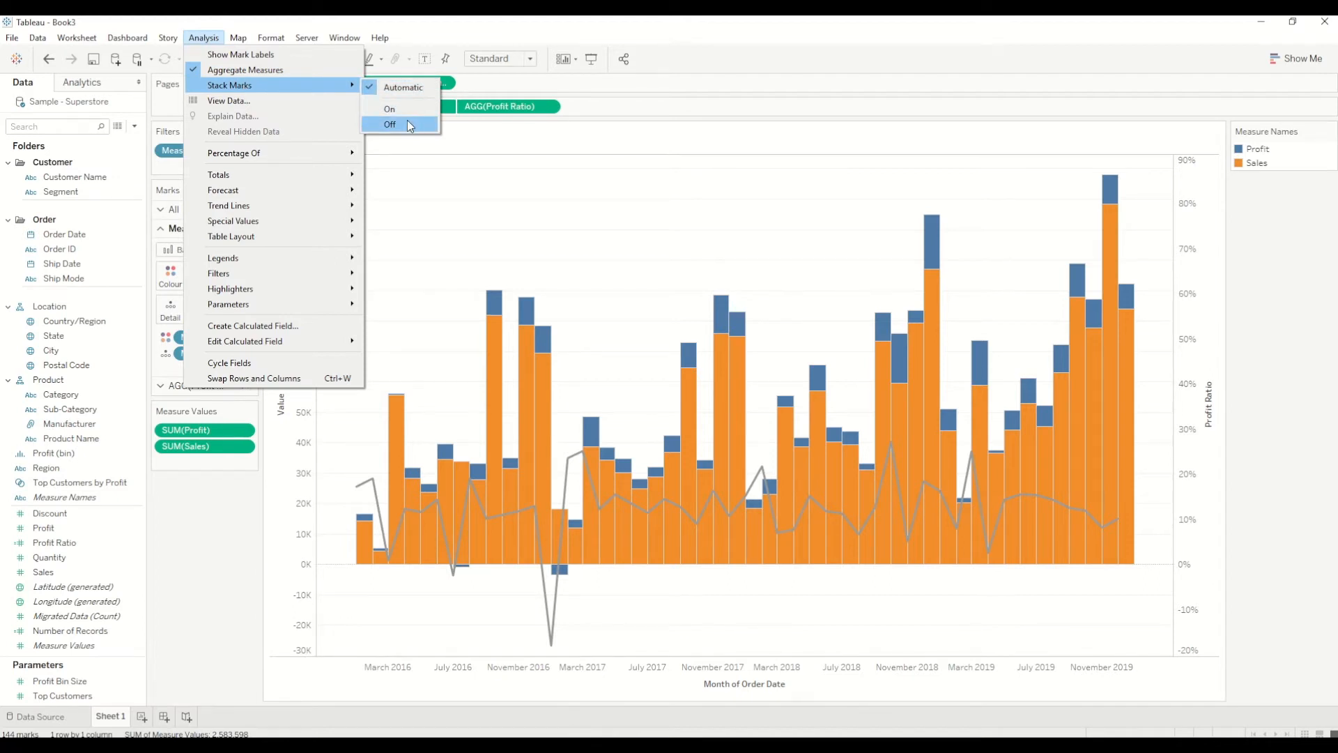
click(389, 124)
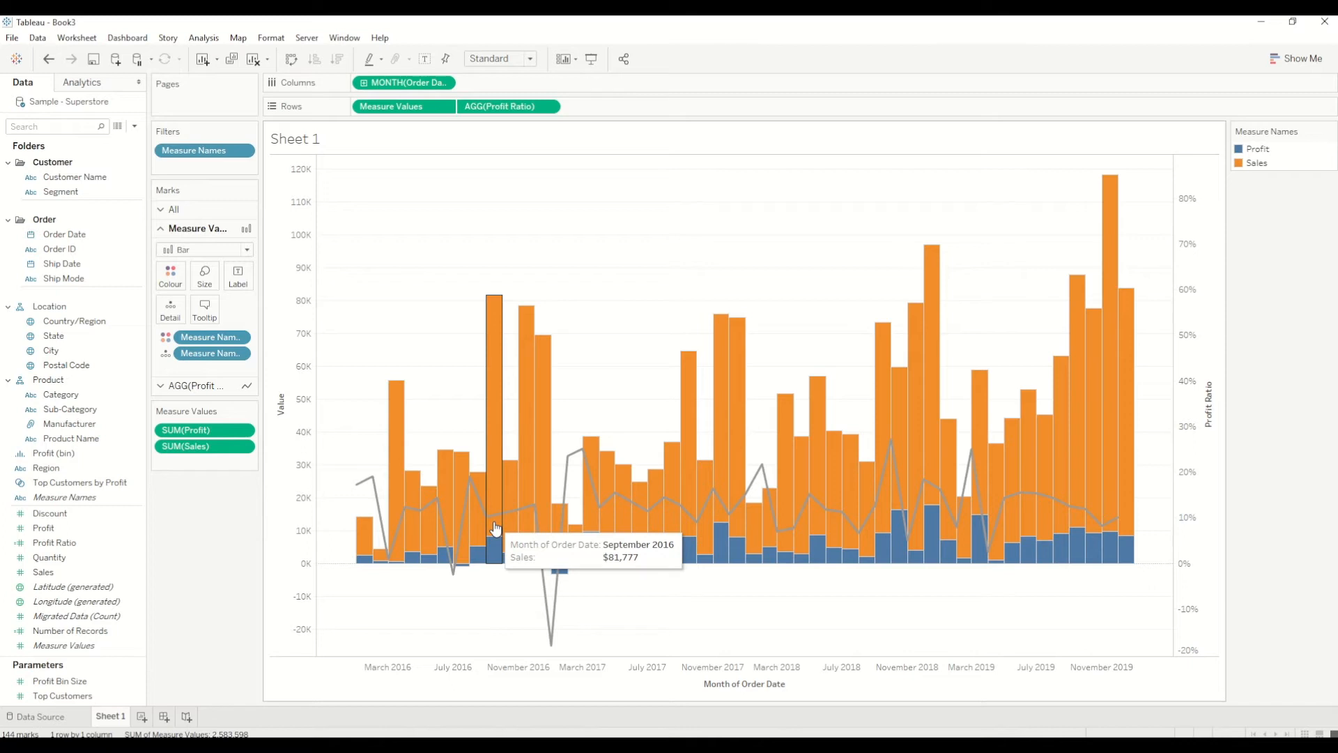
mouse_move(266, 373)
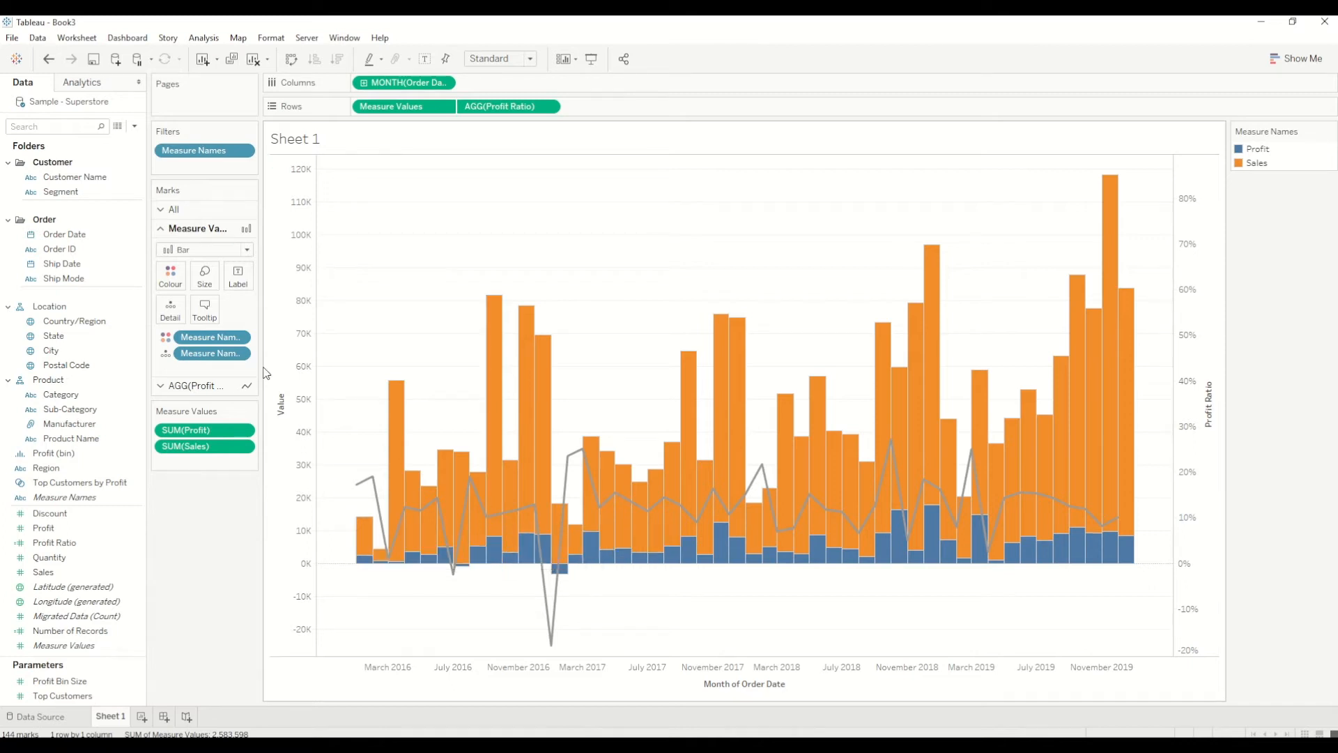
Size bars by Measure Names and narrow the size range so profit sits inside sales.
click(79, 482)
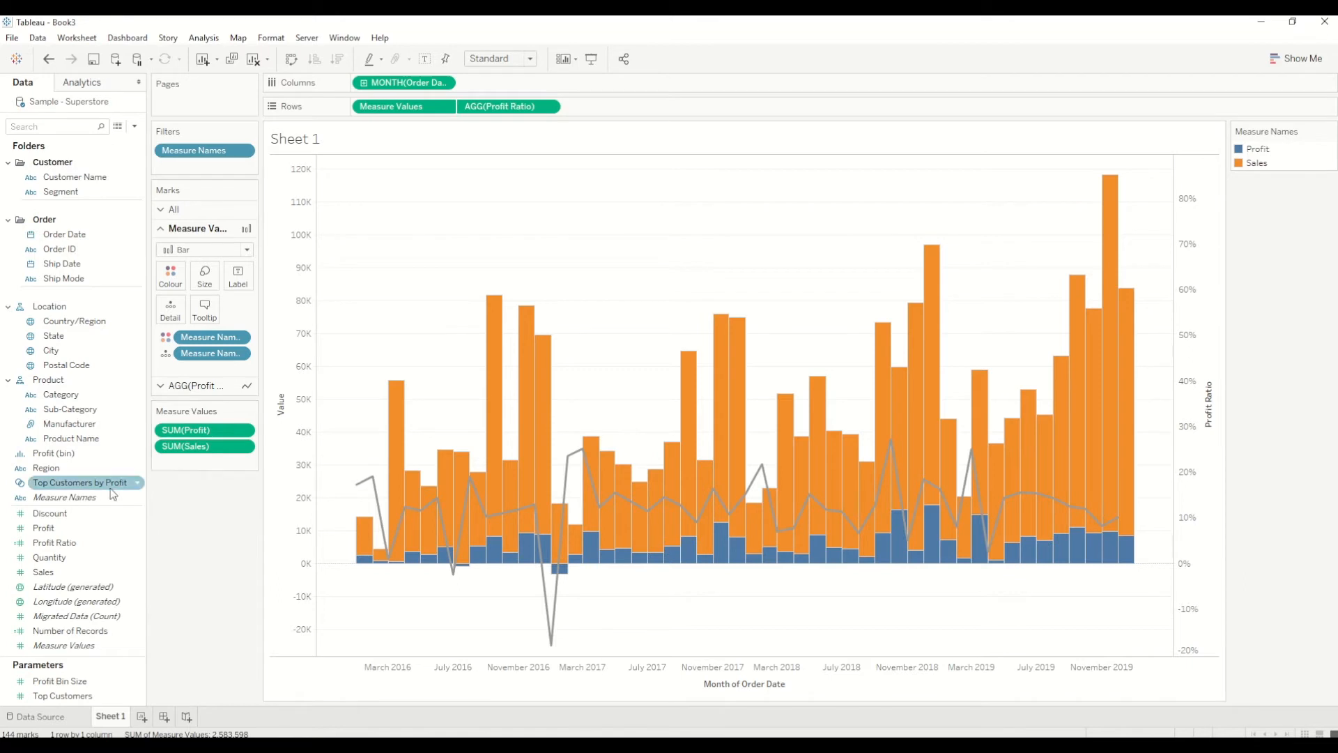
mouse_move(64, 496)
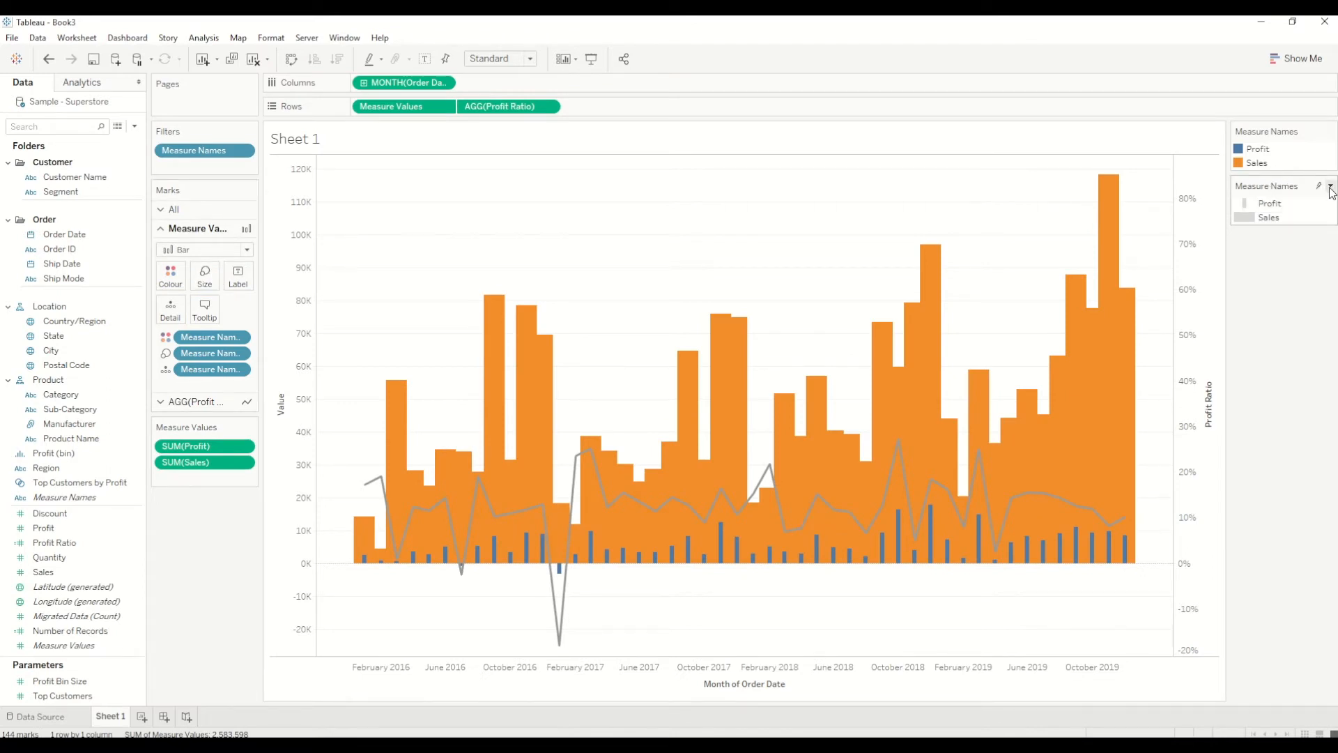
click(1321, 186)
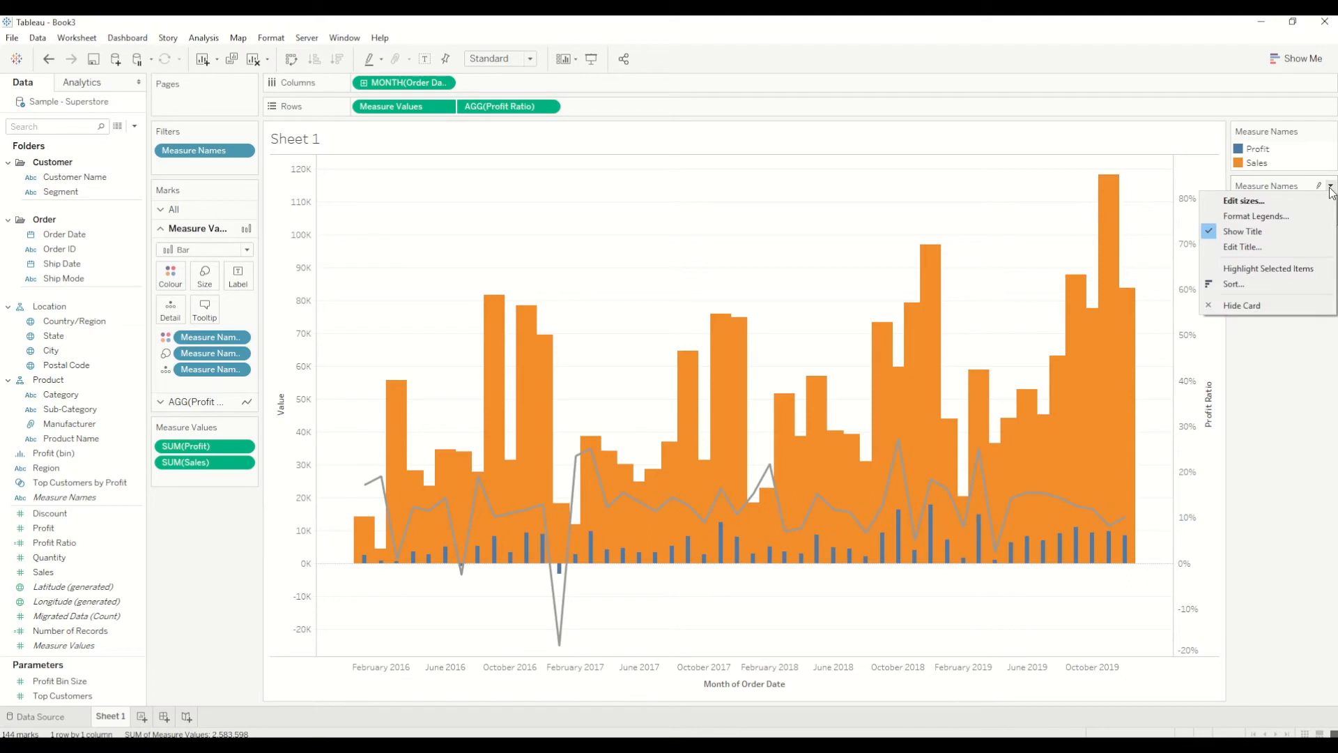
click(1245, 201)
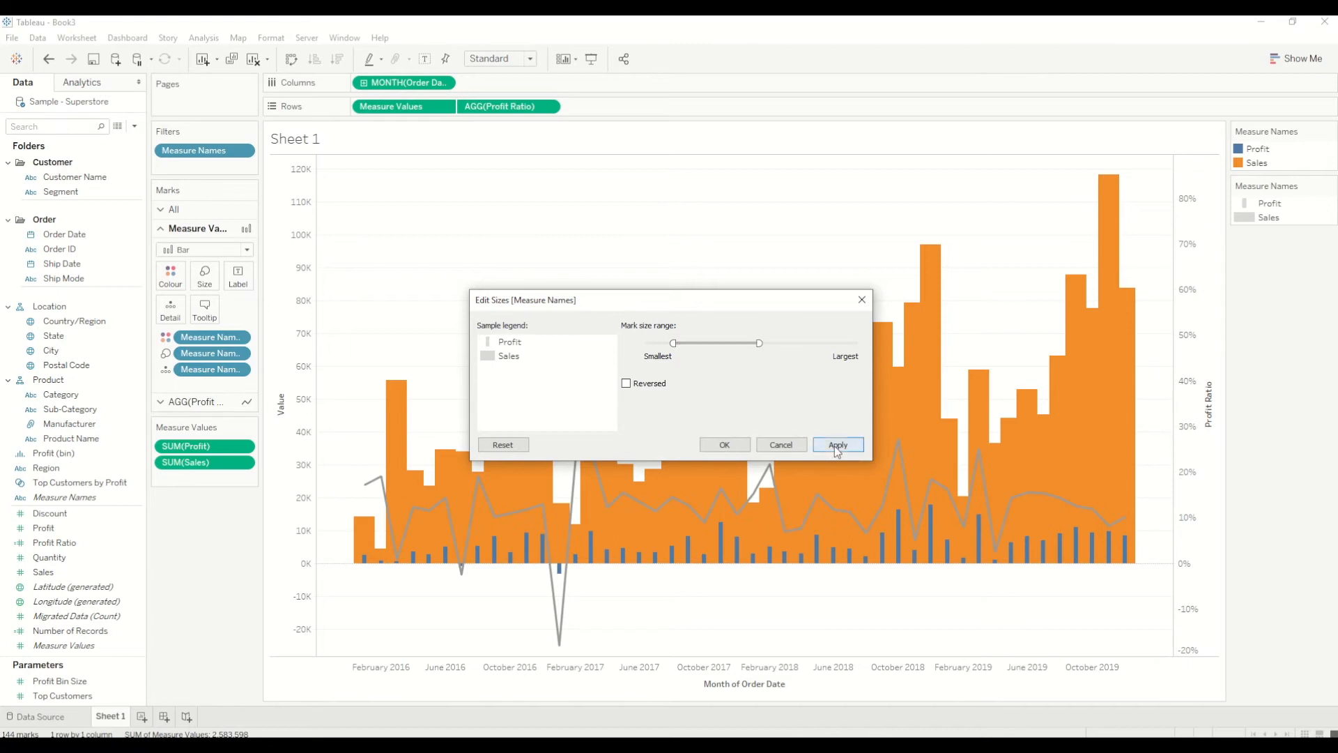
drag(758, 343, 739, 343)
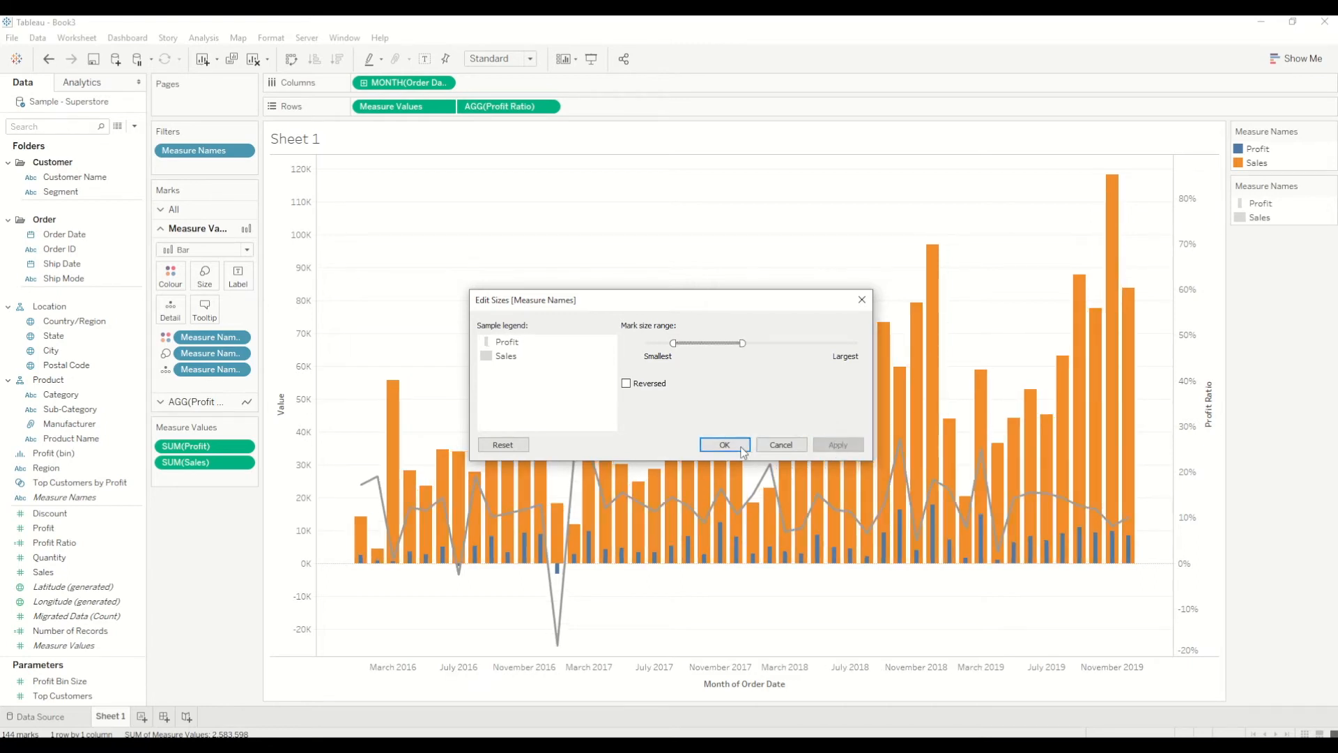
click(723, 445)
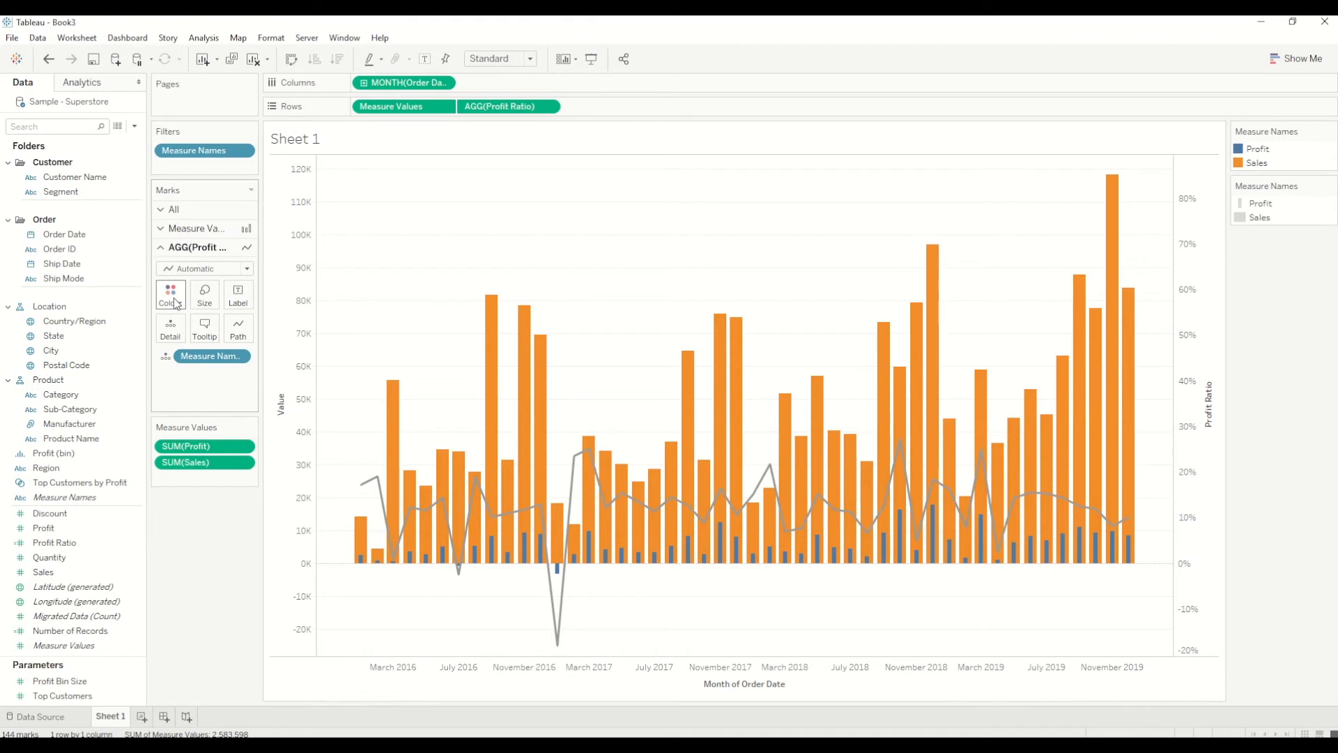
Colour the profit ratio line a dark grey swatch.
click(170, 294)
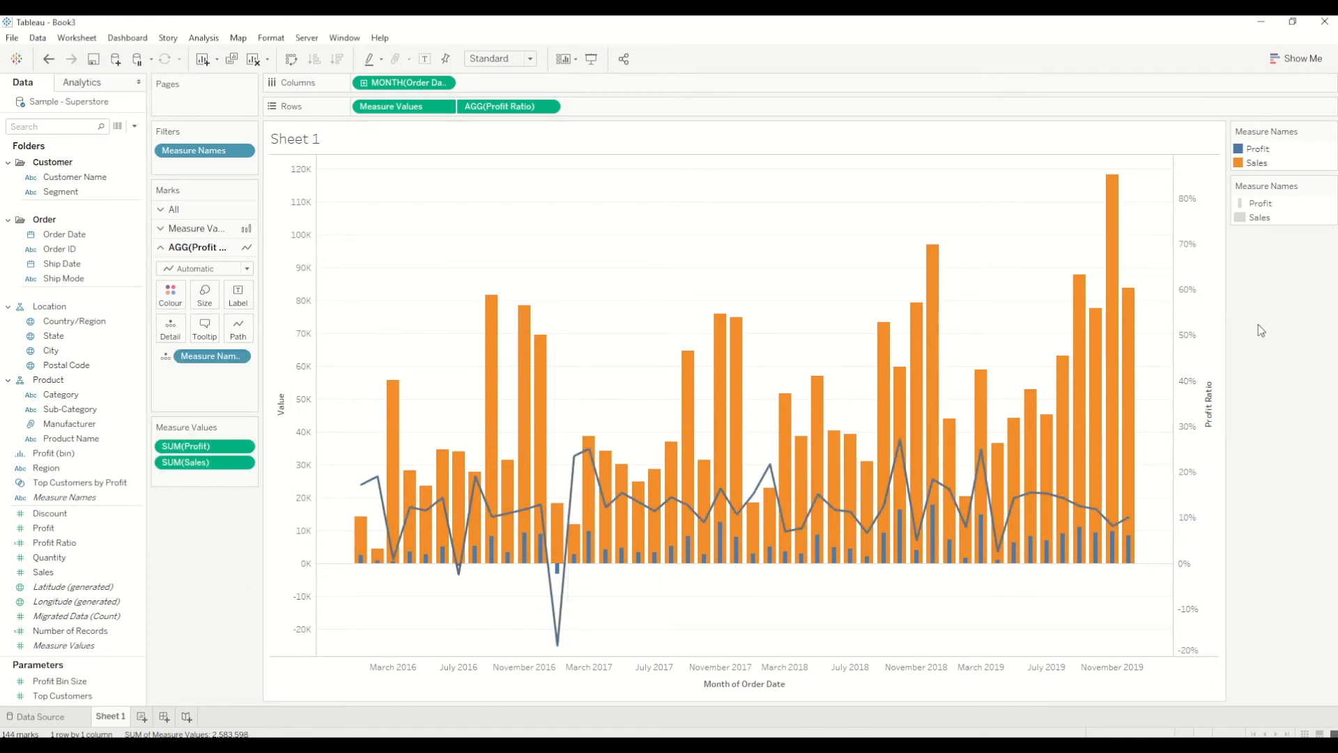
mouse_move(403, 468)
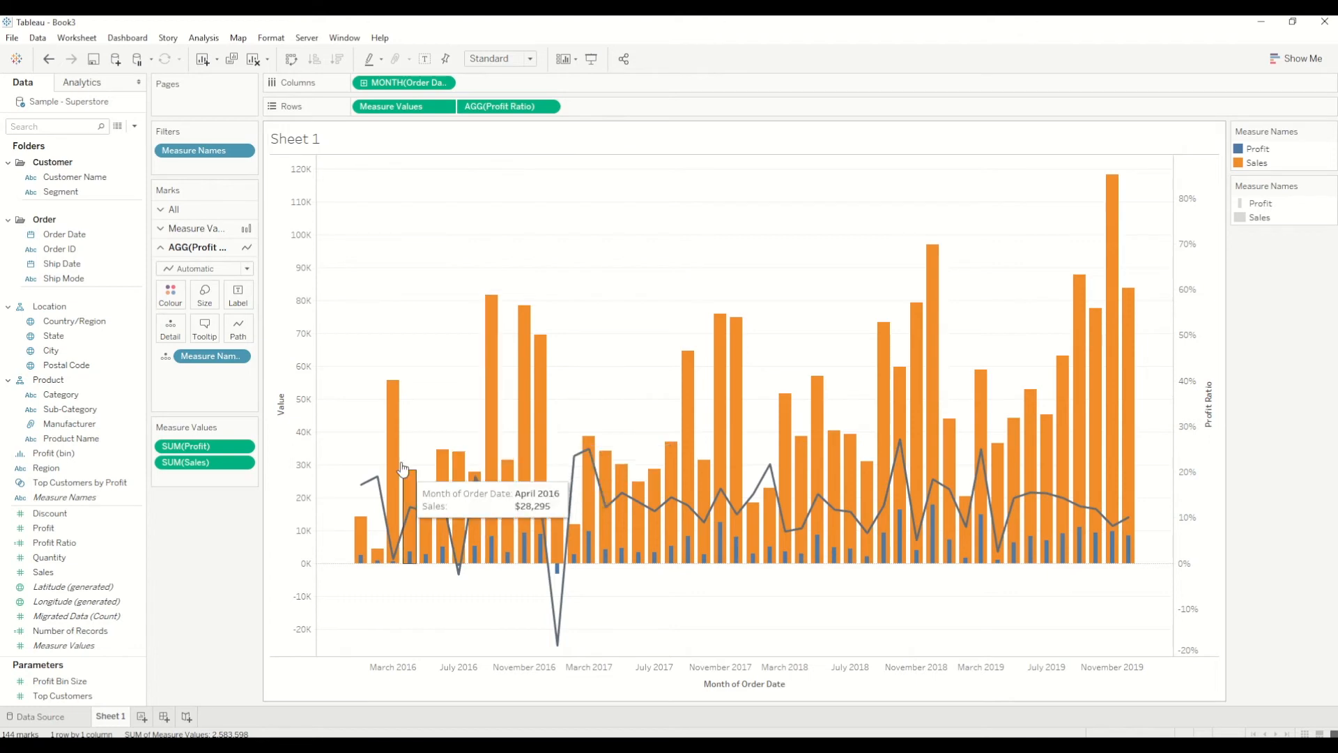
mouse_move(358, 352)
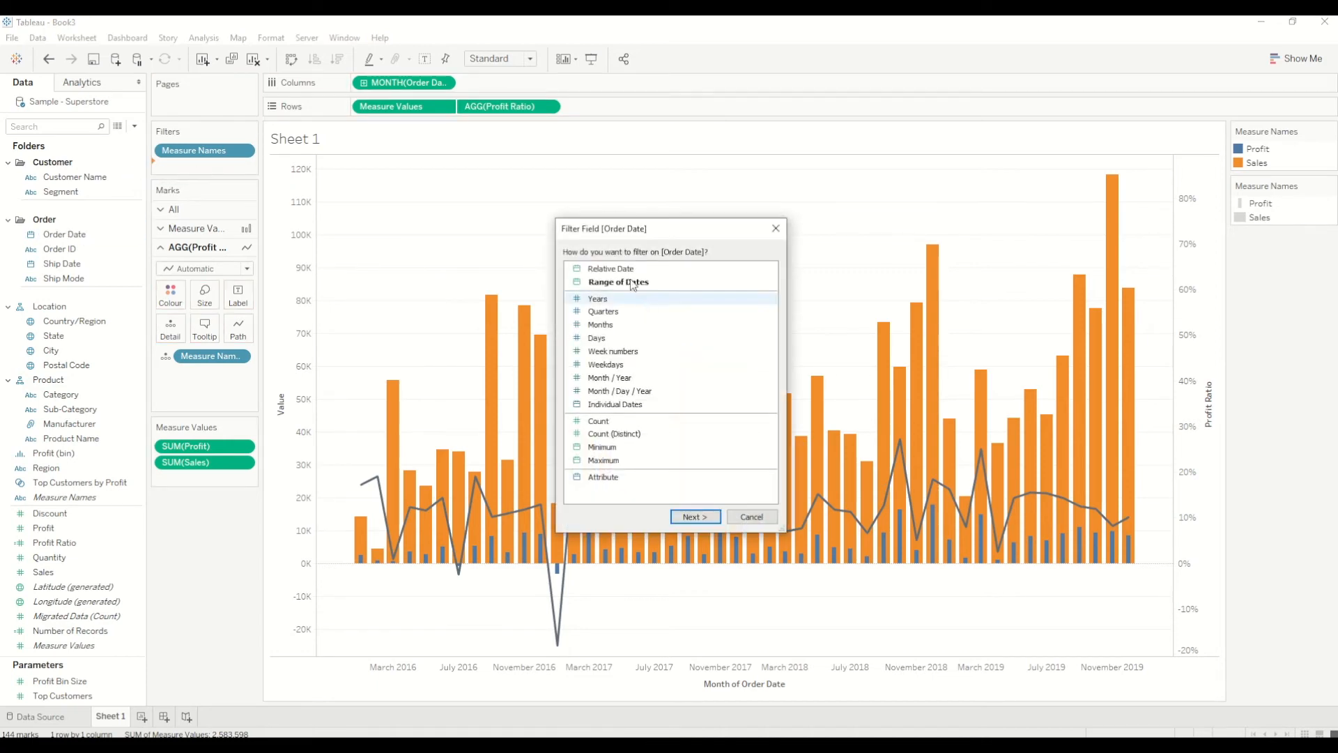
Filter Order Date to a relative range of the last 3 years.
click(694, 516)
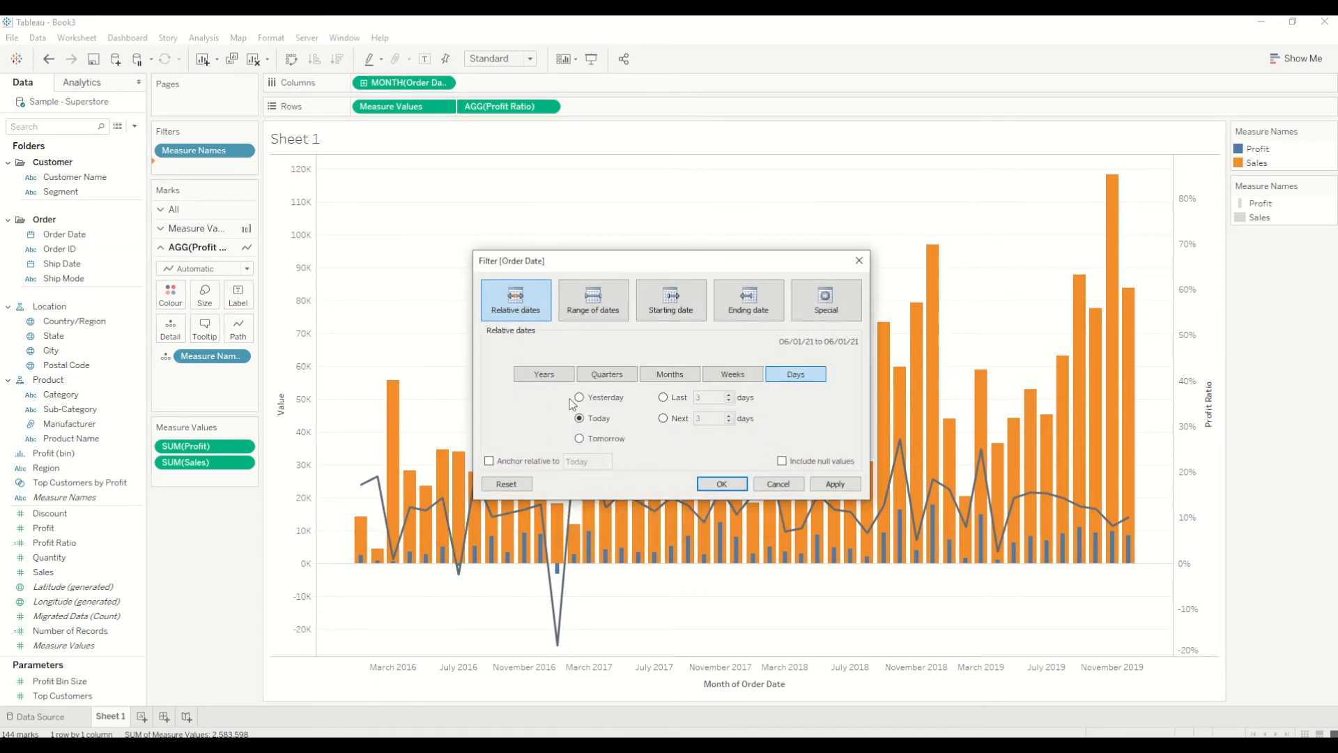
click(669, 373)
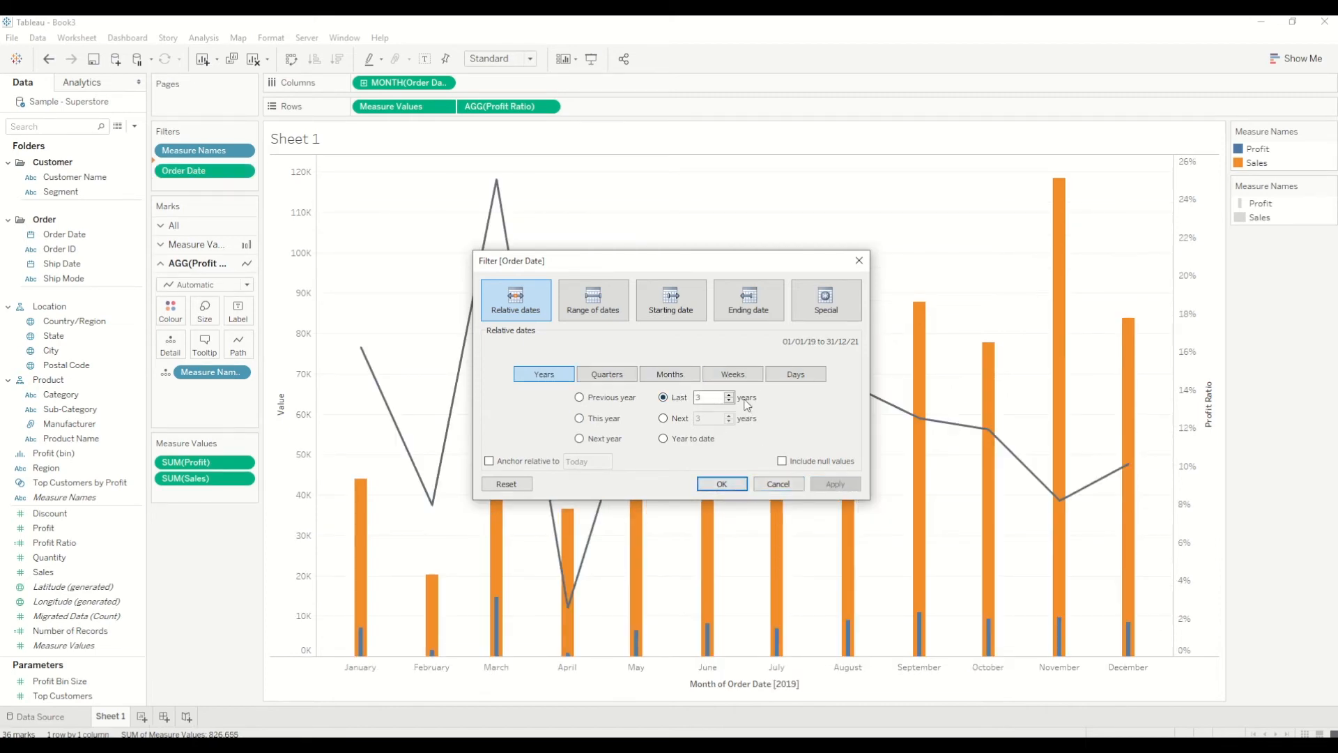
click(728, 393)
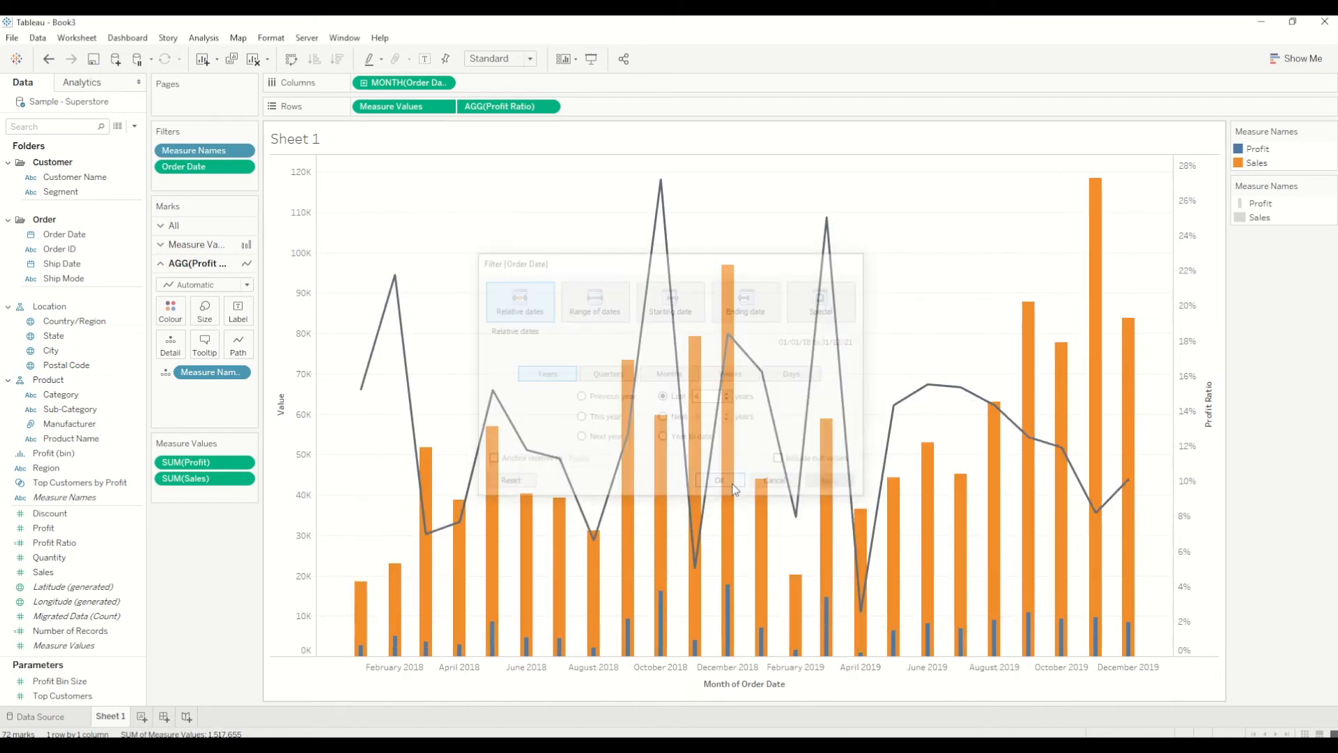
click(719, 480)
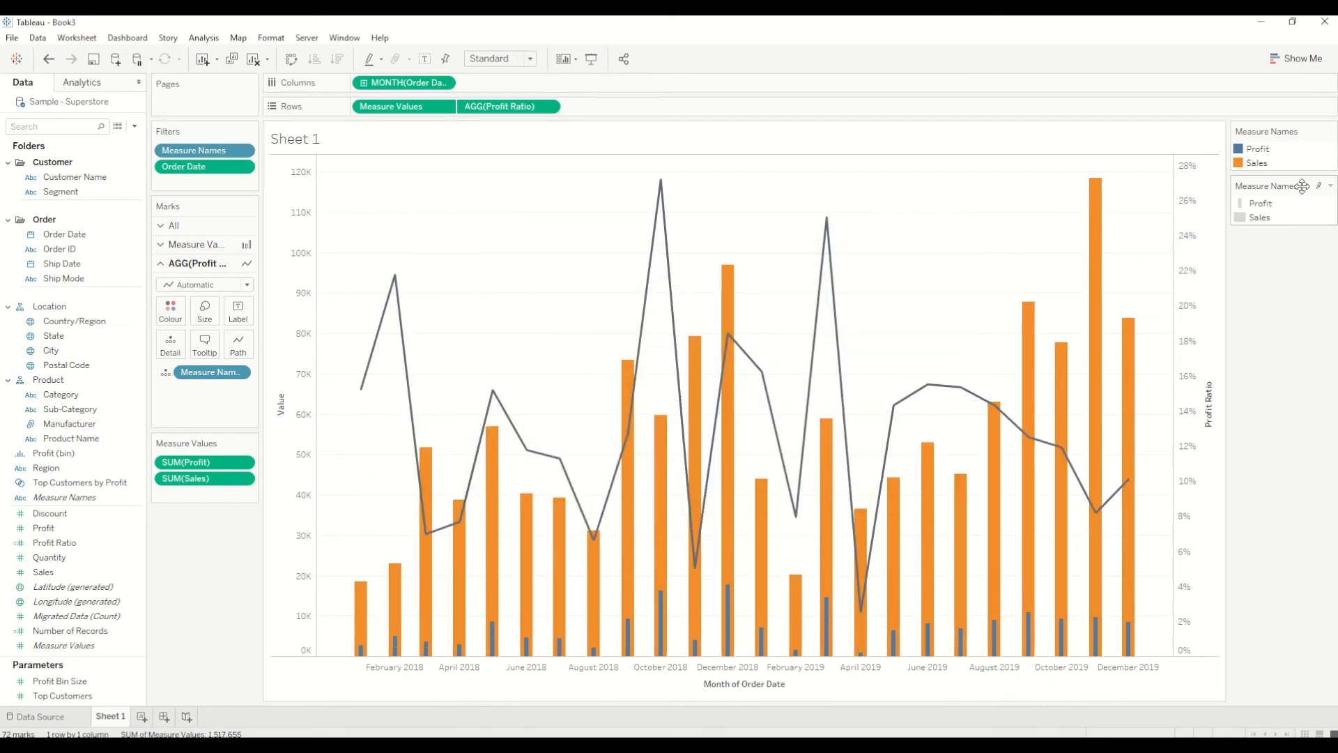
Widen the Measure Names mark size range so the blue profit bars grow wider.
click(1317, 185)
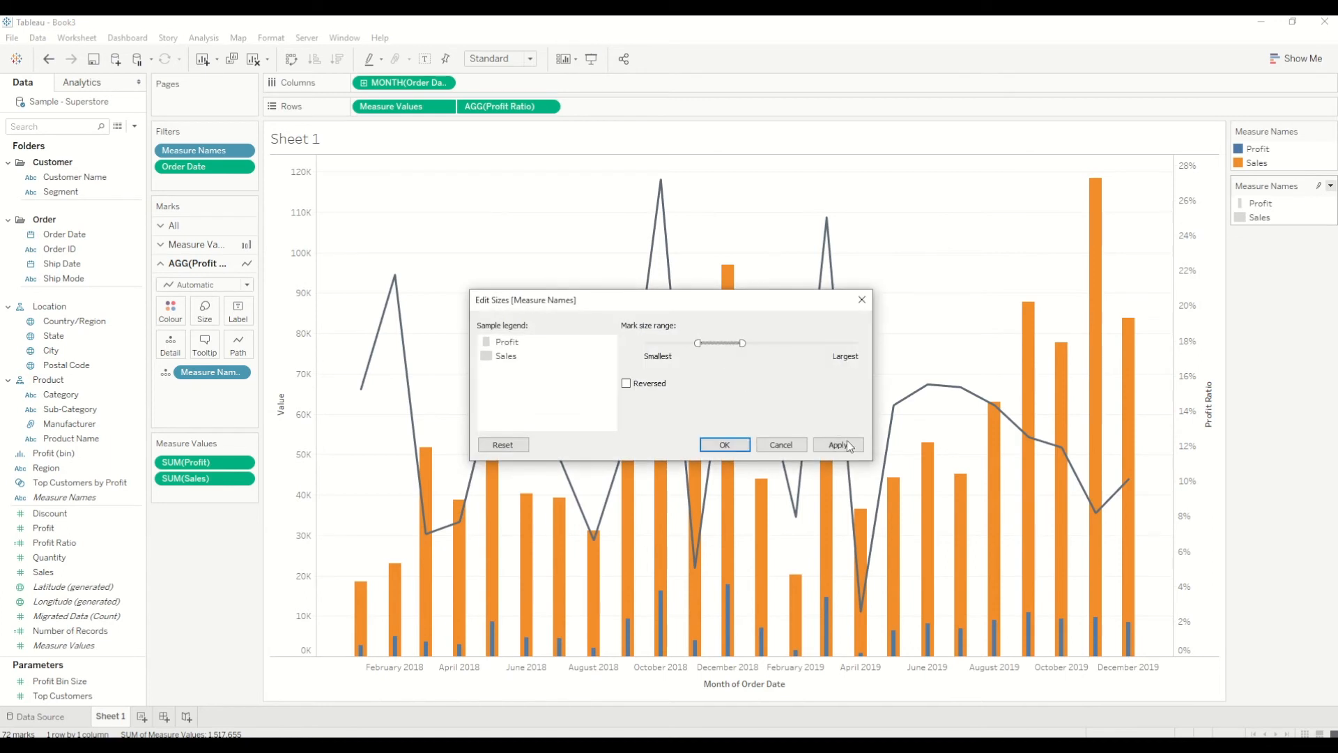
drag(741, 343, 792, 342)
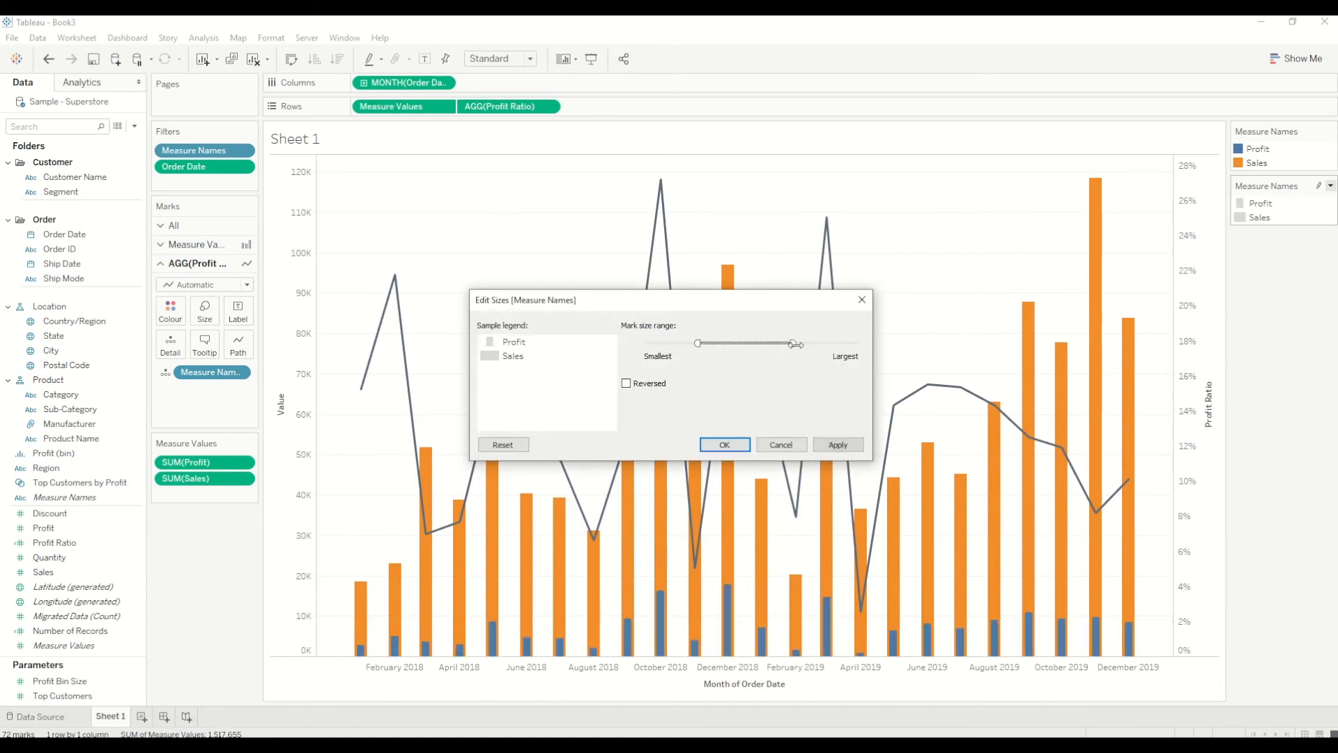
drag(793, 343, 793, 343)
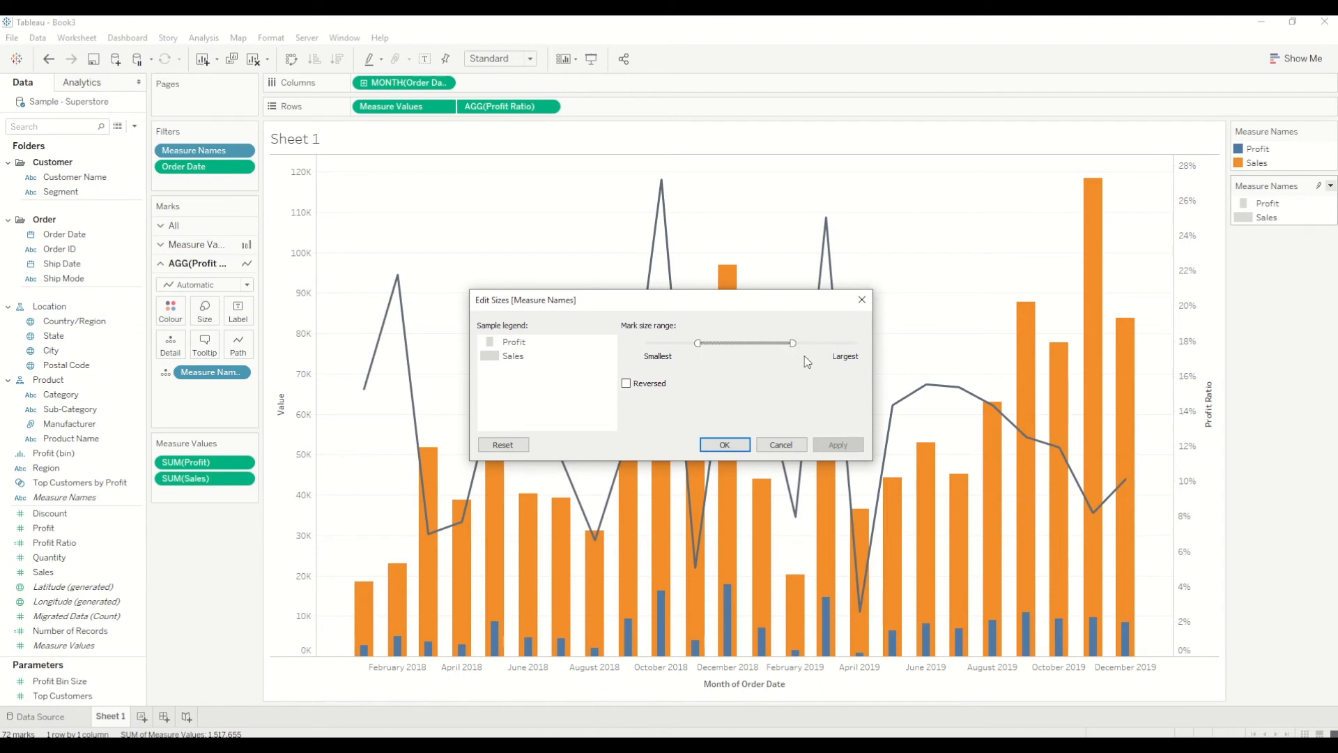
drag(792, 343, 809, 343)
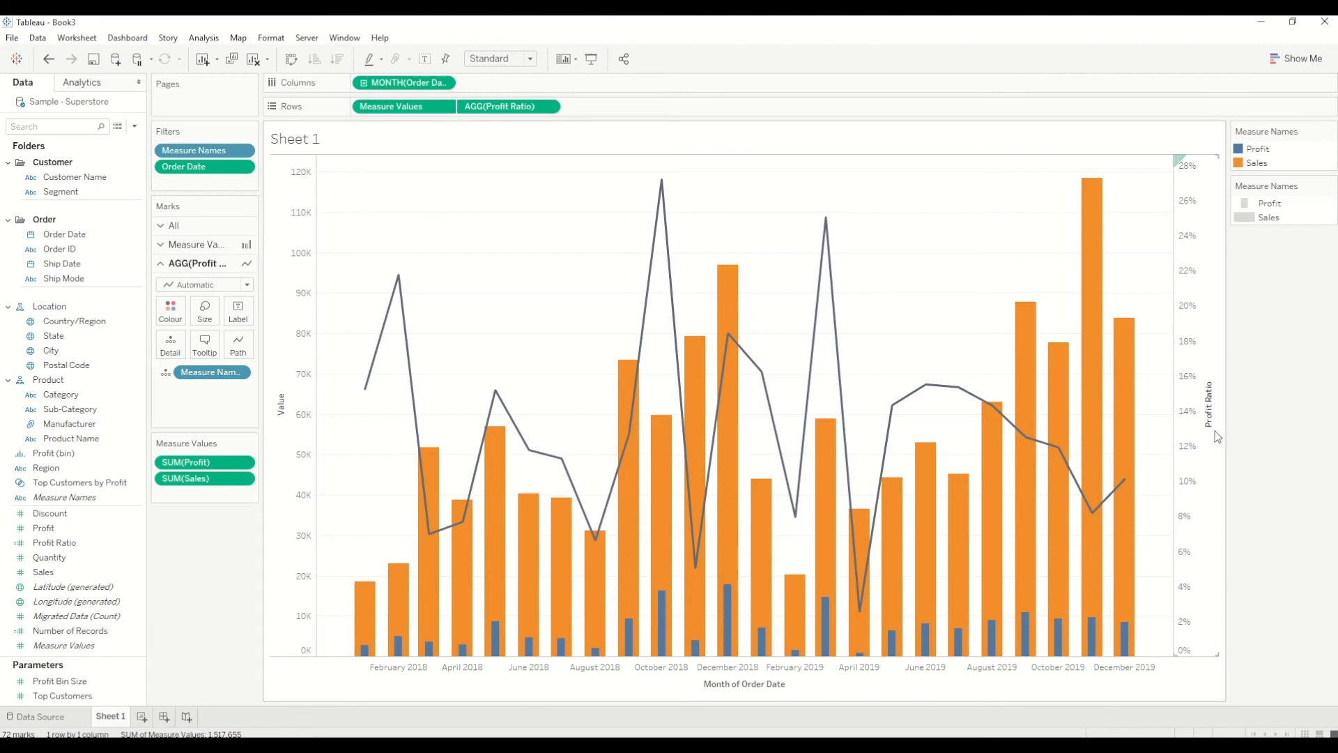
mouse_move(1204, 411)
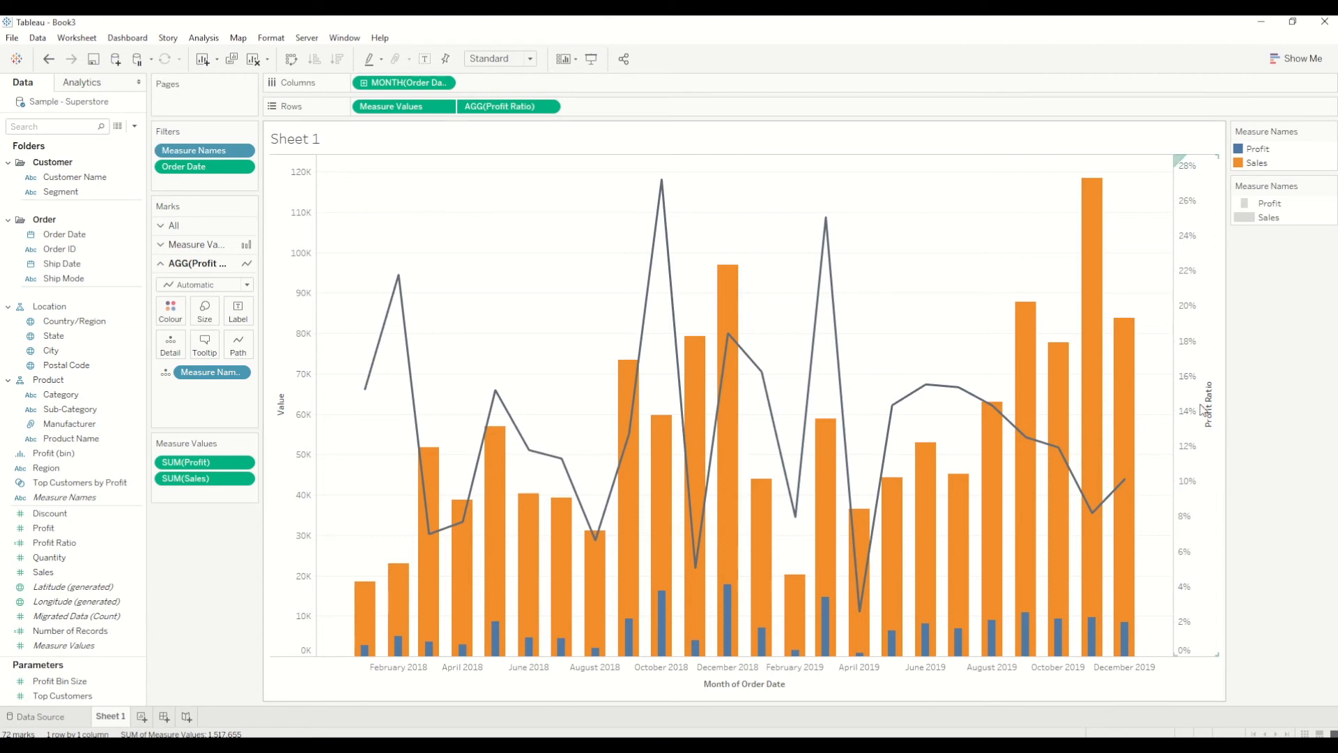
Try Profit Ratio as bars, revert it to a line, and reopen its axis options.
right_click(1198, 401)
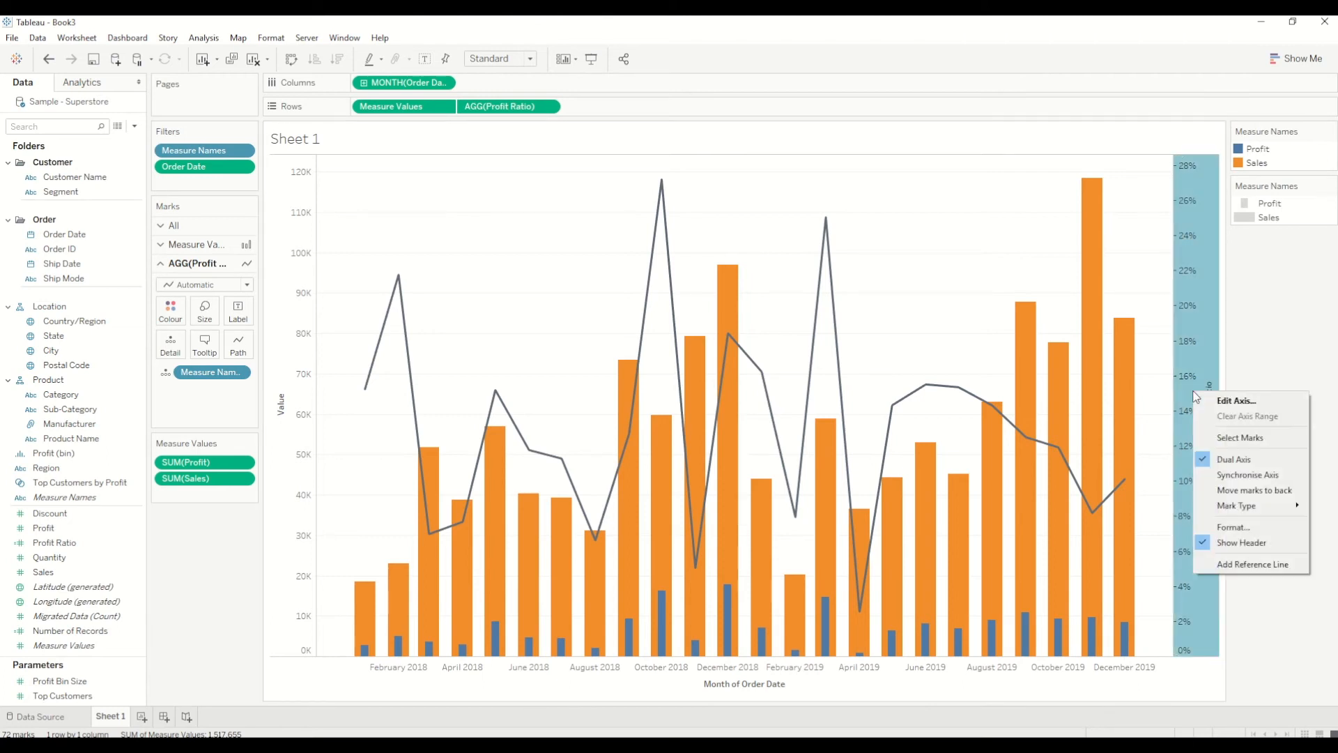
mouse_move(1199, 368)
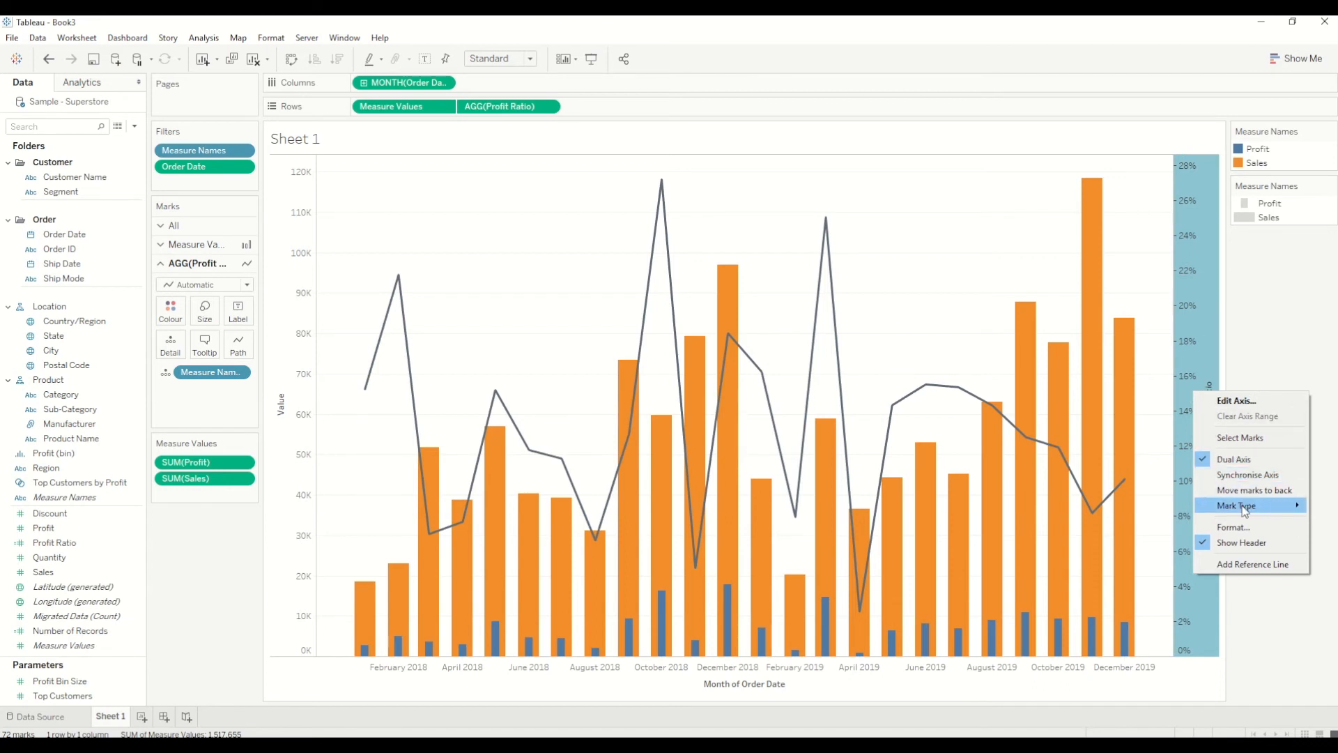
click(1236, 504)
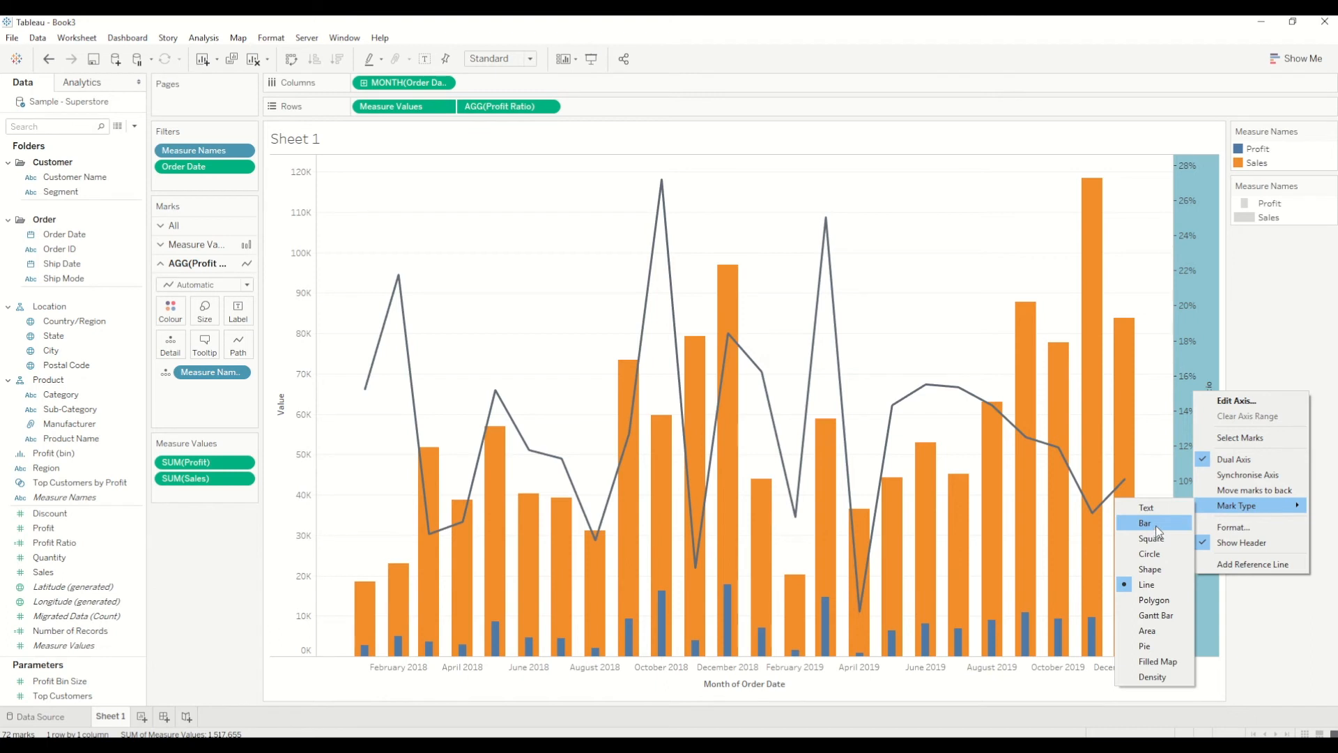
click(1144, 523)
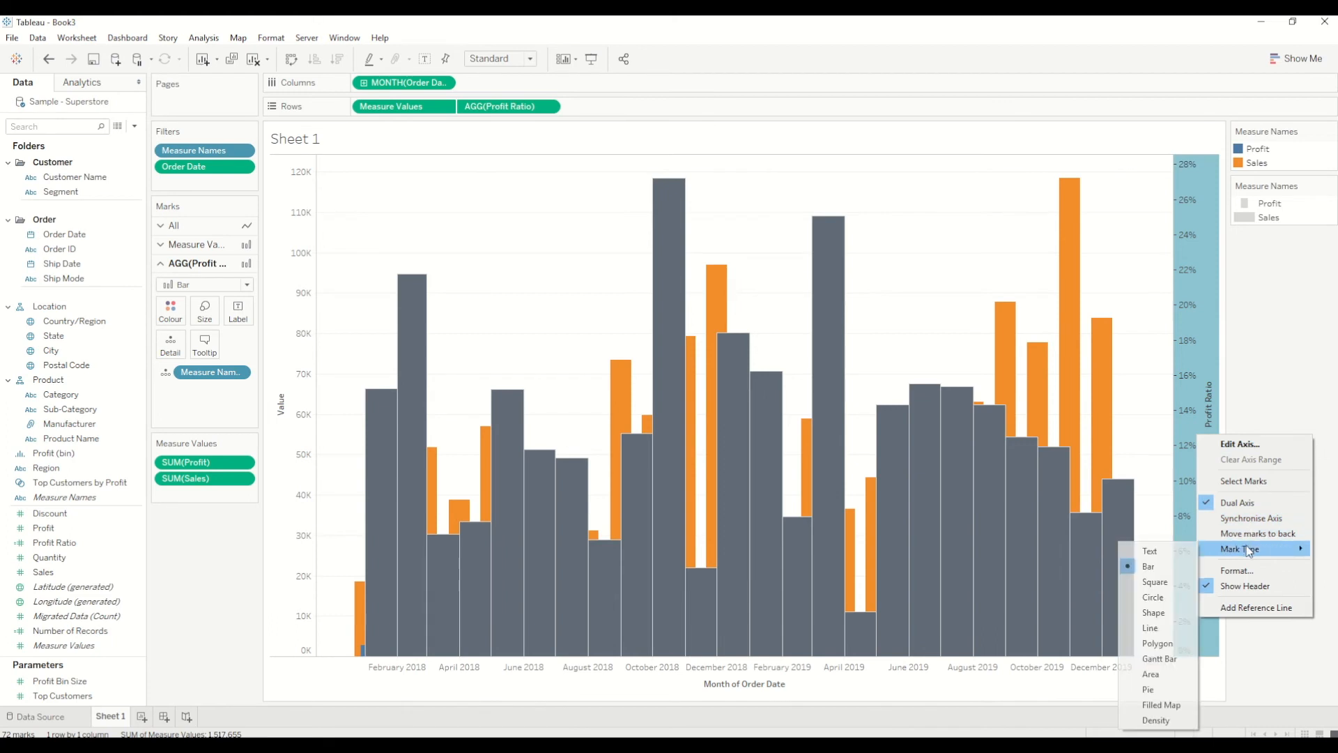
click(1150, 627)
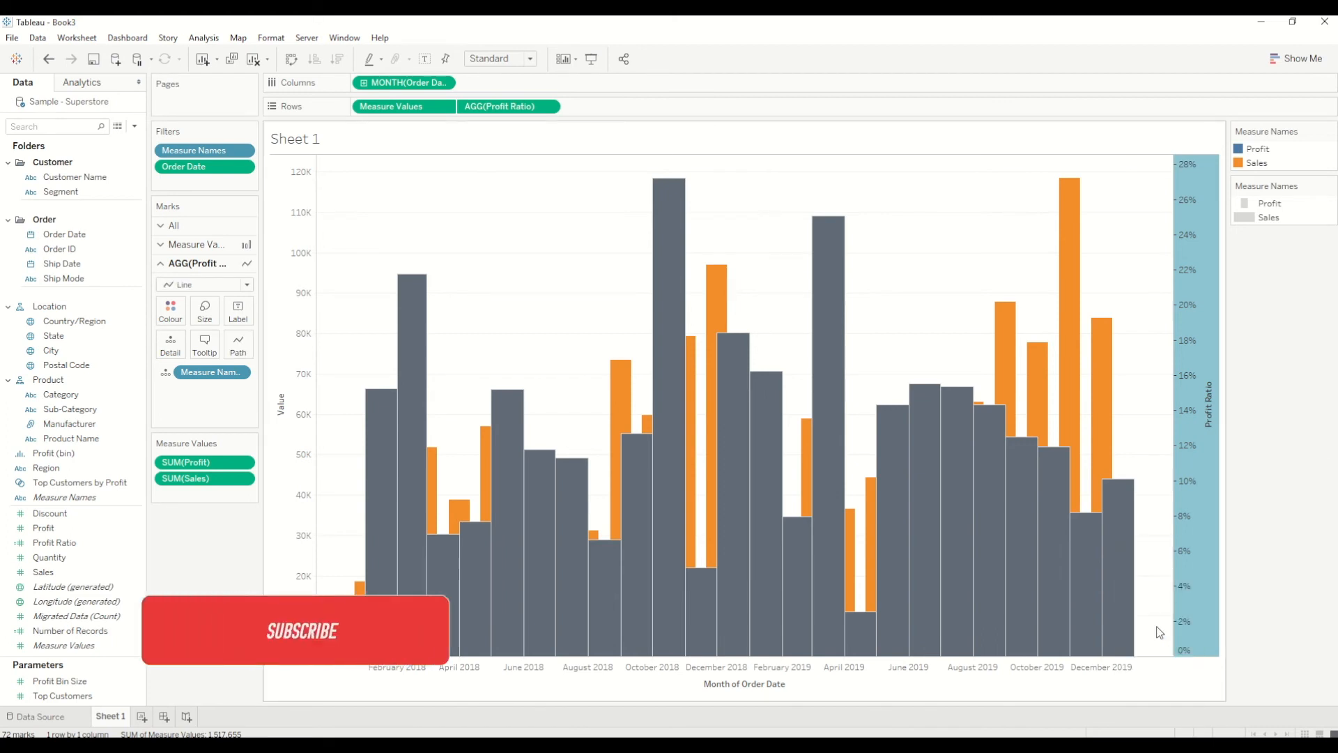
right_click(1202, 443)
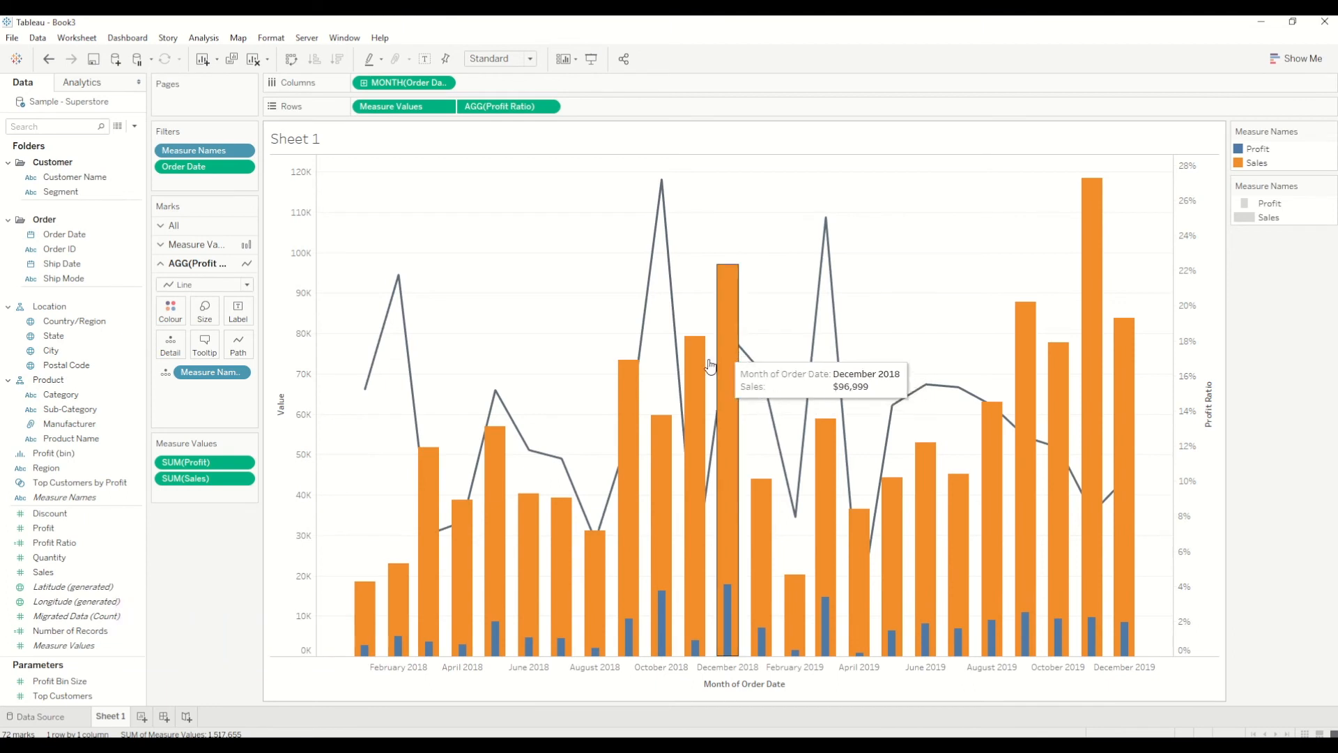
mouse_move(859, 421)
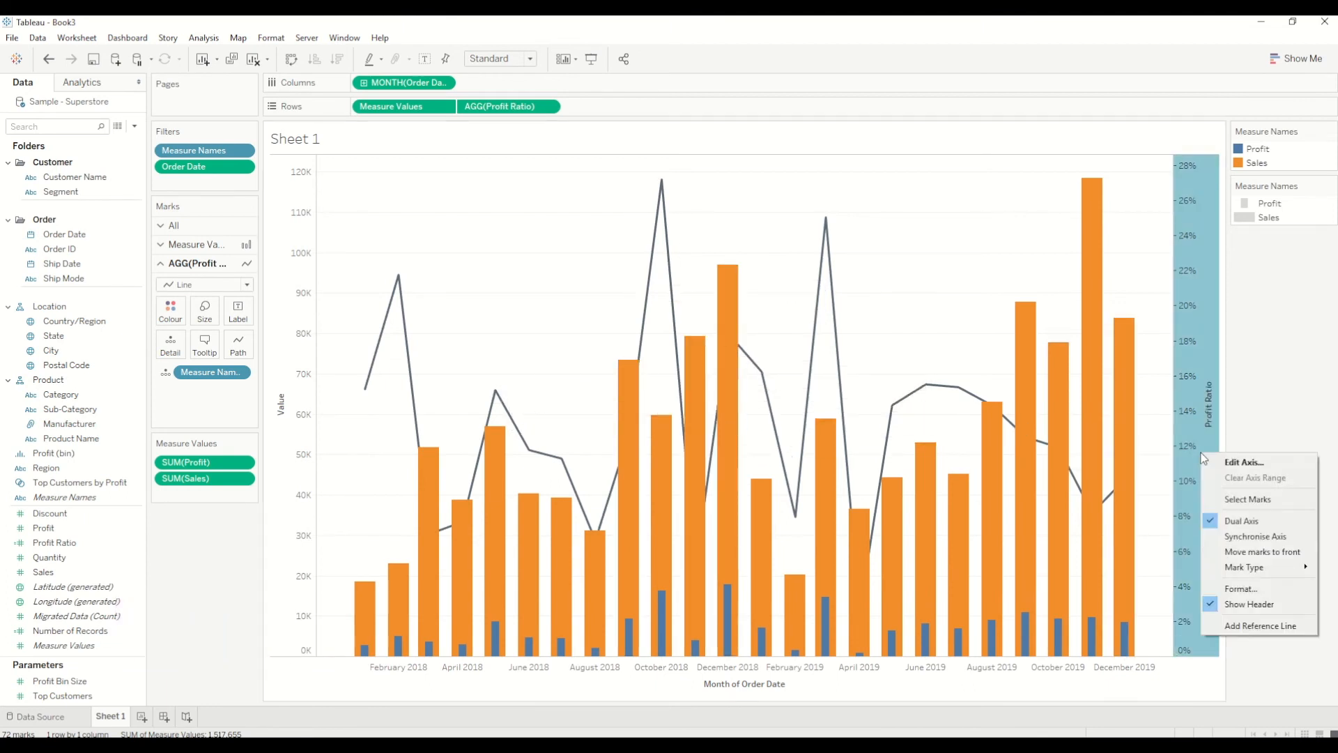
mouse_move(1254, 477)
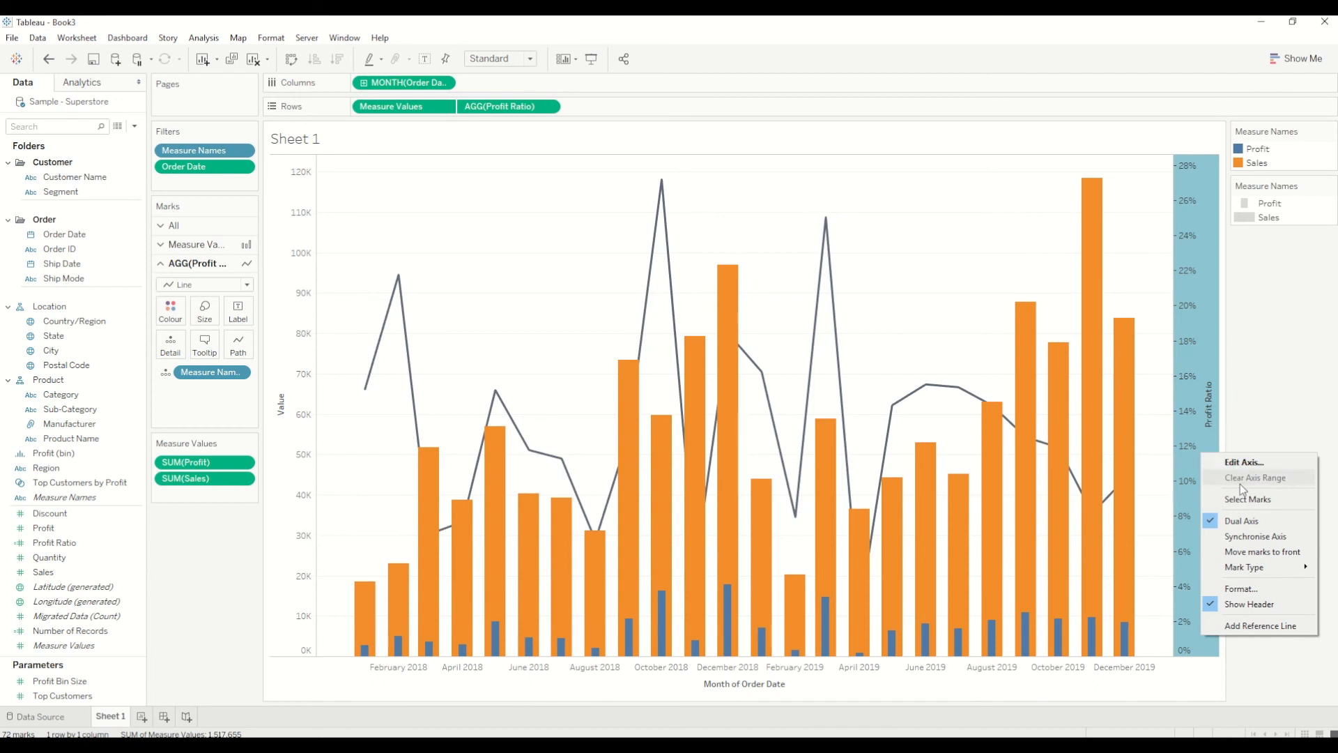
mouse_move(1262, 551)
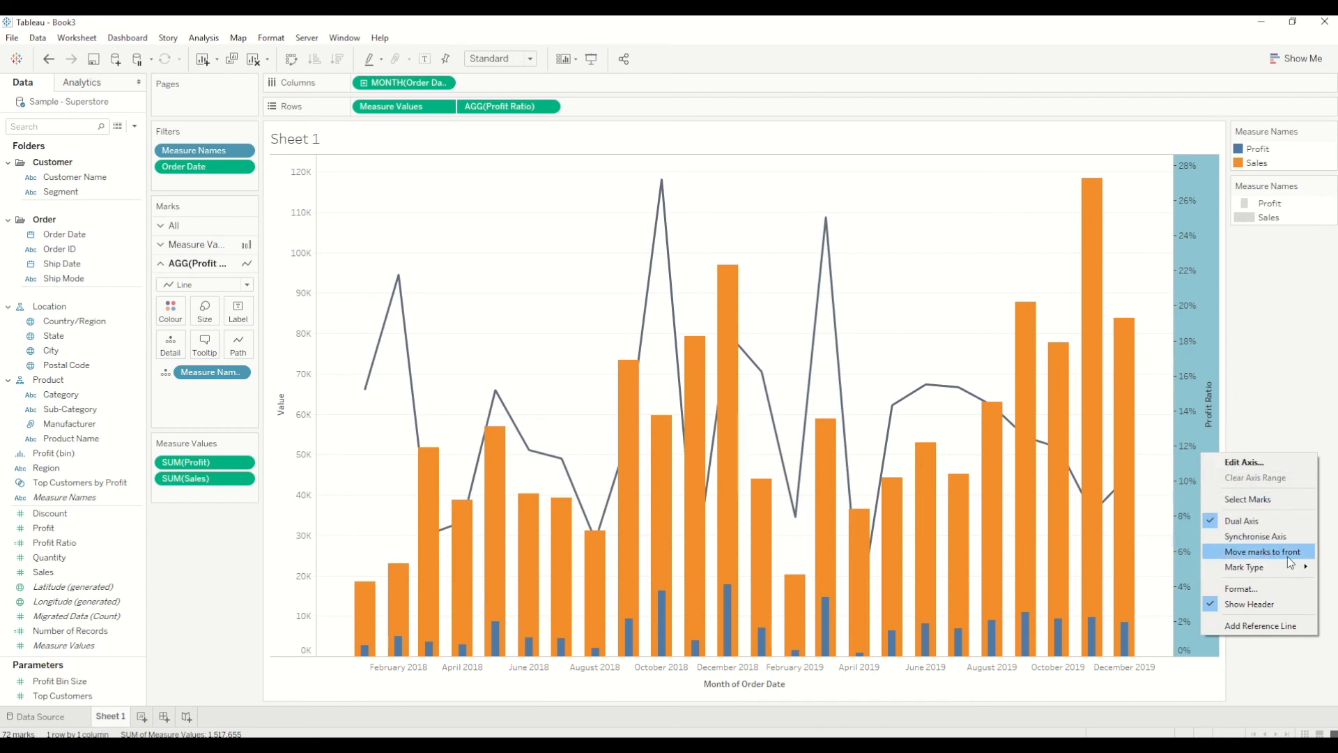
Move the Profit Ratio line marks to the front, above the sales and profit bars.
click(1263, 551)
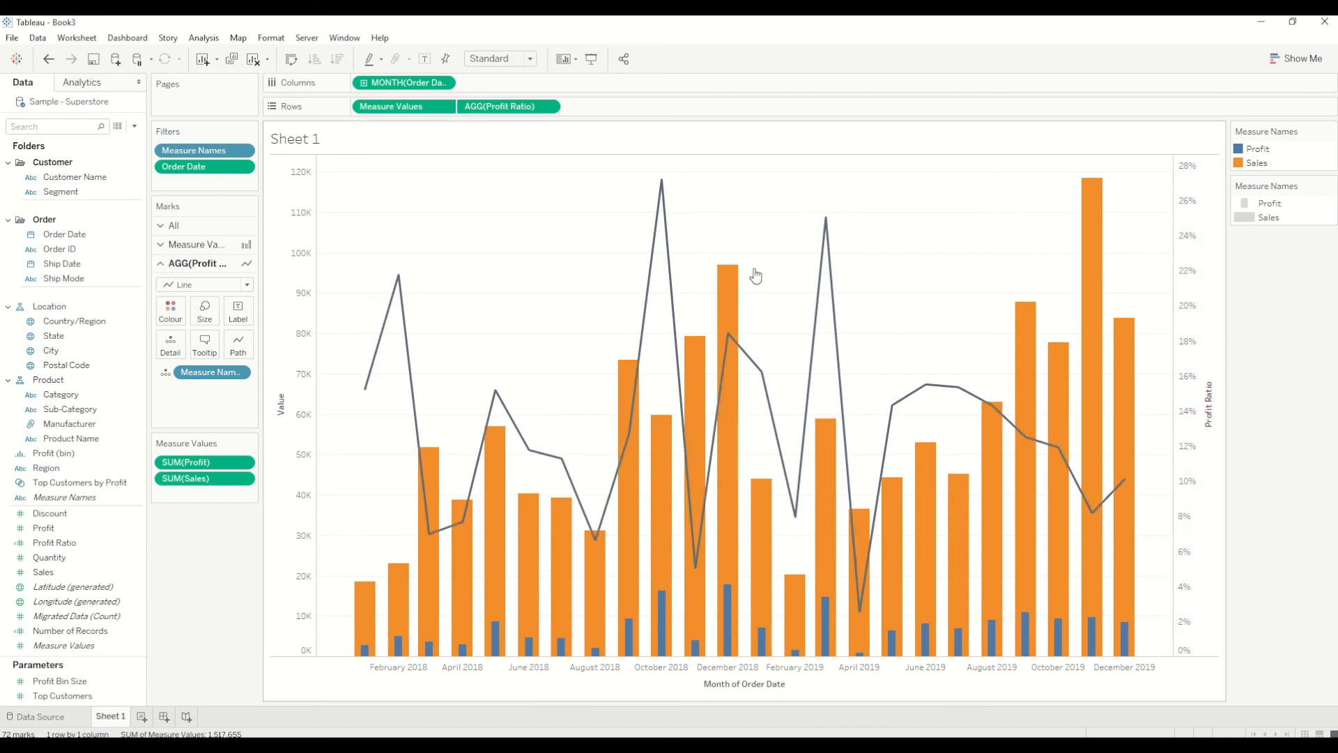
mouse_move(1227, 504)
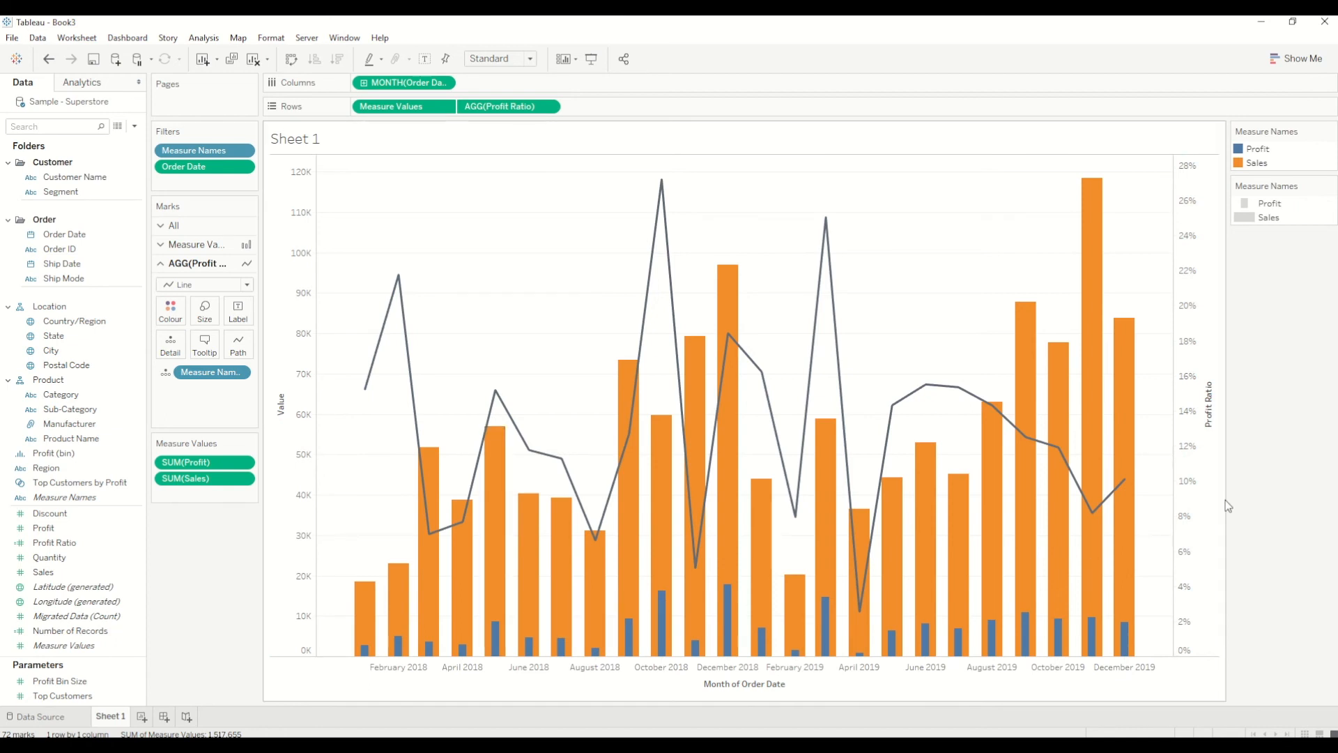
mouse_move(1225, 502)
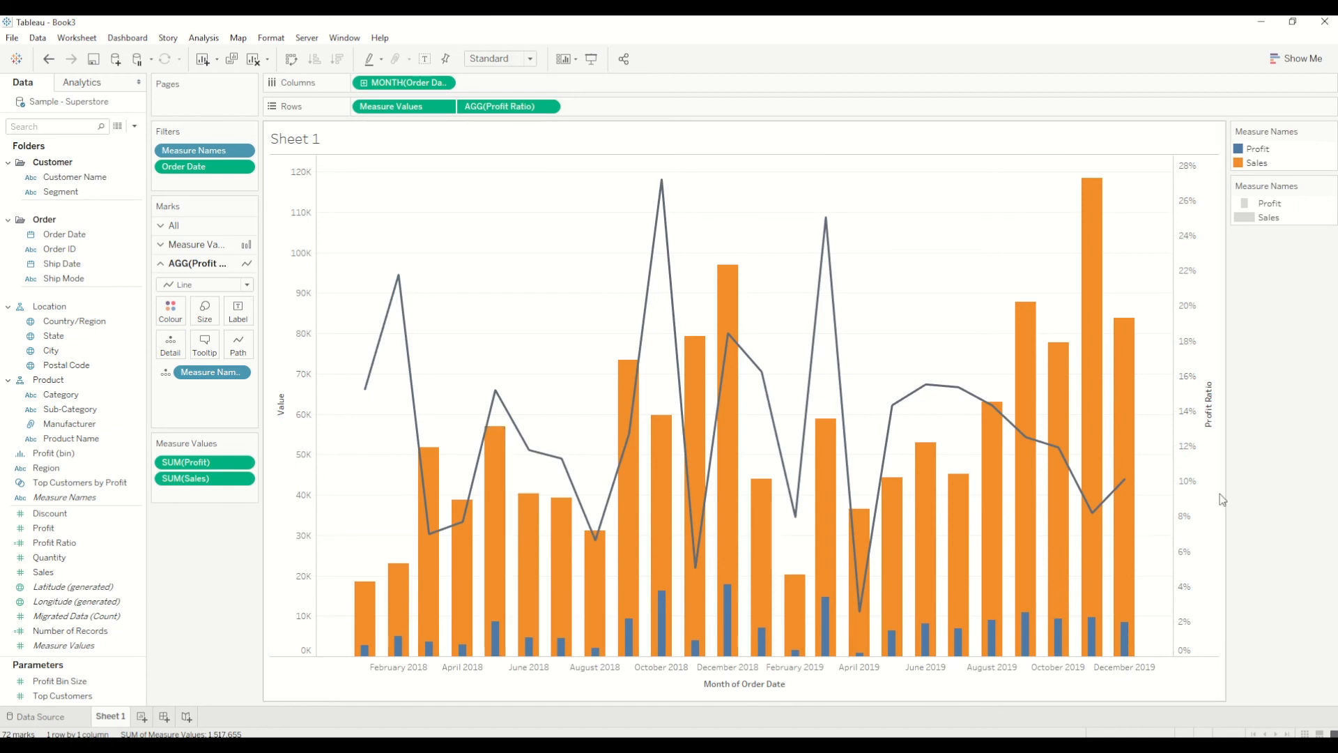